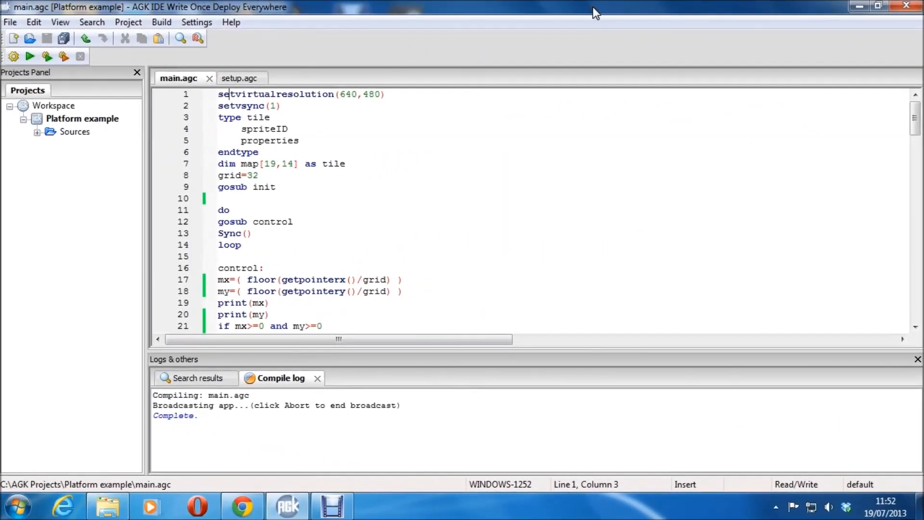
pyautogui.moveTo(526, 312)
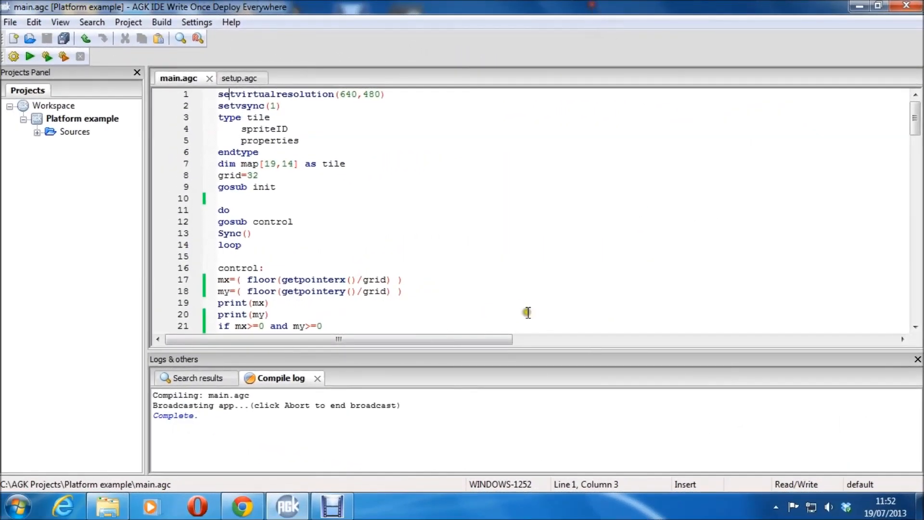
pyautogui.moveTo(468, 267)
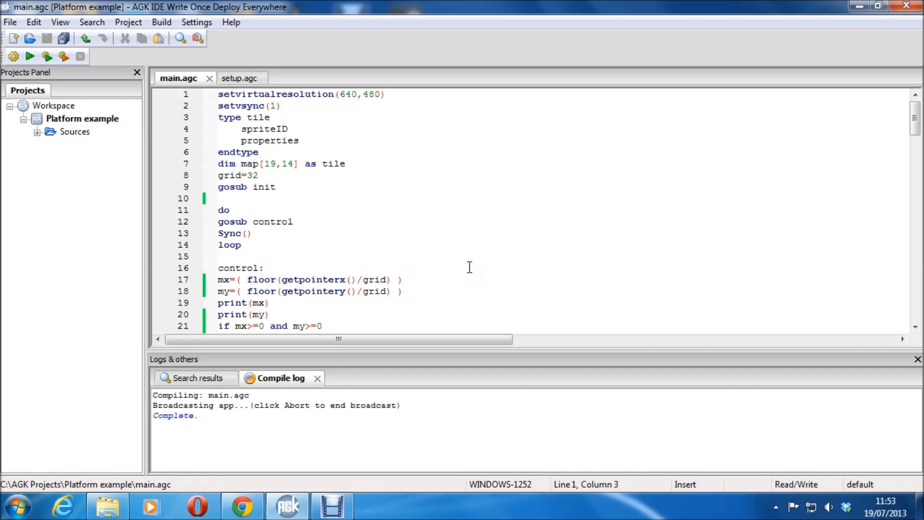
# - Compile and run the tile map program and begin placing green tiles in its window
pyautogui.click(227, 94)
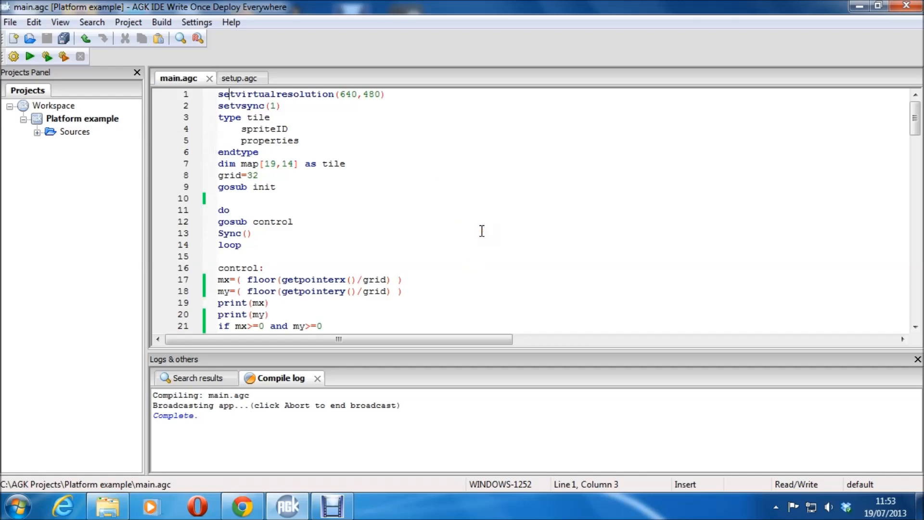
pyautogui.moveTo(503, 224)
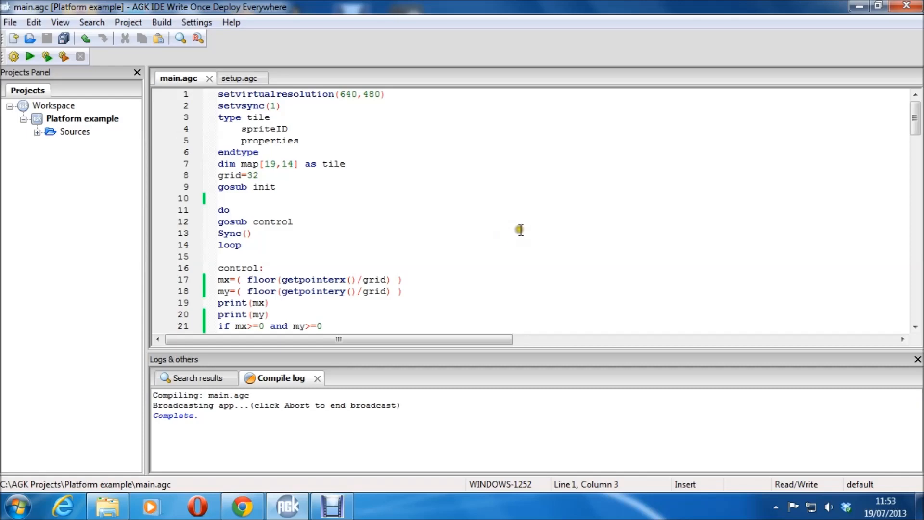
pyautogui.moveTo(525, 222)
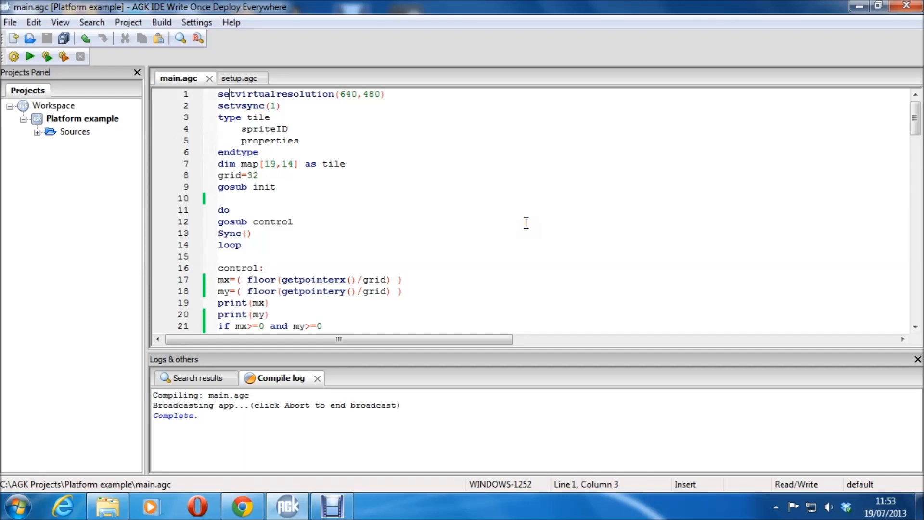
pyautogui.moveTo(545, 230)
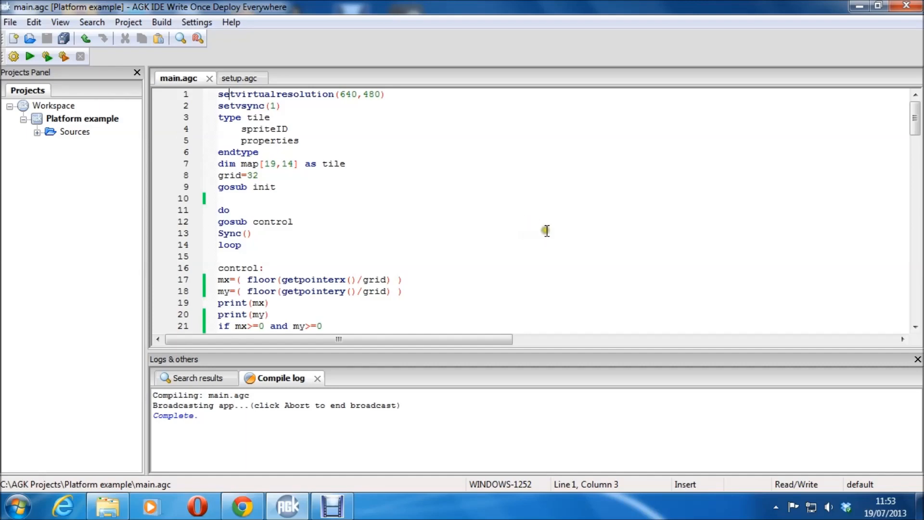
pyautogui.moveTo(547, 230)
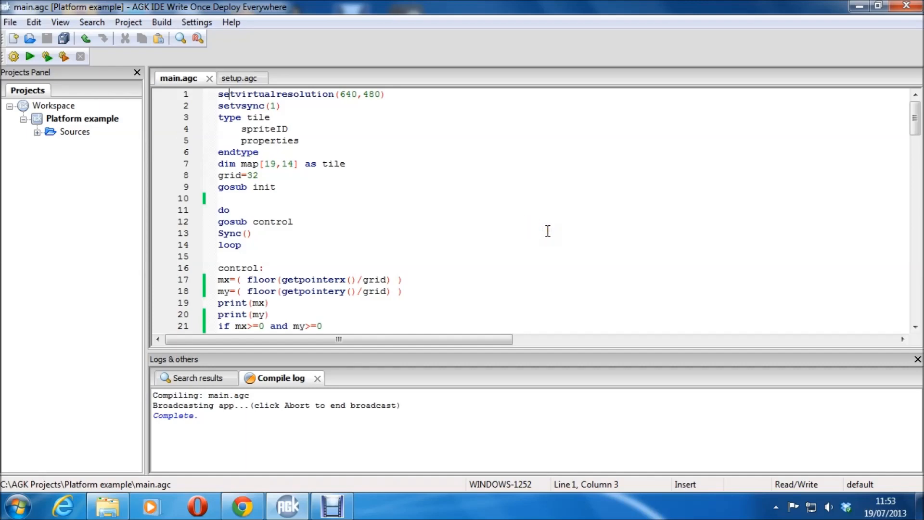
pyautogui.click(47, 56)
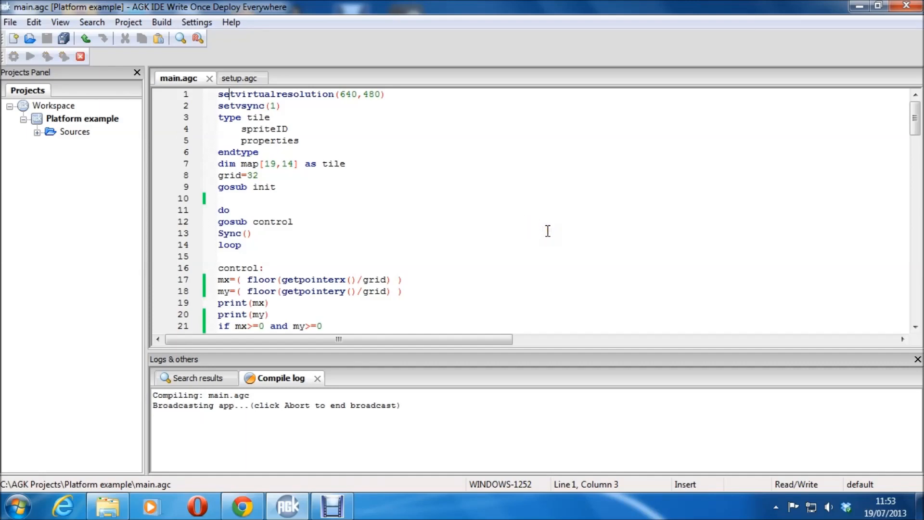
pyautogui.click(30, 55)
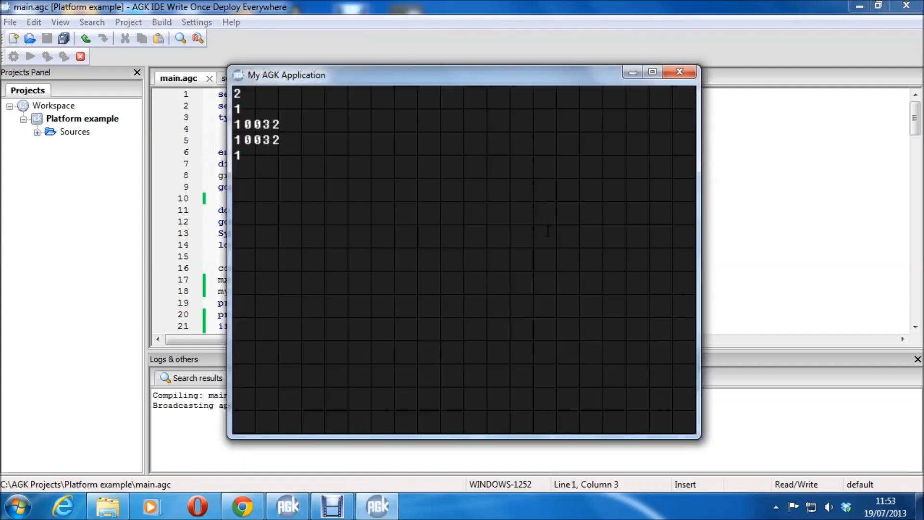
pyautogui.click(540, 230)
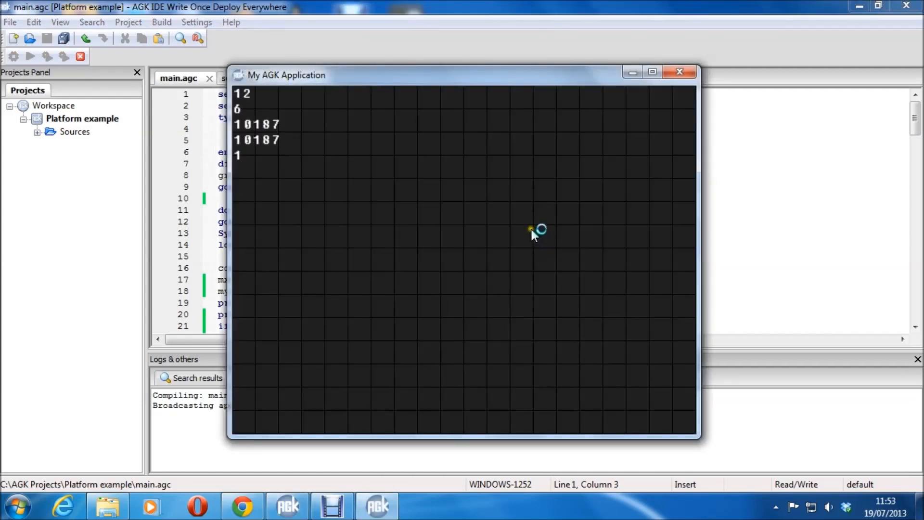
pyautogui.moveTo(532, 235)
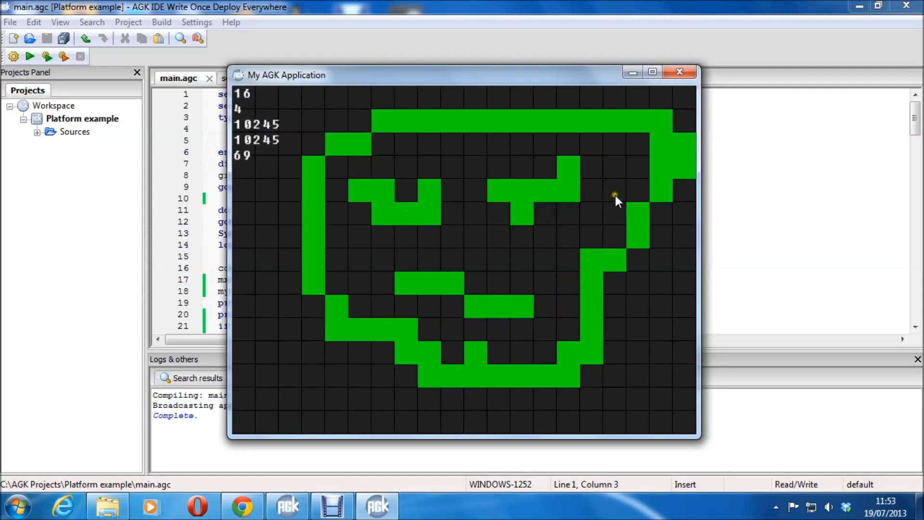
pyautogui.moveTo(492, 239)
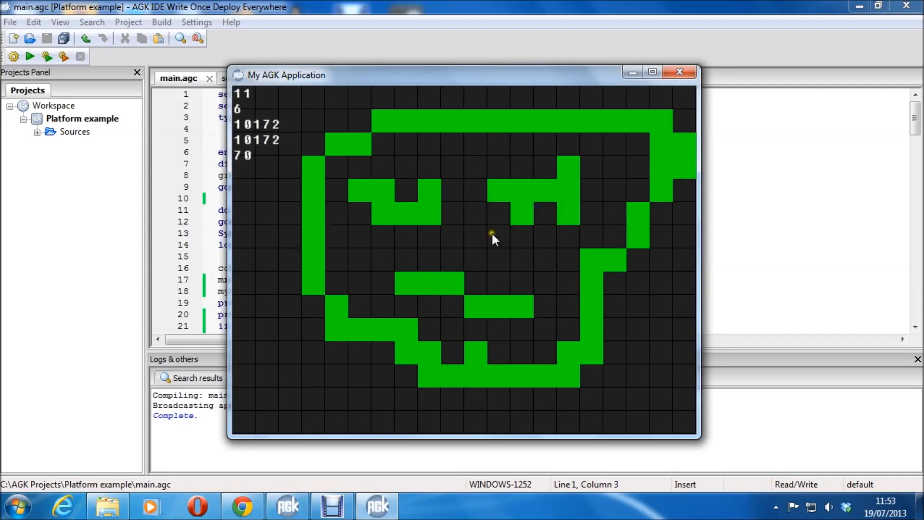
pyautogui.moveTo(536, 266)
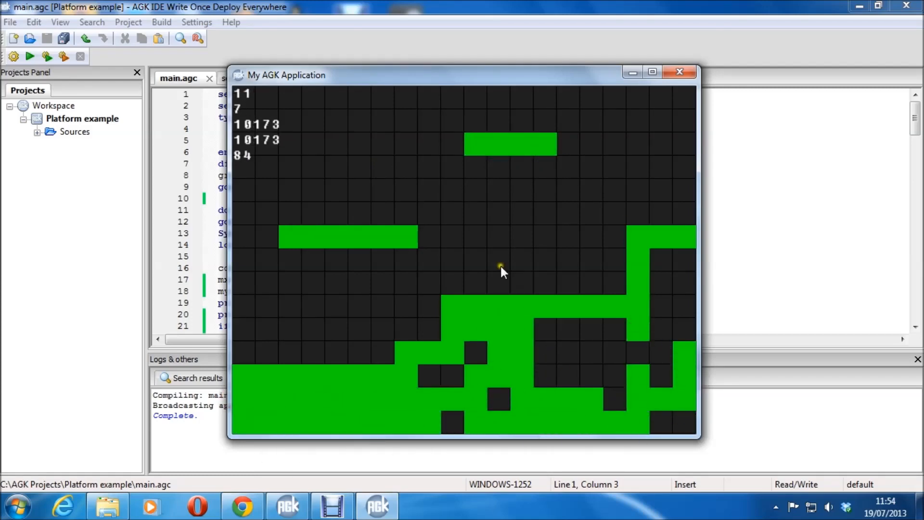
pyautogui.moveTo(524, 336)
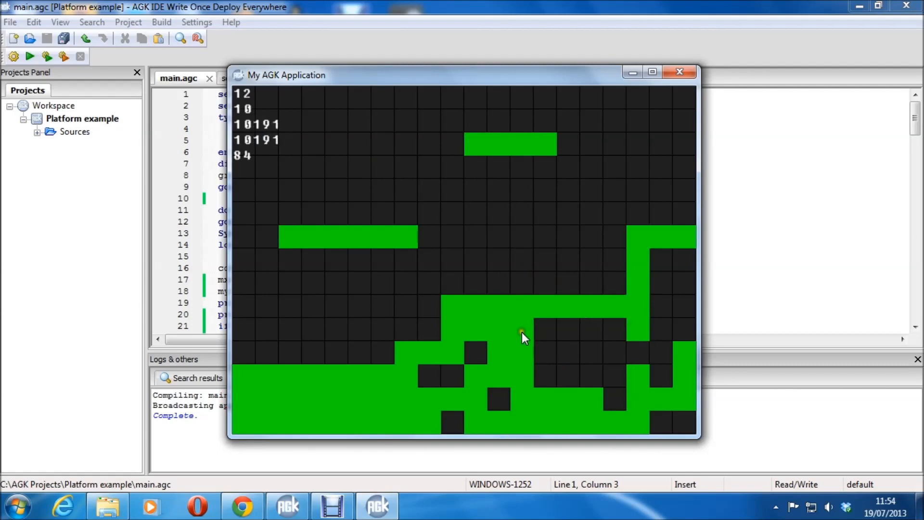
# - Close the tile editor window, check setup.agc's window size, and return to main.agc
pyautogui.click(679, 72)
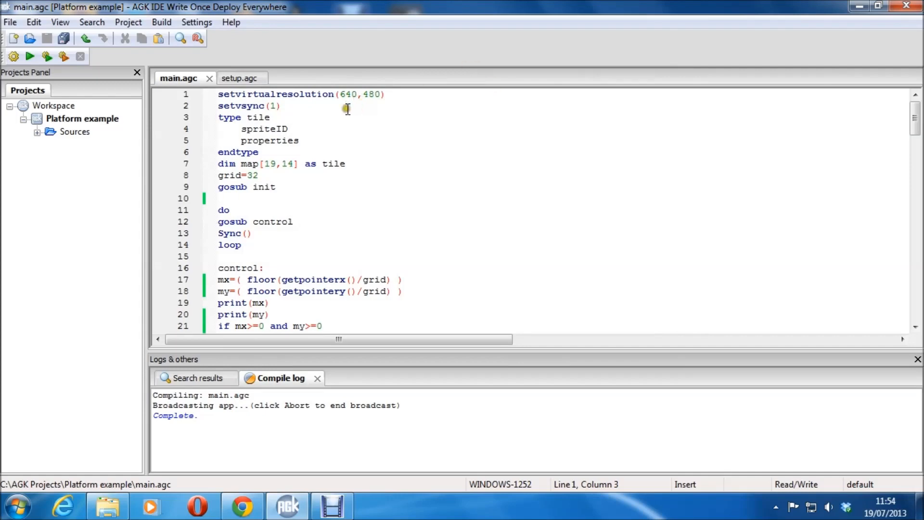
pyautogui.click(38, 132)
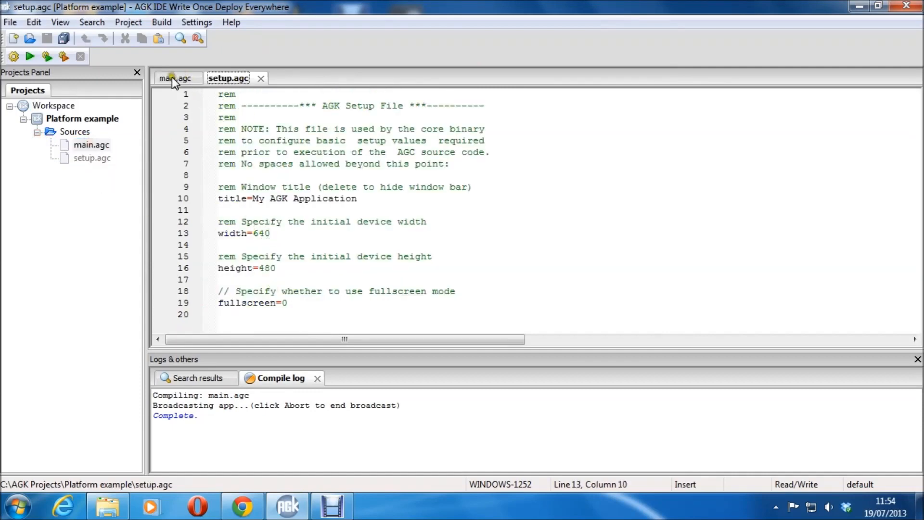
pyautogui.click(177, 78)
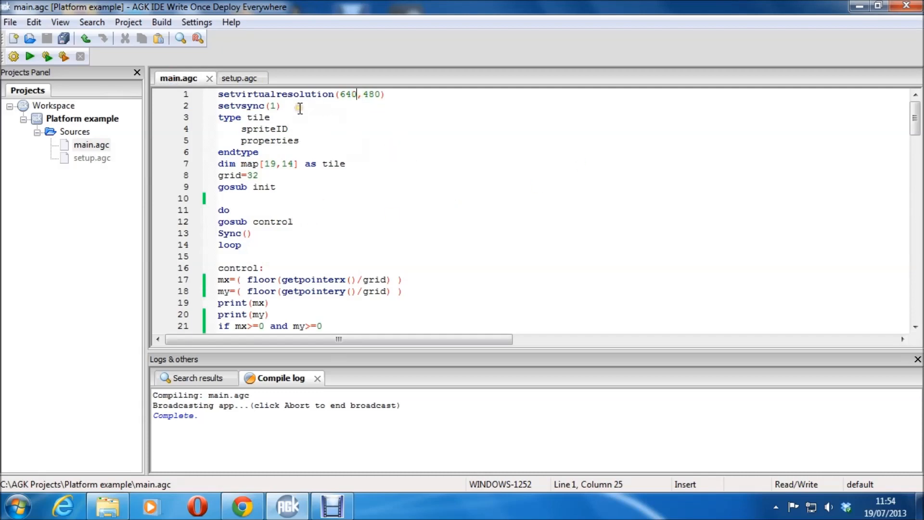
pyautogui.moveTo(255, 117)
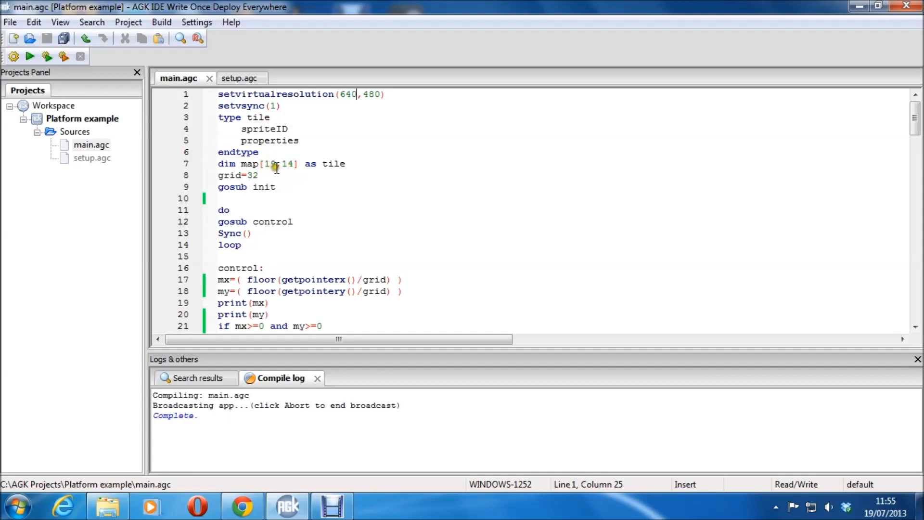
# - Edit line 7's map dimensions to [19,14] and append .spriteID after them
pyautogui.click(288, 163)
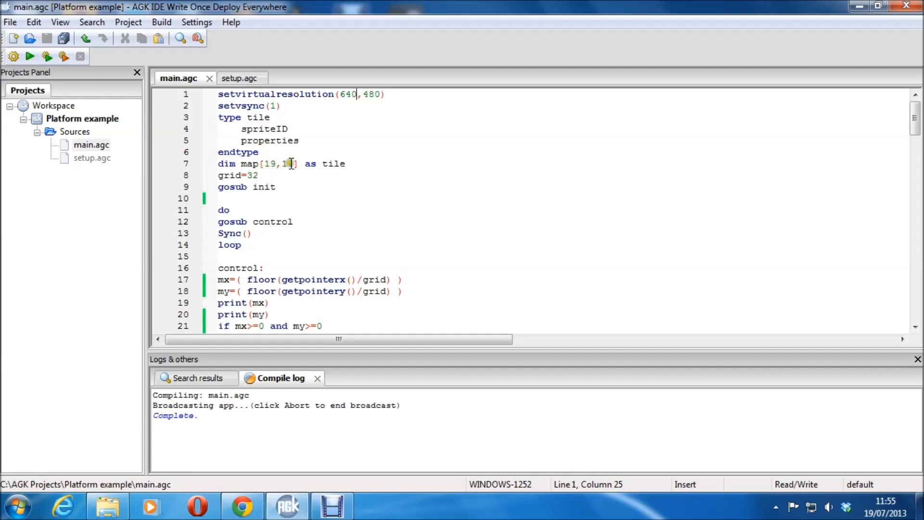
pyautogui.write('4')
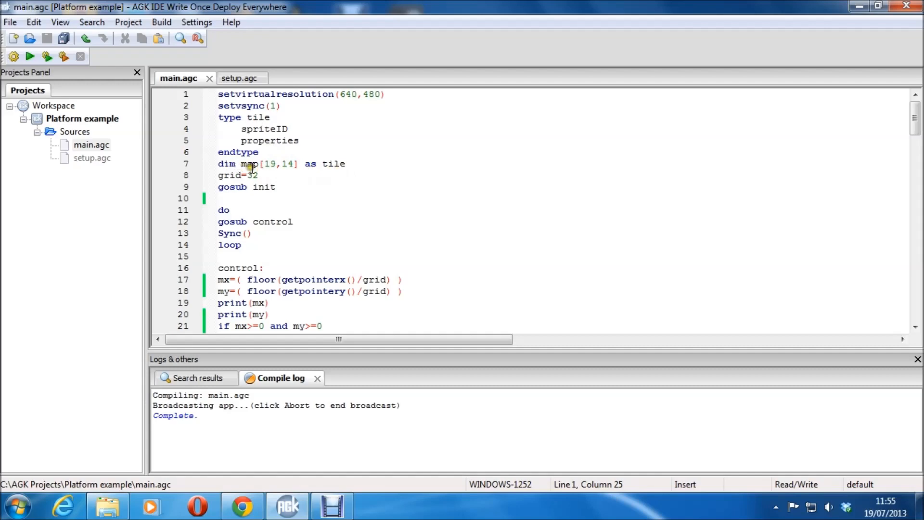
pyautogui.moveTo(288, 171)
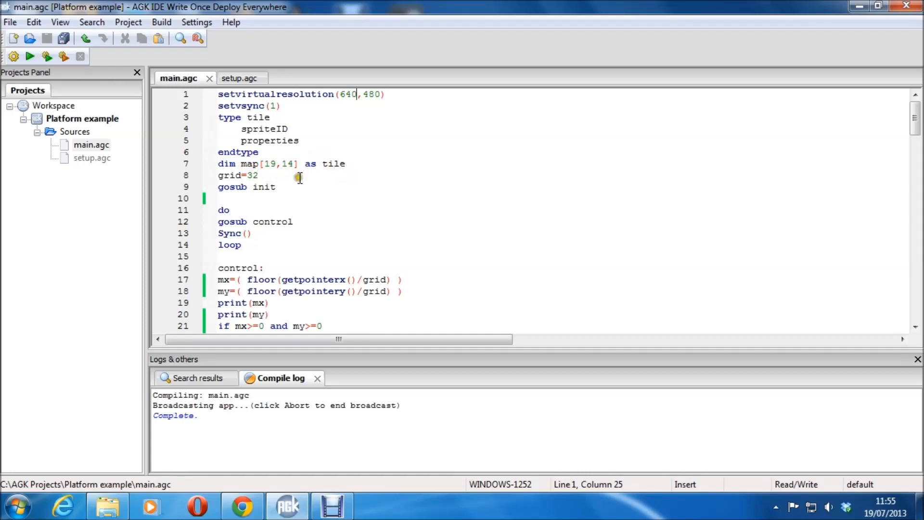
pyautogui.click(302, 140)
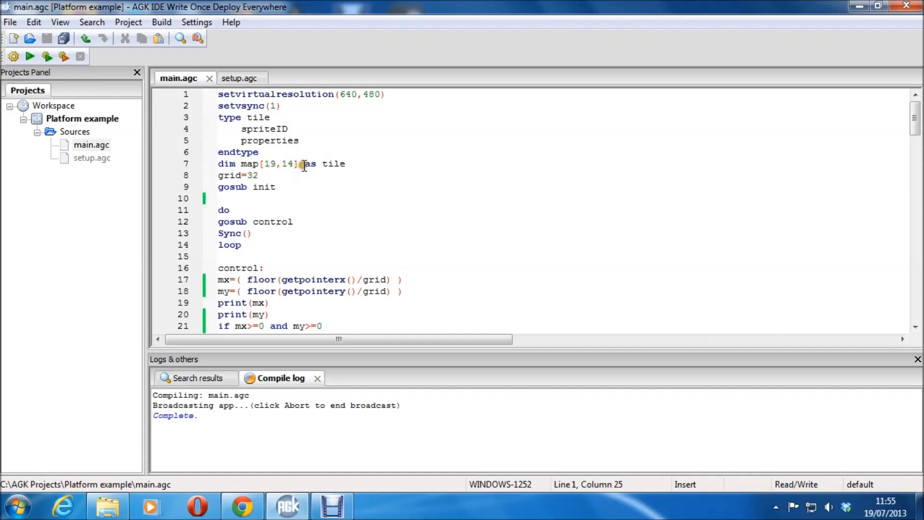
pyautogui.click(299, 163)
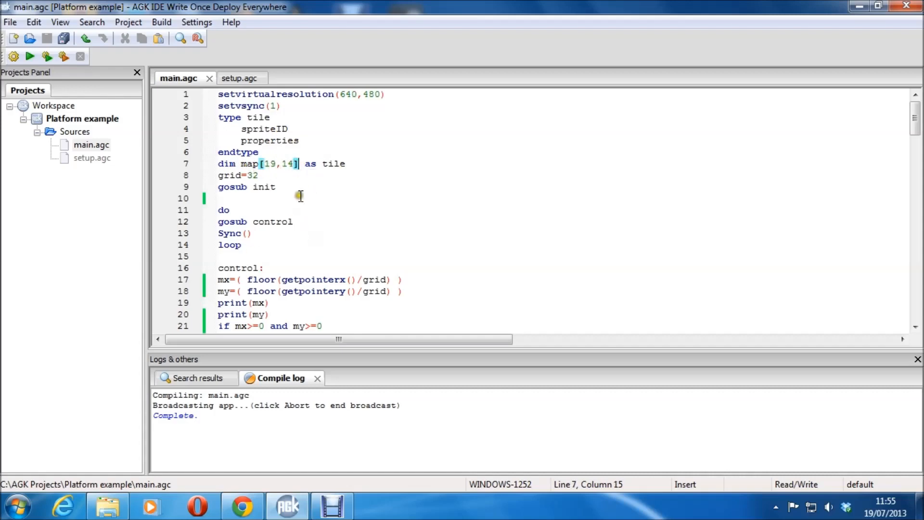
pyautogui.write('.sp')
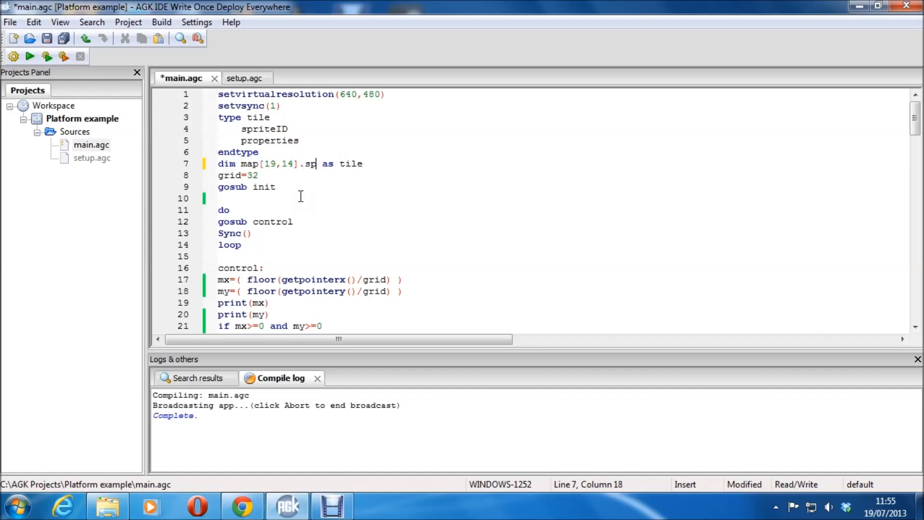
pyautogui.write('riteI')
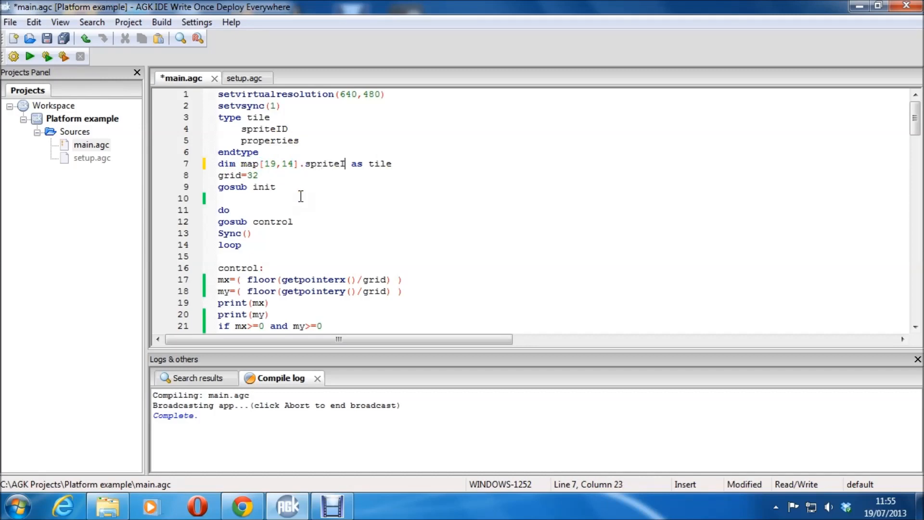
pyautogui.write('D')
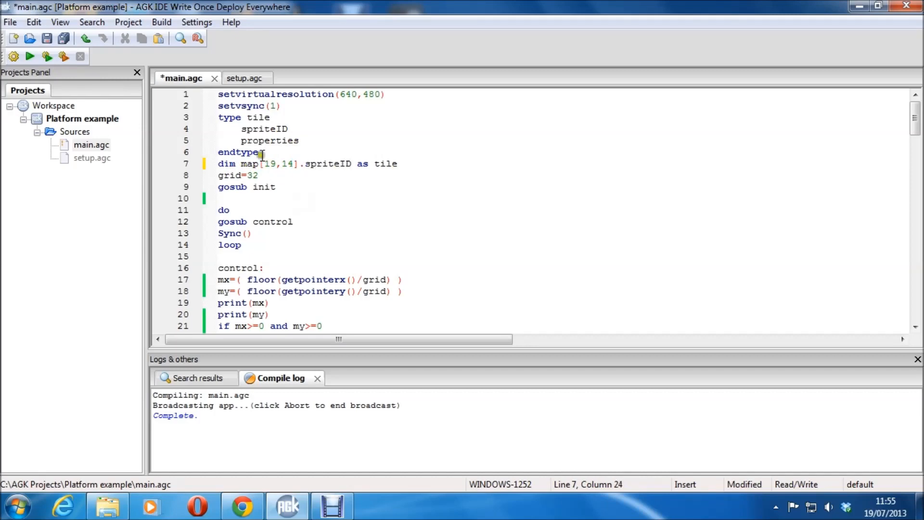
# - Remove the stray .spriteID so line 7 reads dim map[19,14] as tile
pyautogui.doubleClick(264, 128)
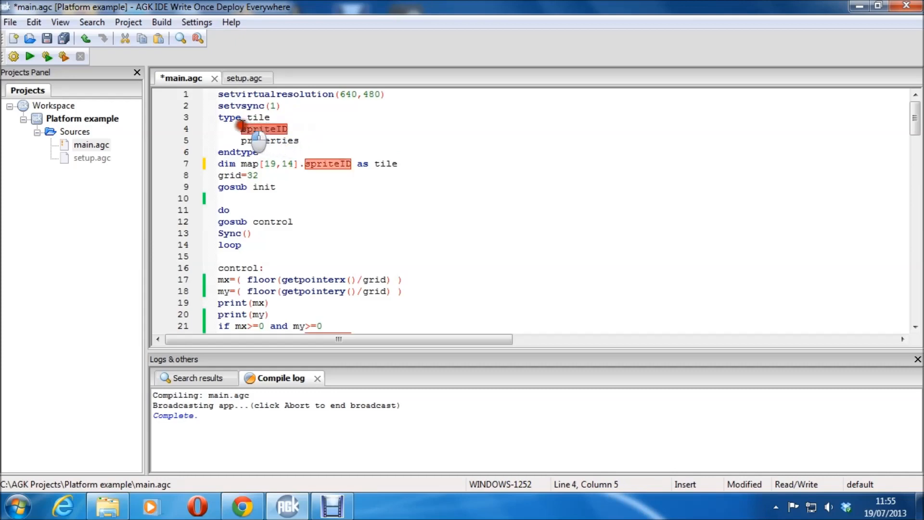
pyautogui.moveTo(351, 181)
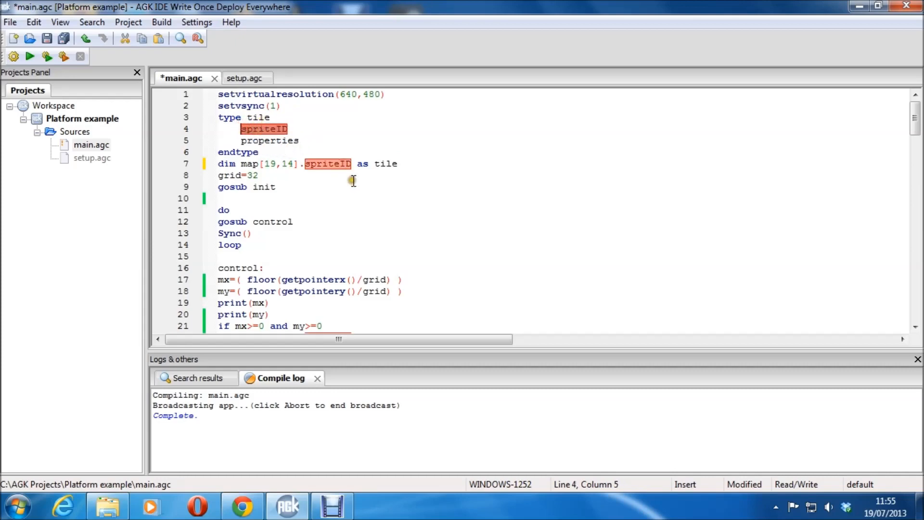
pyautogui.click(348, 164)
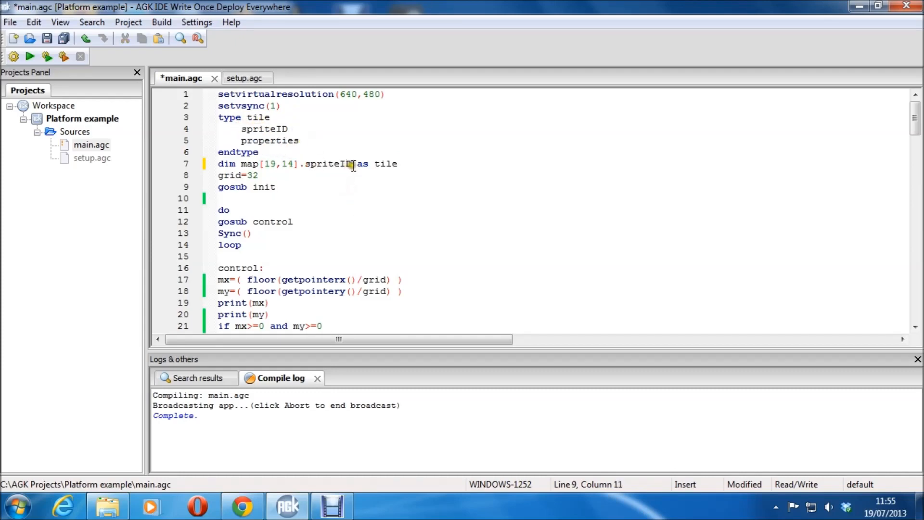
pyautogui.doubleClick(328, 163)
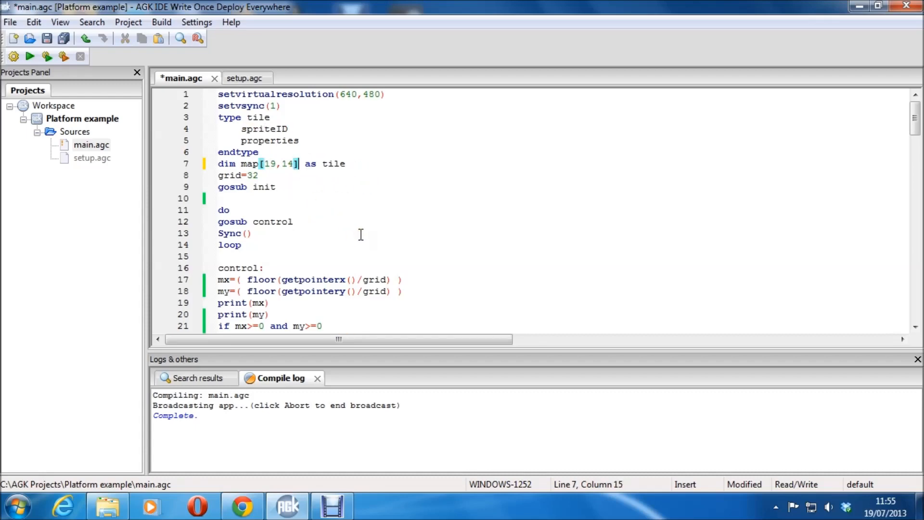
pyautogui.moveTo(293, 203)
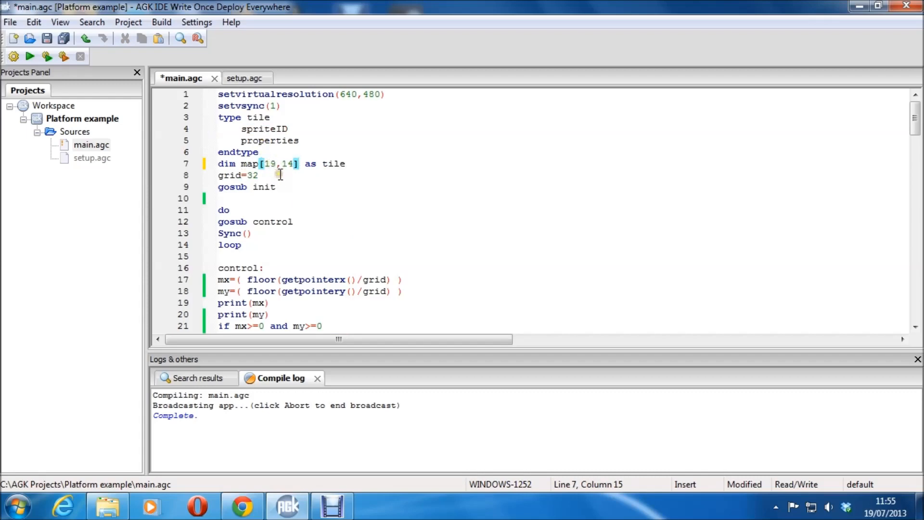
pyautogui.click(271, 163)
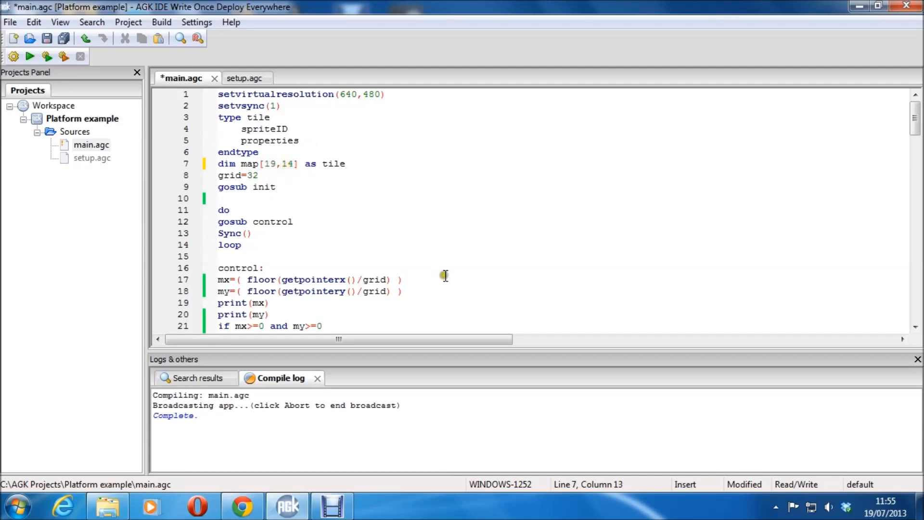
# - Save, compile and launch main.agc to show the dark tile grid with readouts
pyautogui.press('ctrl+s')
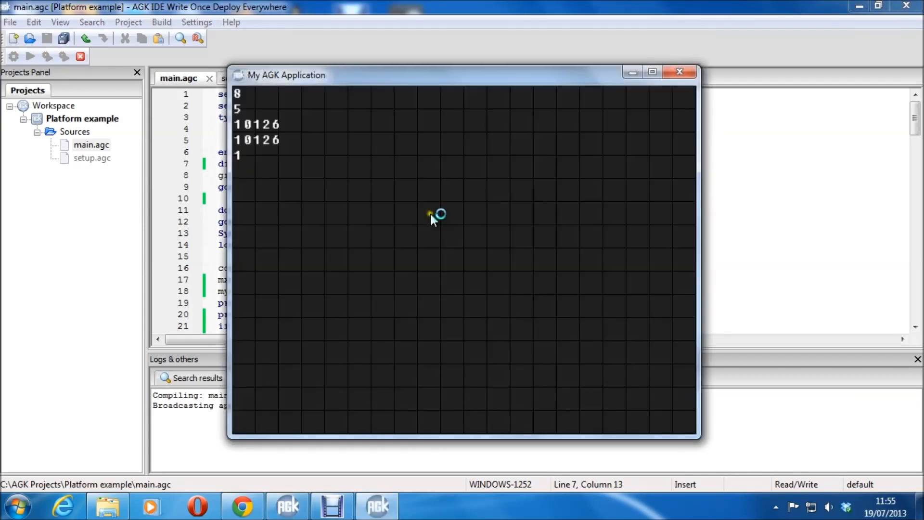
pyautogui.moveTo(245, 114)
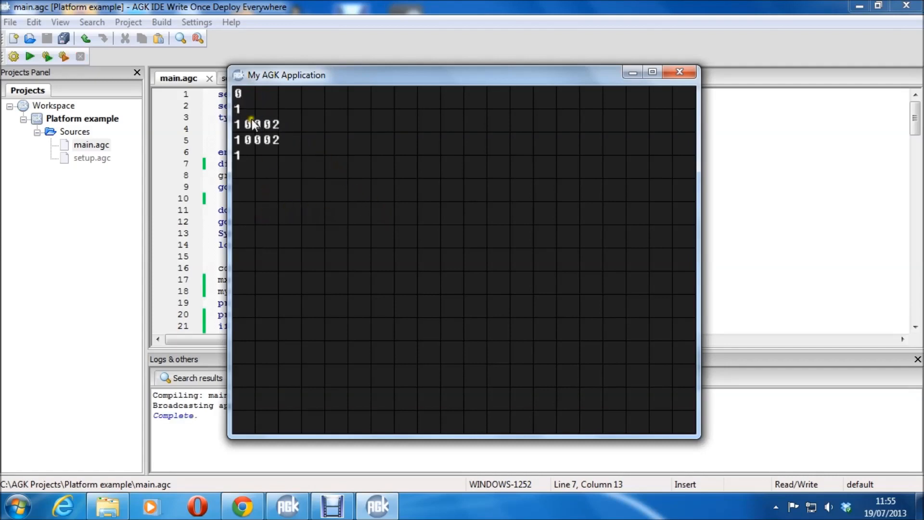
pyautogui.moveTo(245, 125)
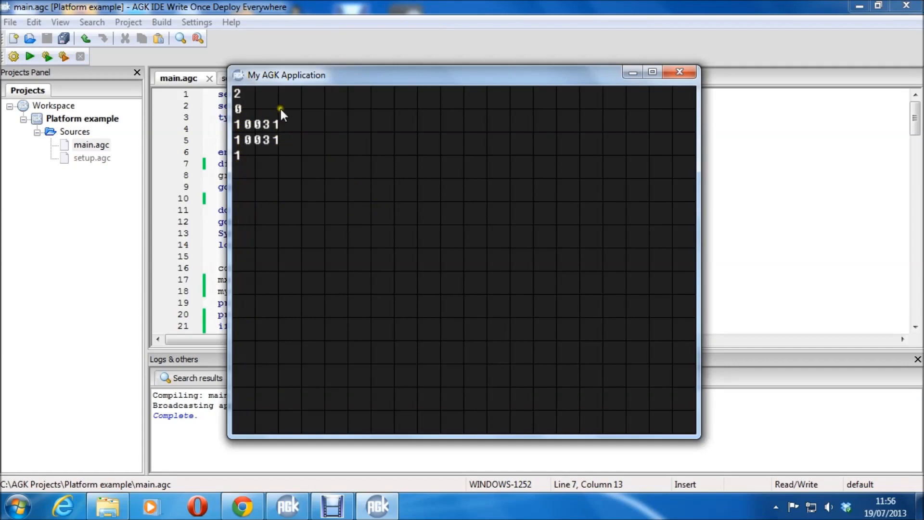
pyautogui.moveTo(516, 105)
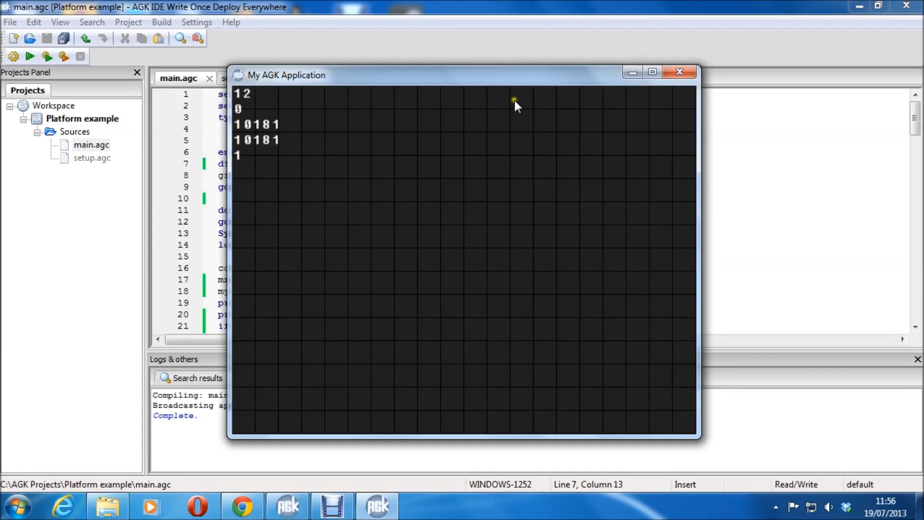
pyautogui.moveTo(694, 100)
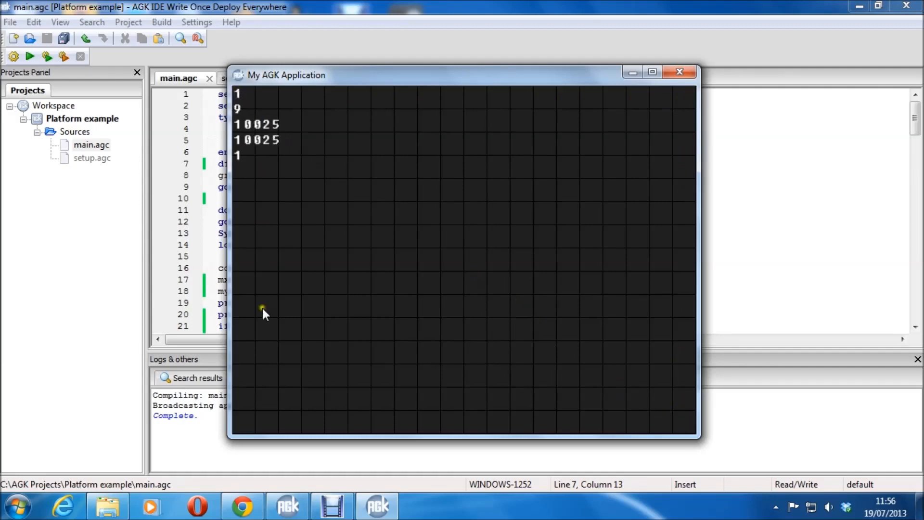
pyautogui.moveTo(263, 105)
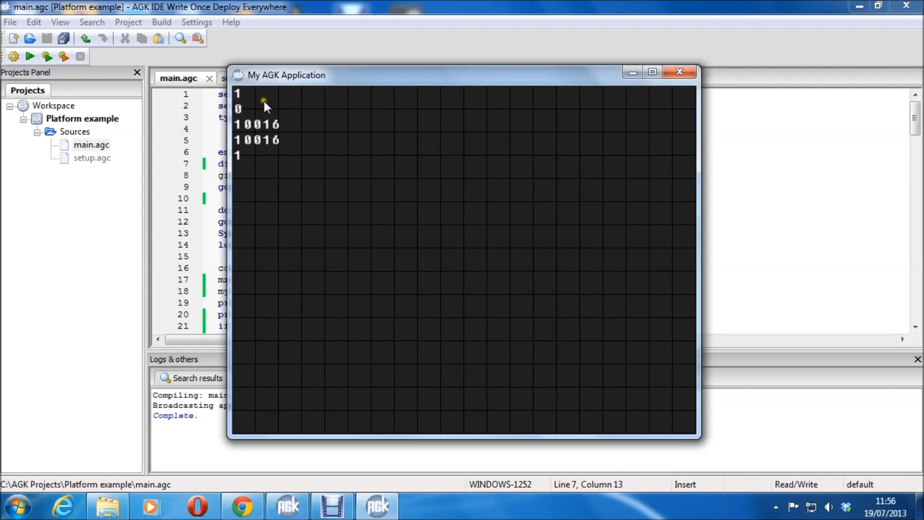
pyautogui.moveTo(663, 88)
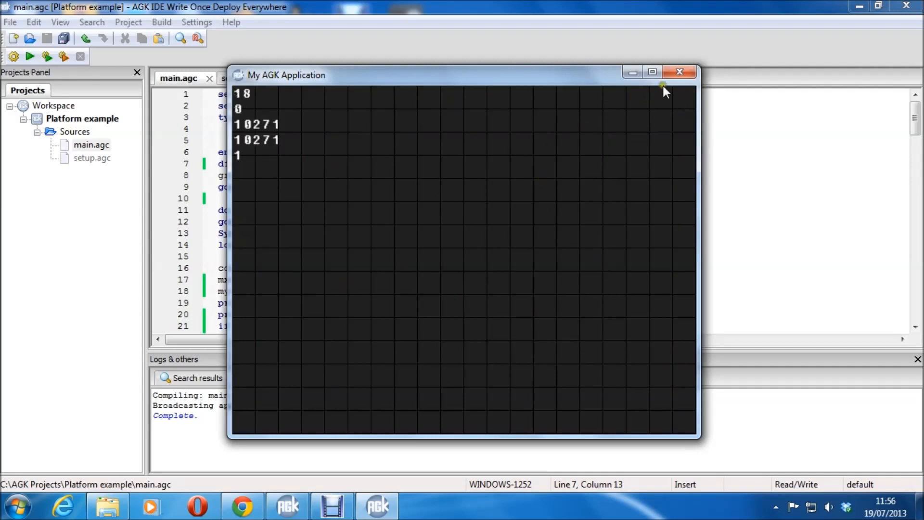
# - Close the running tile map window and return to main.agc
pyautogui.click(679, 71)
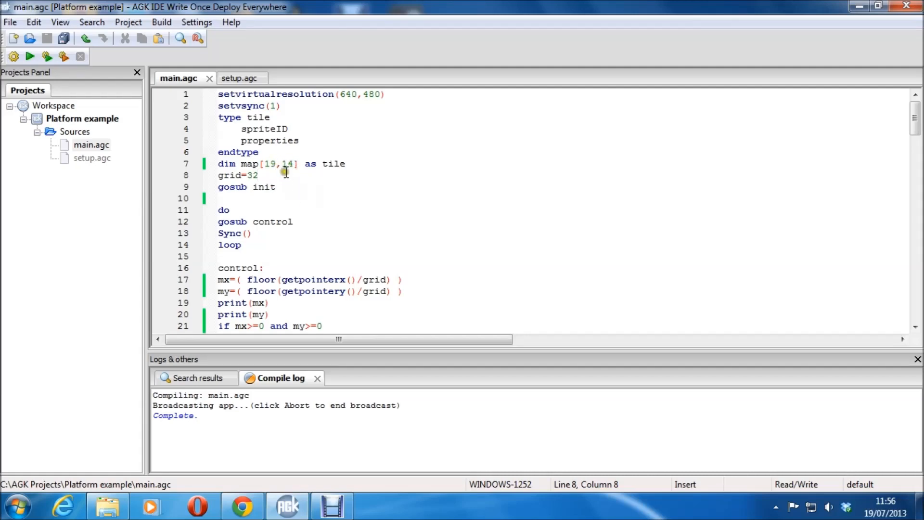
pyautogui.moveTo(288, 187)
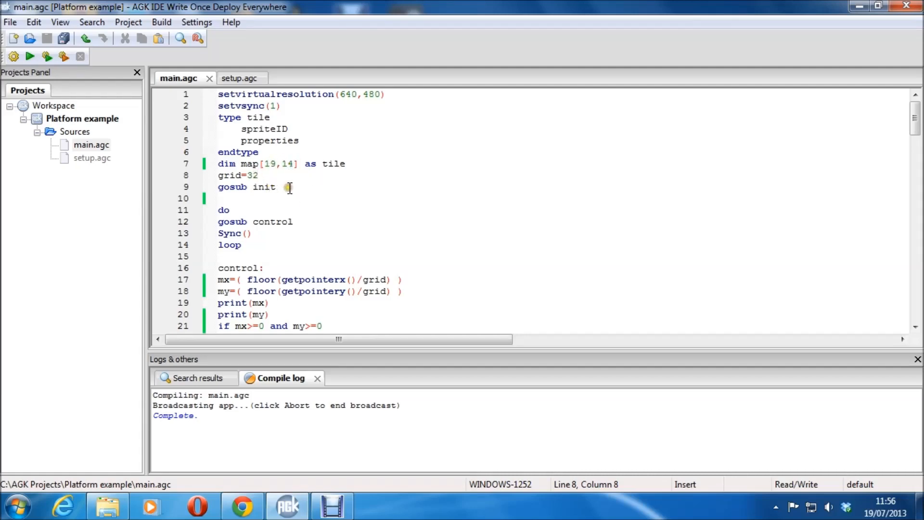
pyautogui.moveTo(298, 193)
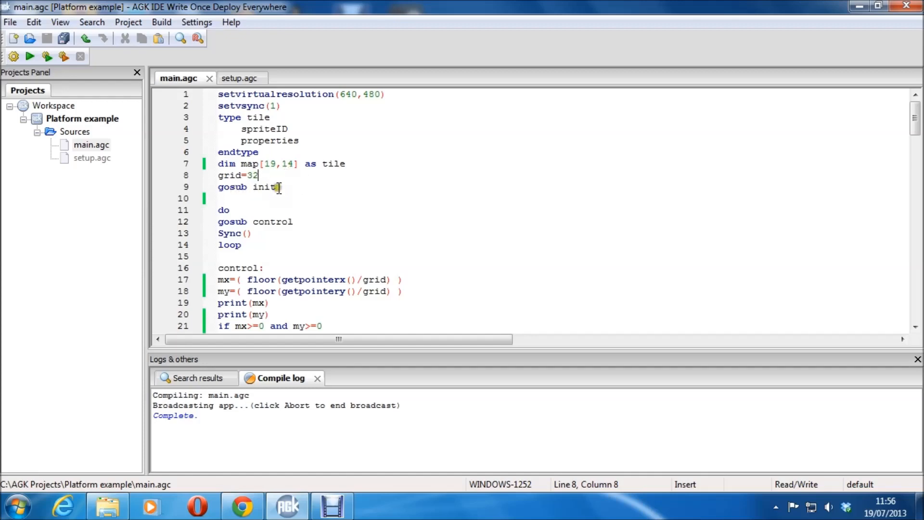
pyautogui.moveTo(302, 193)
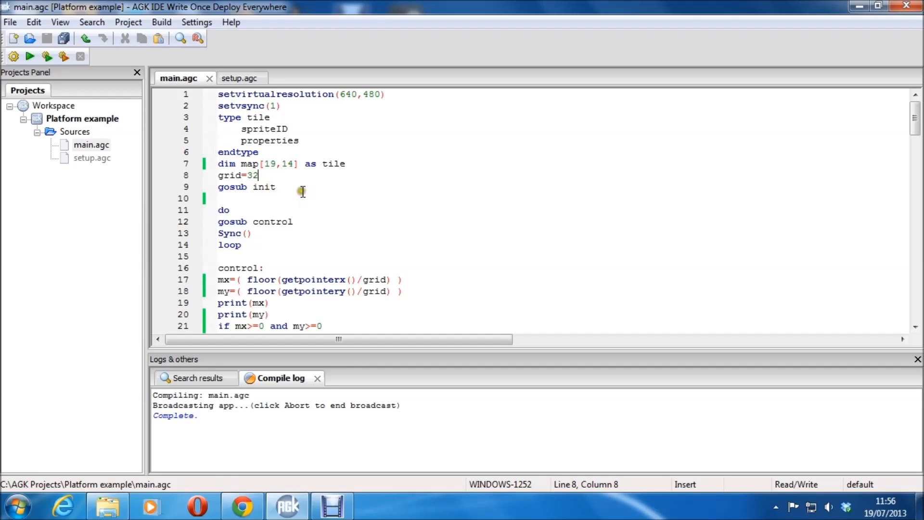
# - Scroll main.agc to the init: subroutine that creates the grid sprites
pyautogui.scroll(-3)
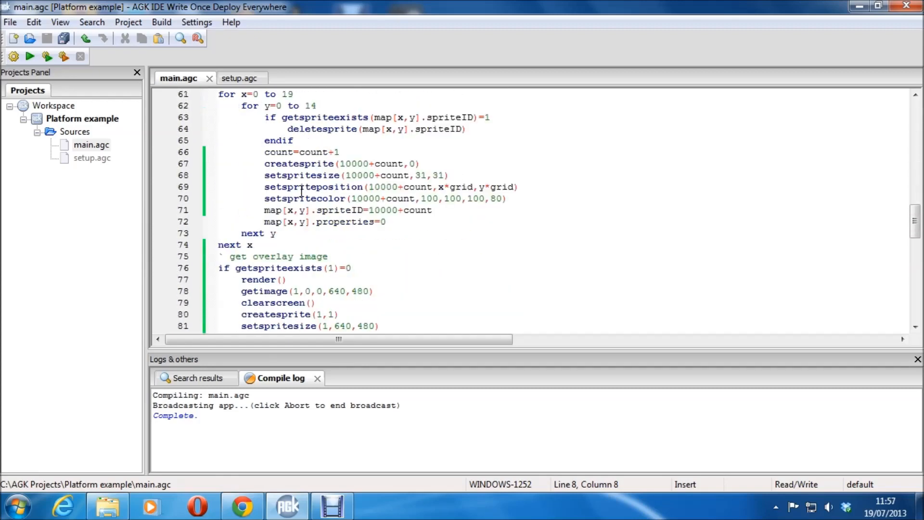
pyautogui.scroll(3)
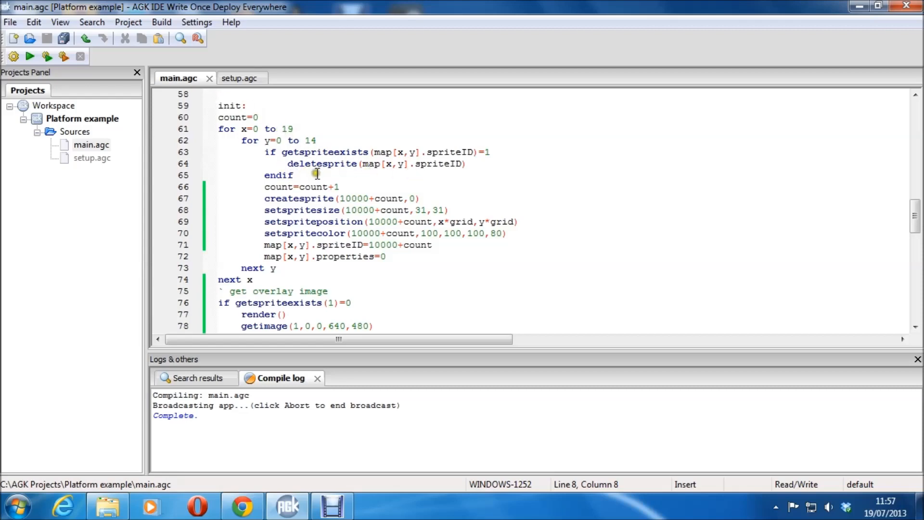
pyautogui.moveTo(324, 190)
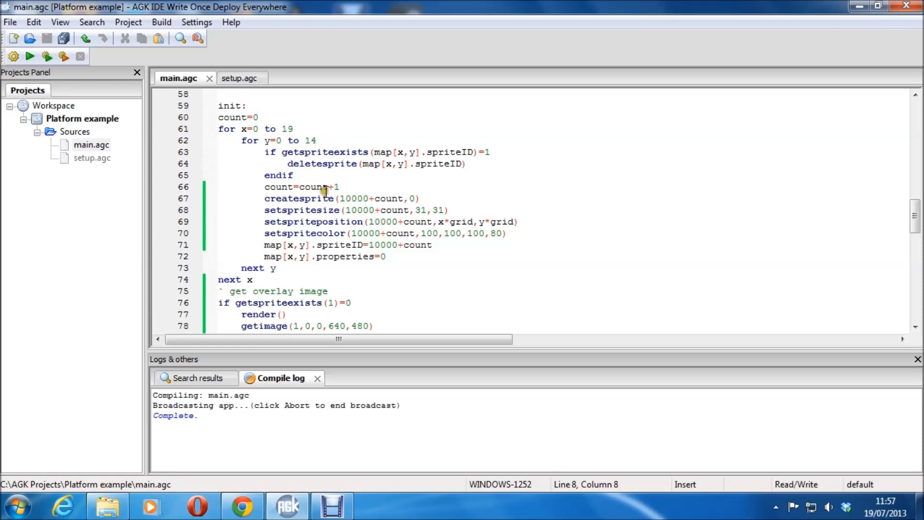
pyautogui.moveTo(337, 206)
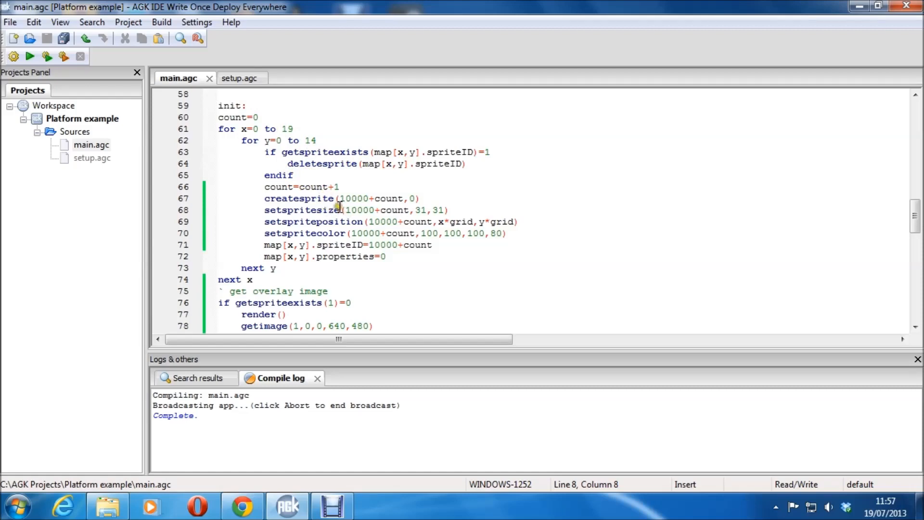
pyautogui.moveTo(386, 208)
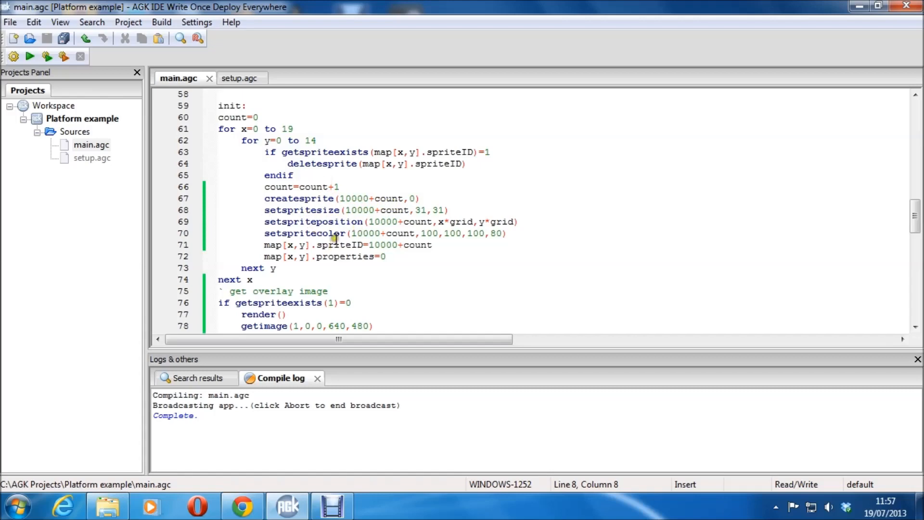
pyautogui.moveTo(403, 264)
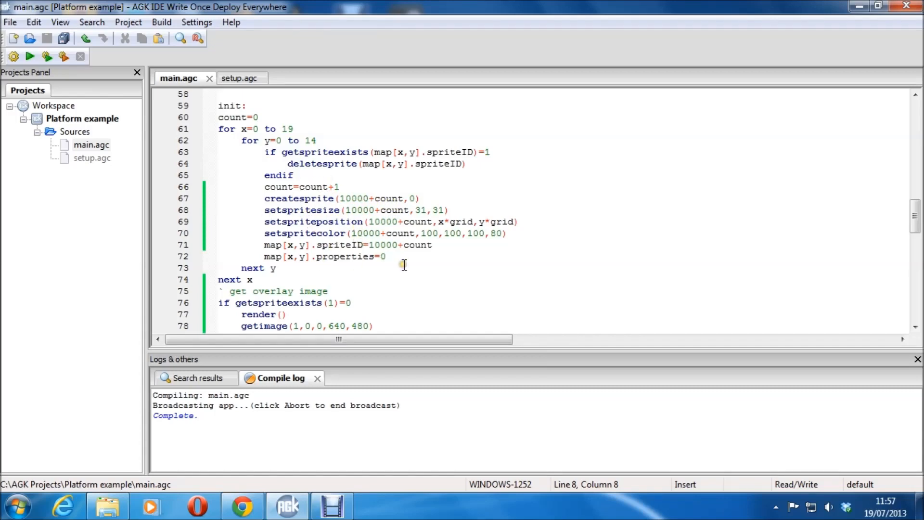
pyautogui.moveTo(359, 246)
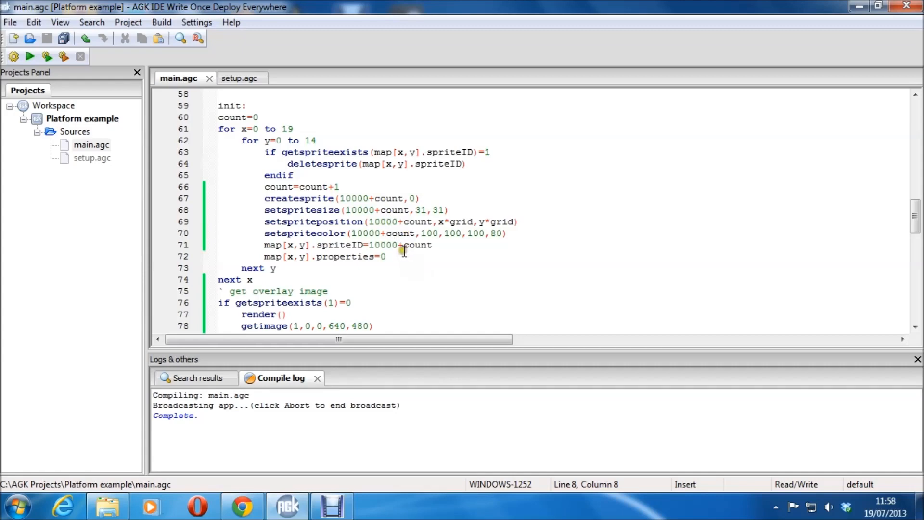
pyautogui.moveTo(382, 197)
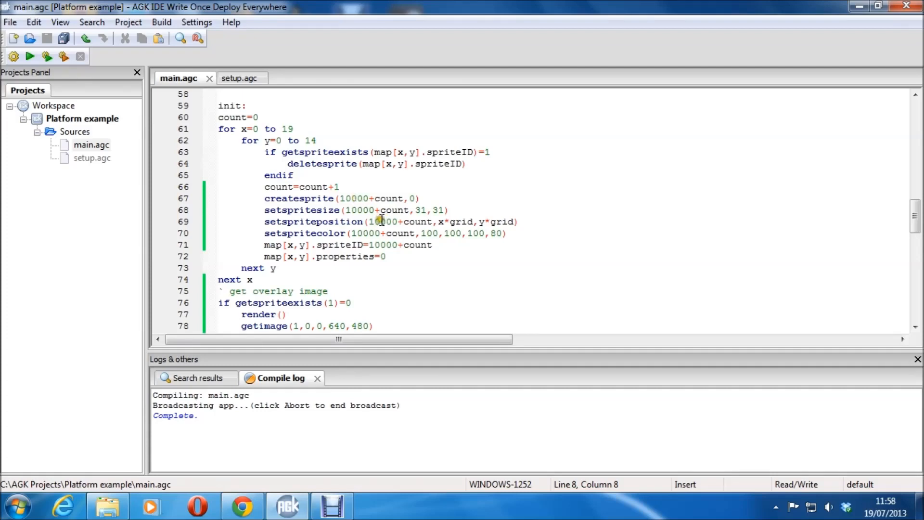
pyautogui.moveTo(406, 245)
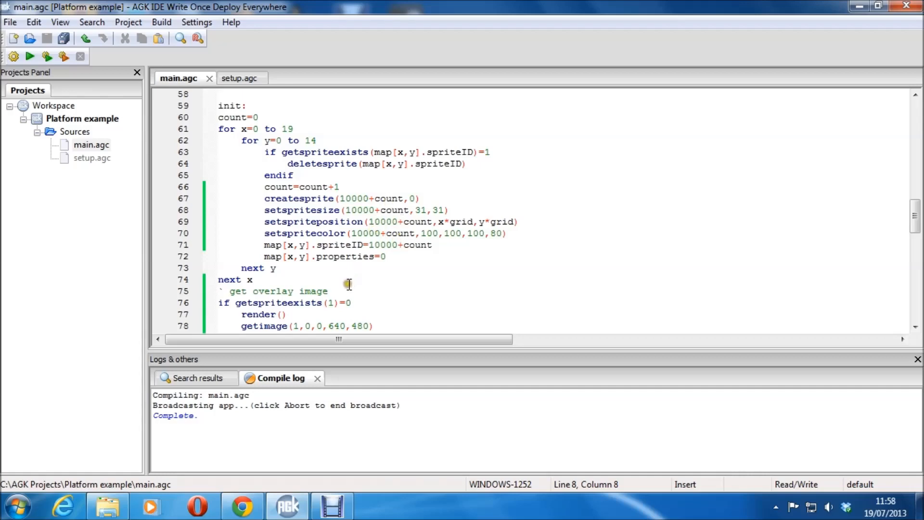
pyautogui.moveTo(383, 239)
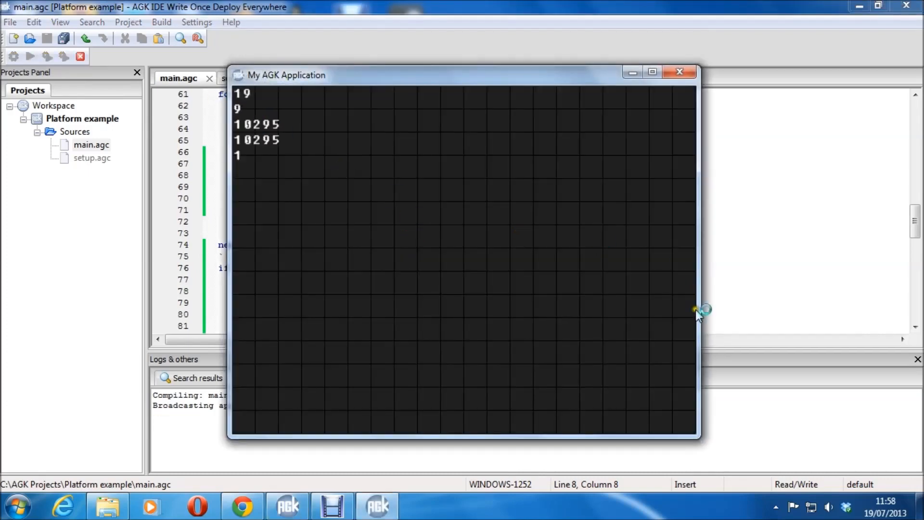
pyautogui.moveTo(675, 305)
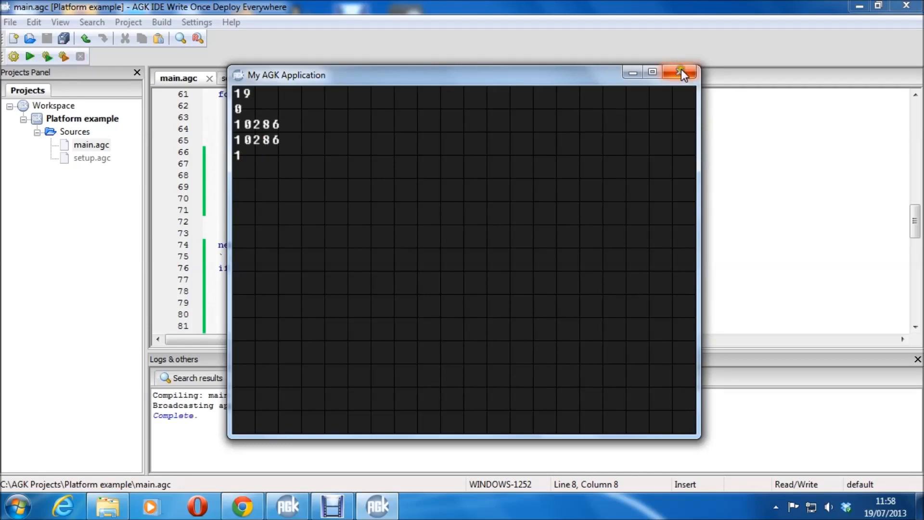
# - Close the running tile map window, leaving the init routine visible
pyautogui.click(681, 72)
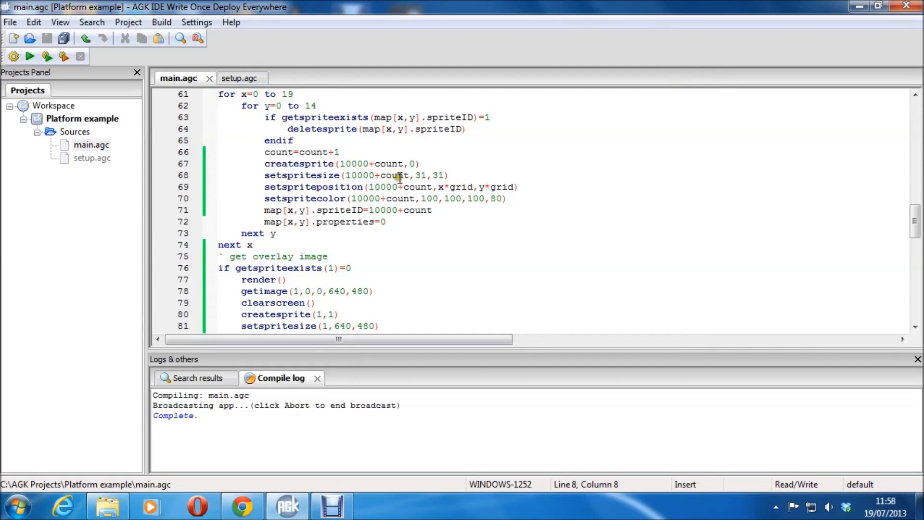
pyautogui.moveTo(463, 187)
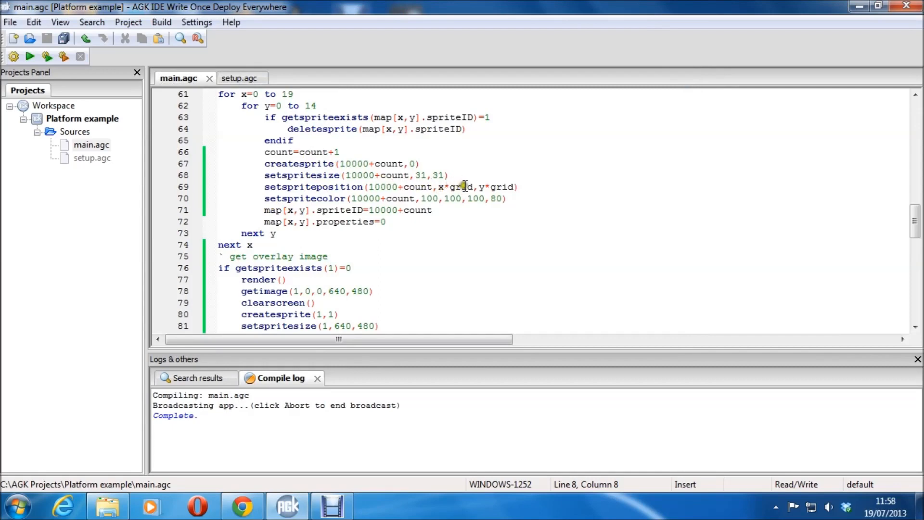
pyautogui.moveTo(439, 193)
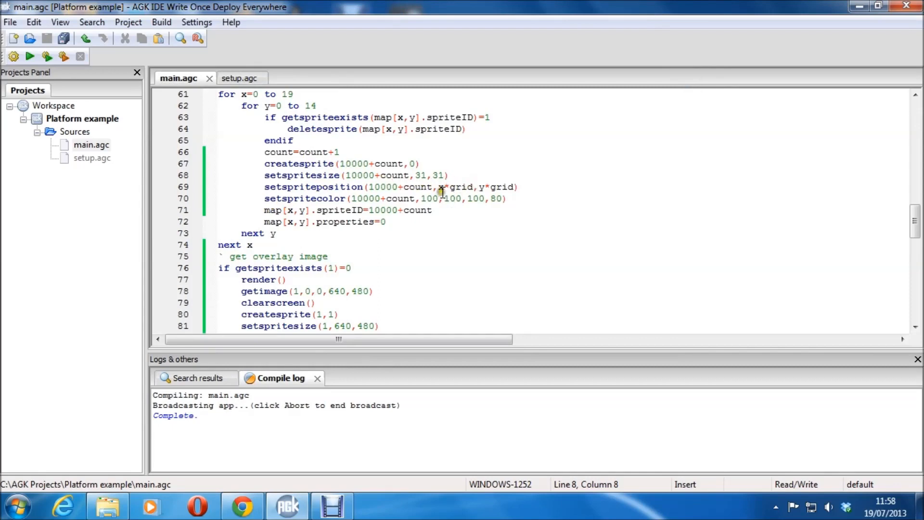
pyautogui.moveTo(470, 183)
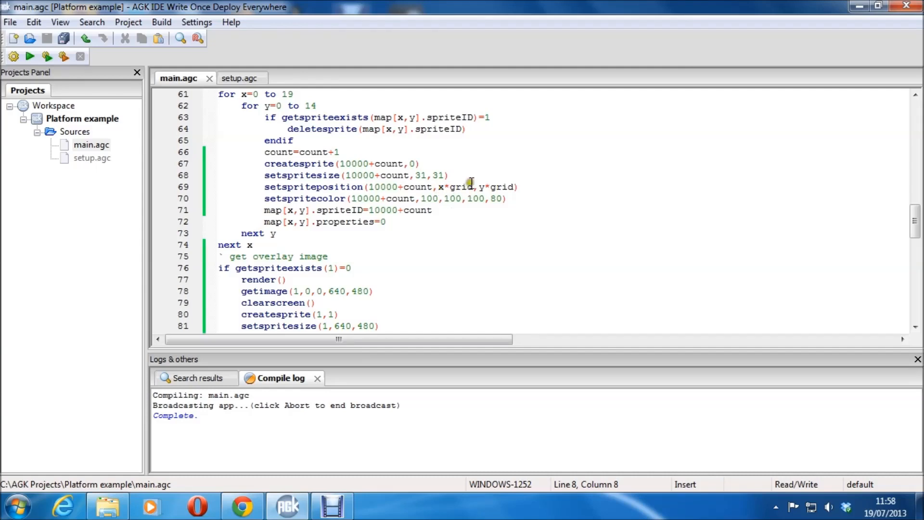
pyautogui.moveTo(560, 95)
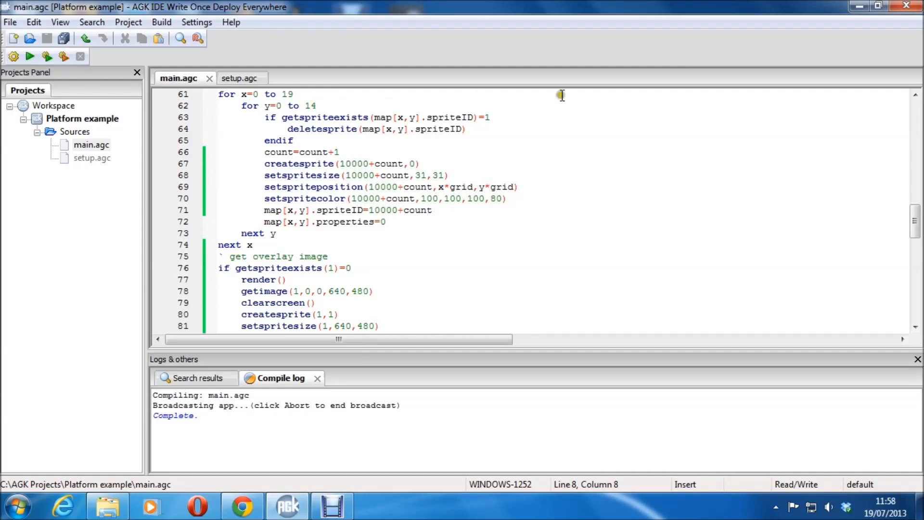
pyautogui.moveTo(477, 192)
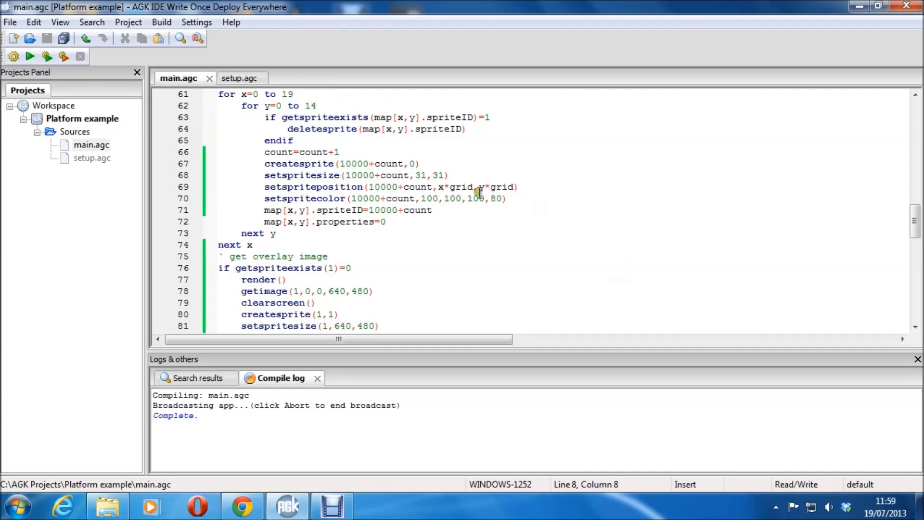
pyautogui.moveTo(359, 230)
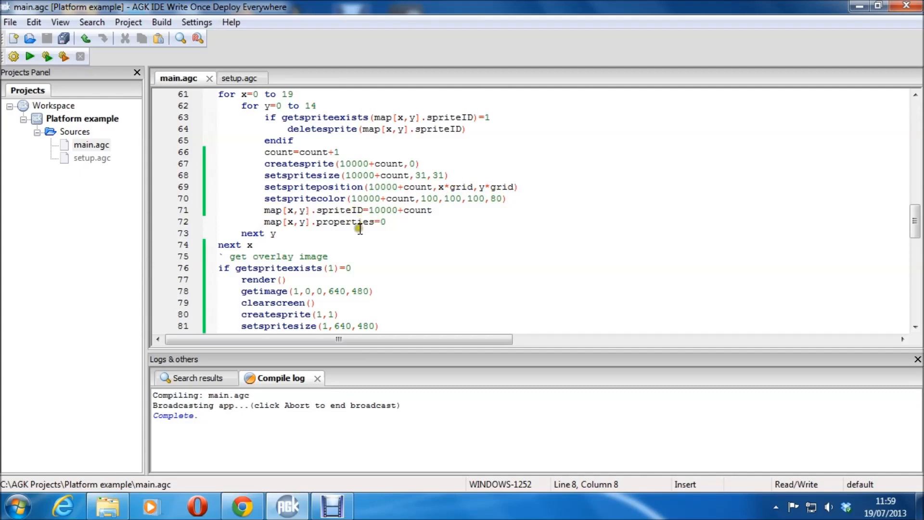
pyautogui.moveTo(274, 261)
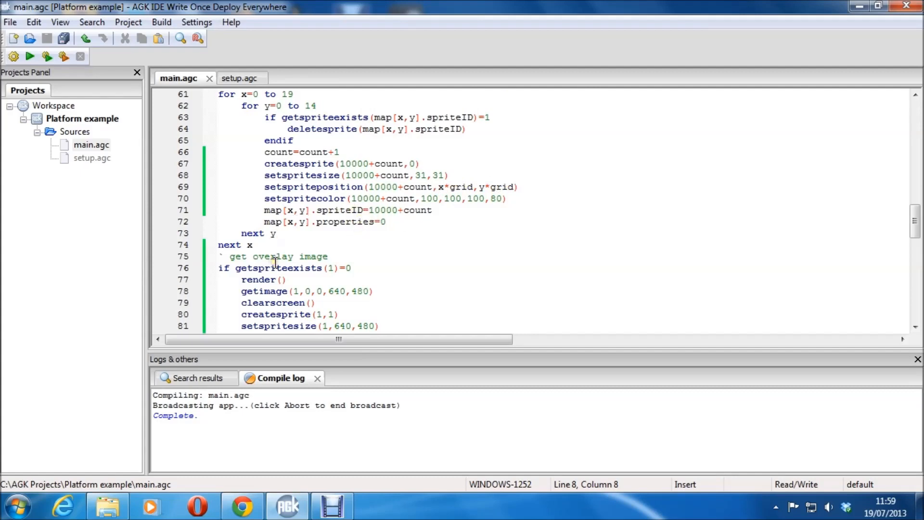
pyautogui.scroll(-3)
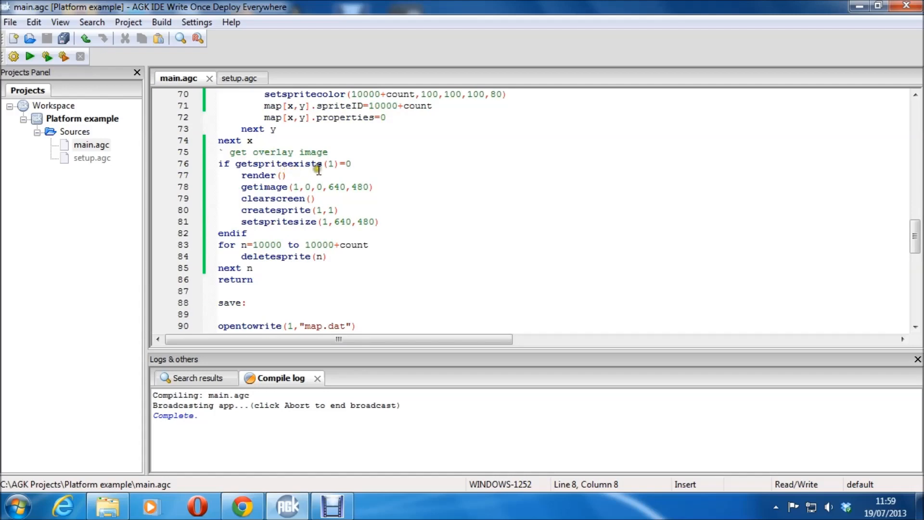
pyautogui.moveTo(347, 175)
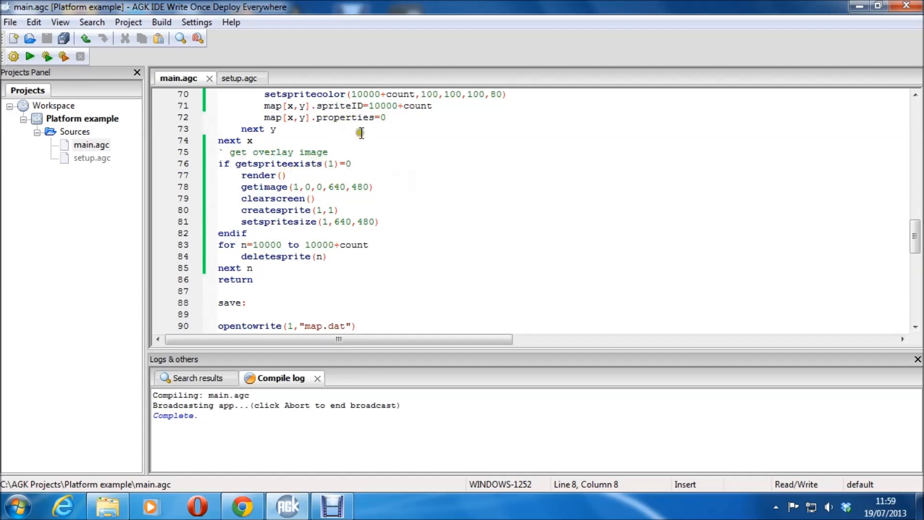
pyautogui.scroll(3)
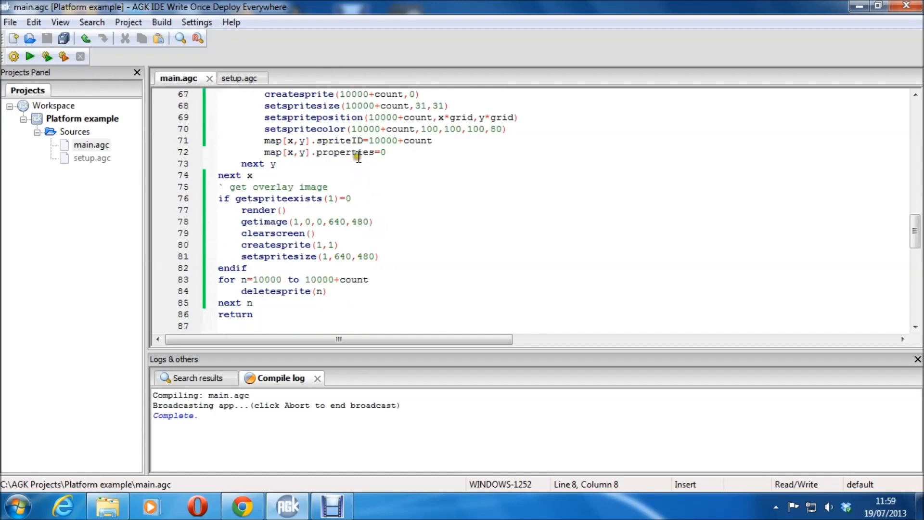
pyautogui.scroll(3)
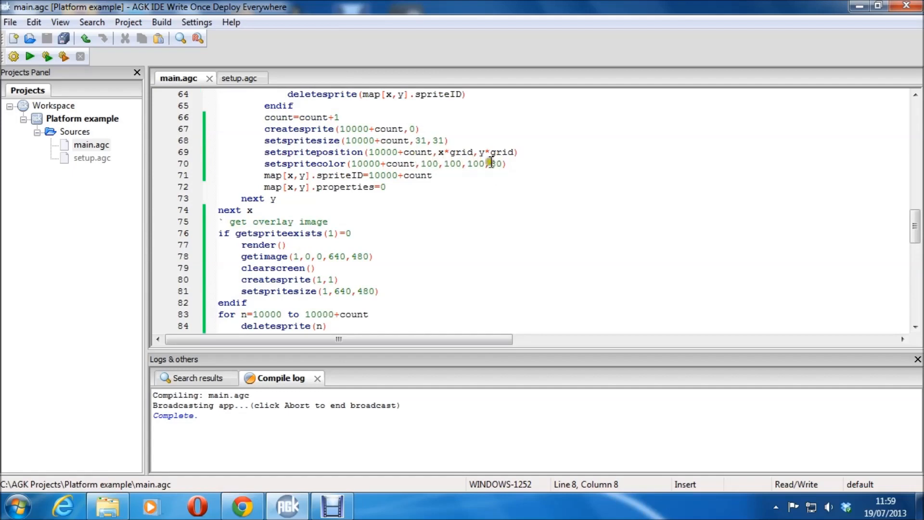
pyautogui.scroll(-3)
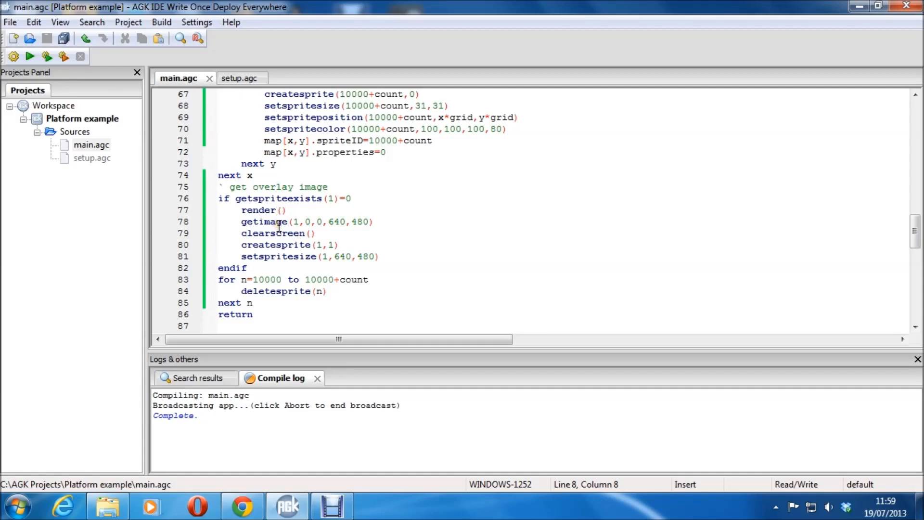
pyautogui.moveTo(436, 229)
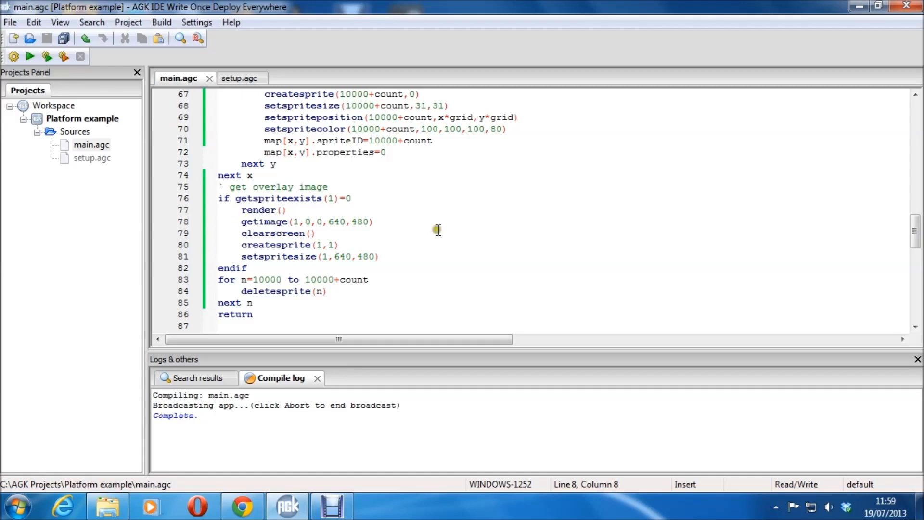
pyautogui.moveTo(350, 211)
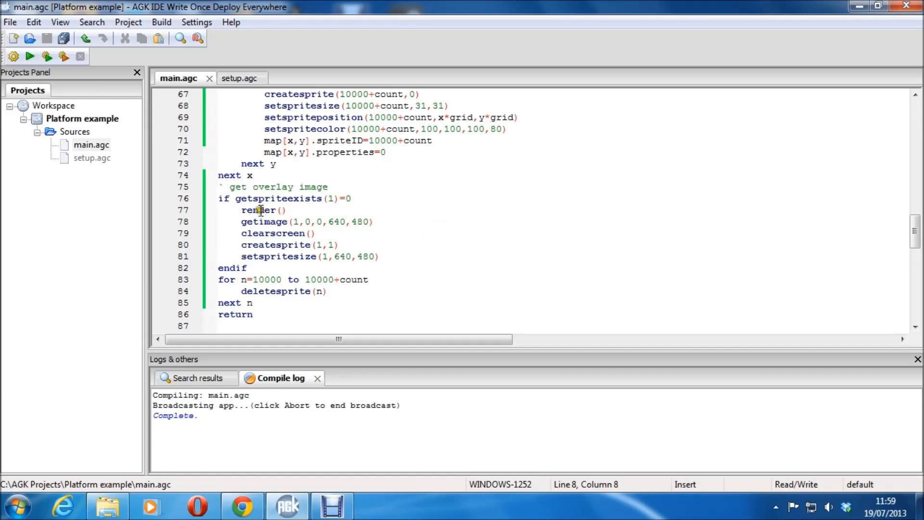
pyautogui.click(263, 222)
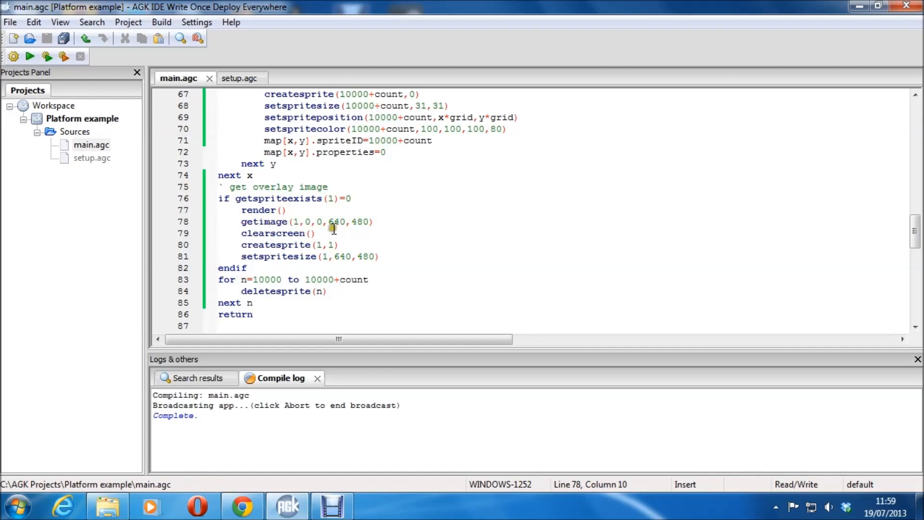
pyautogui.click(247, 210)
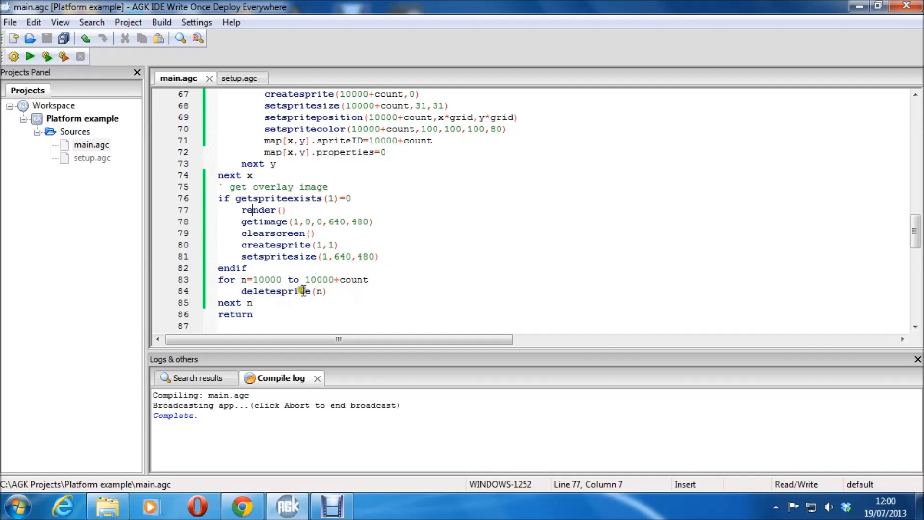
pyautogui.scroll(3)
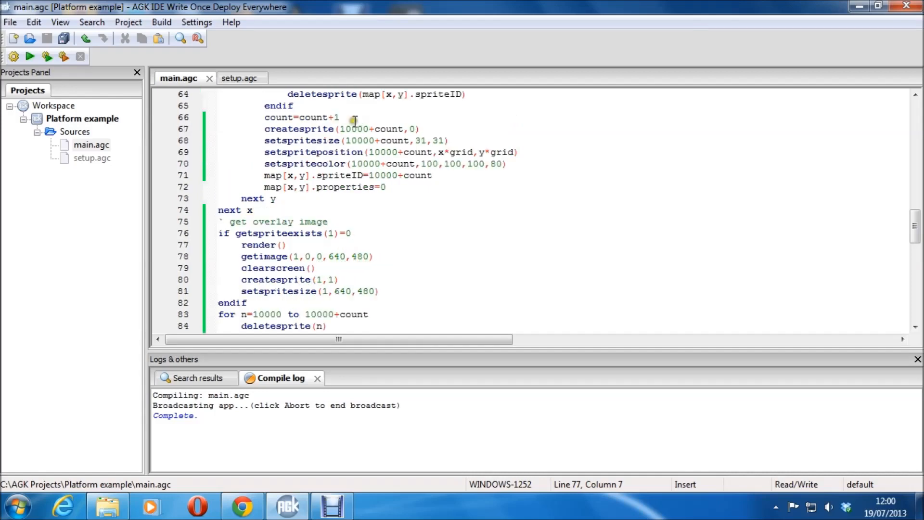
pyautogui.scroll(-3)
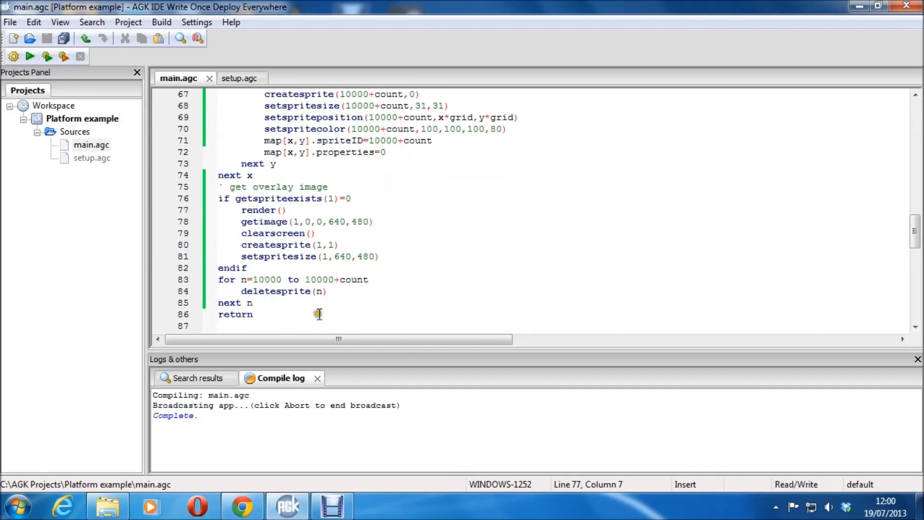
pyautogui.scroll(3)
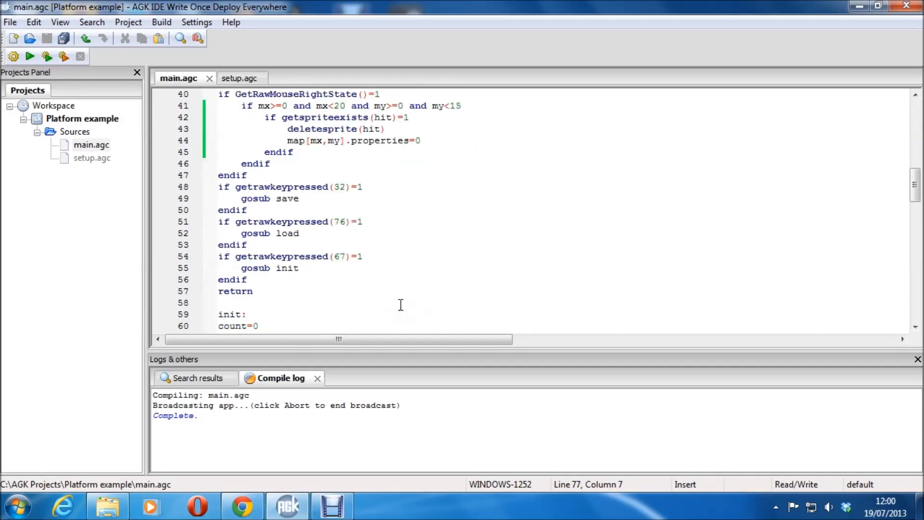
pyautogui.scroll(3)
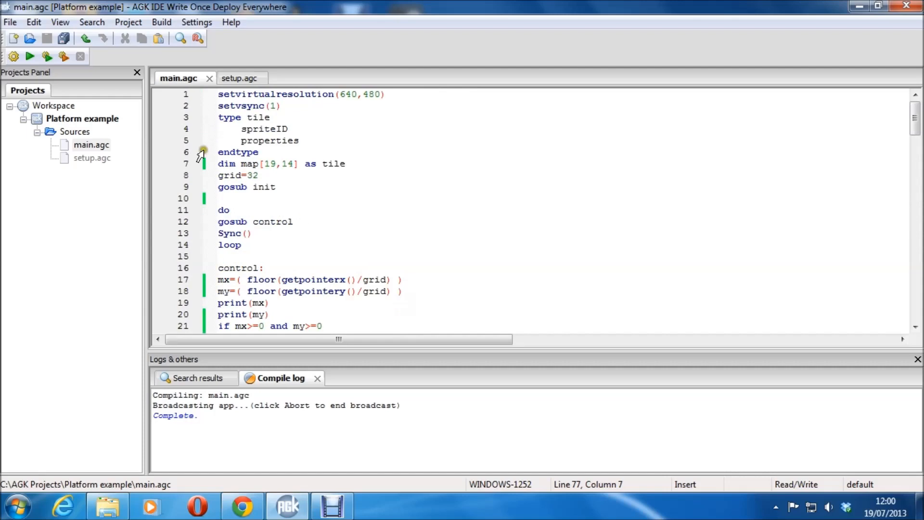
pyautogui.moveTo(250, 191)
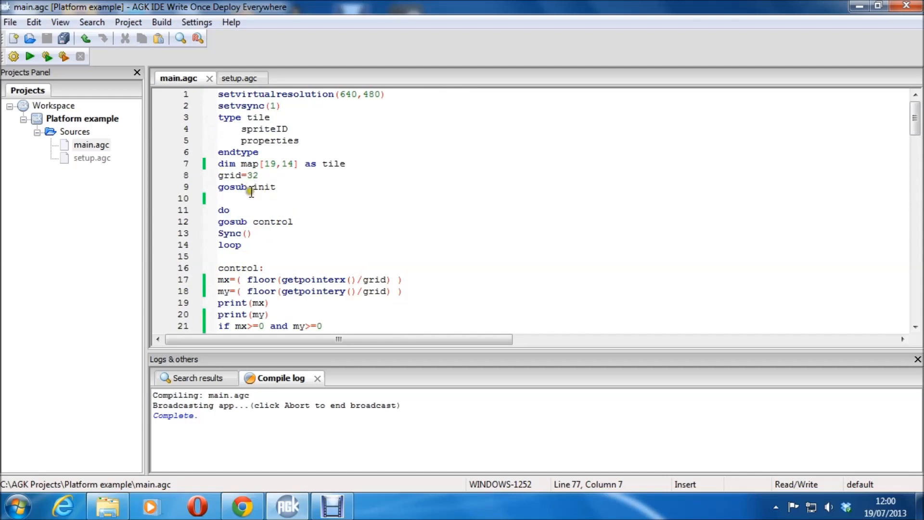
pyautogui.click(223, 209)
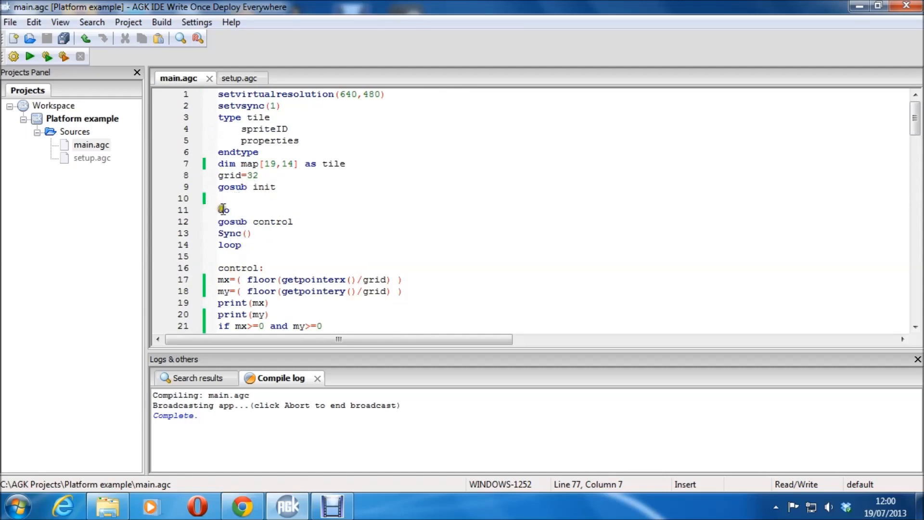
pyautogui.moveTo(287, 235)
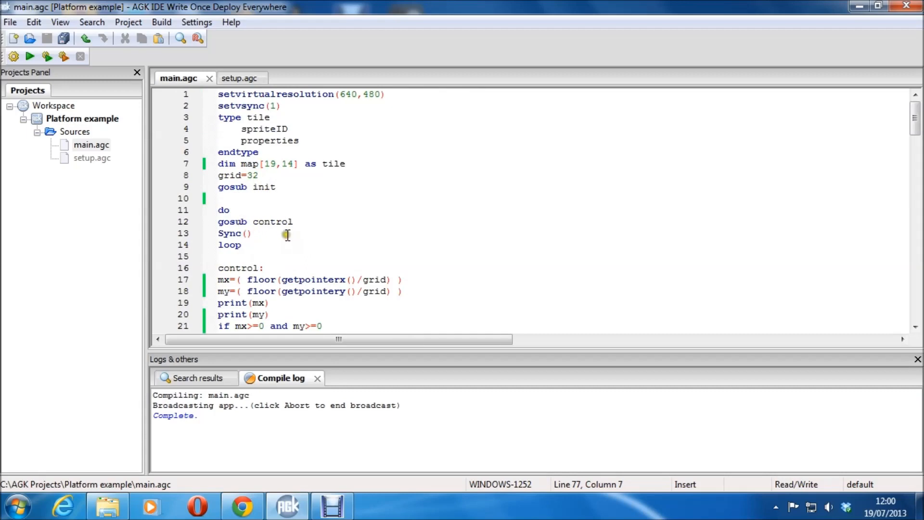
pyautogui.scroll(-3)
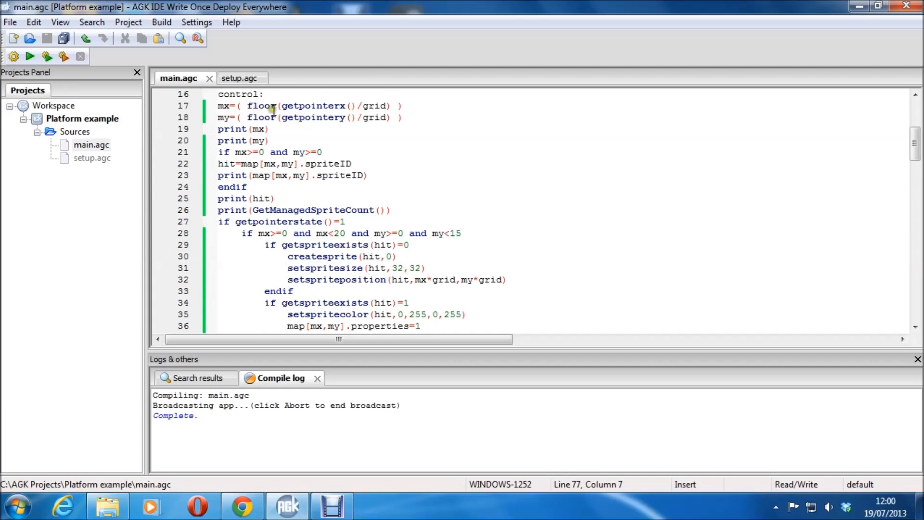
pyautogui.moveTo(371, 118)
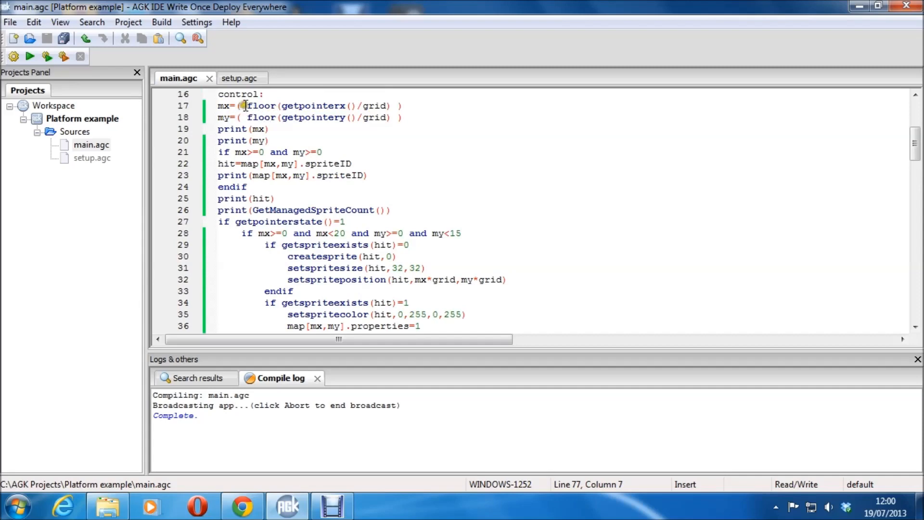
pyautogui.moveTo(292, 117)
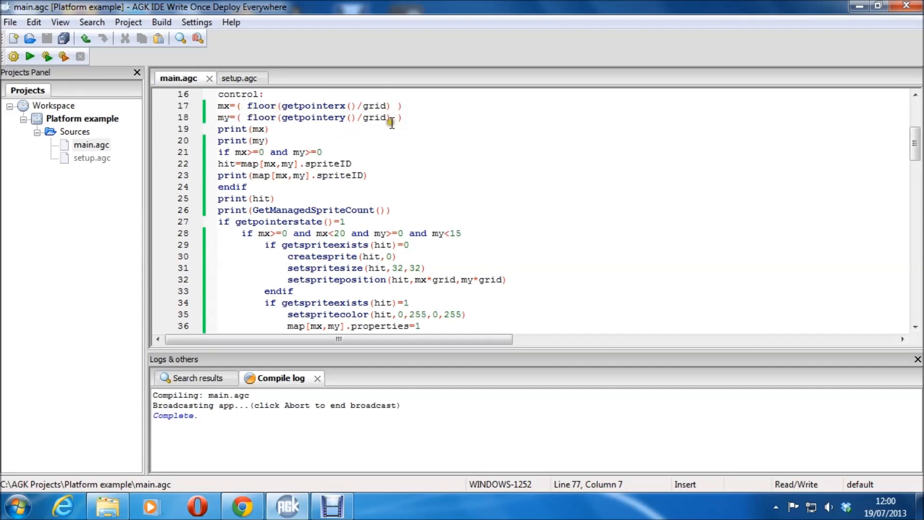
pyautogui.moveTo(396, 106)
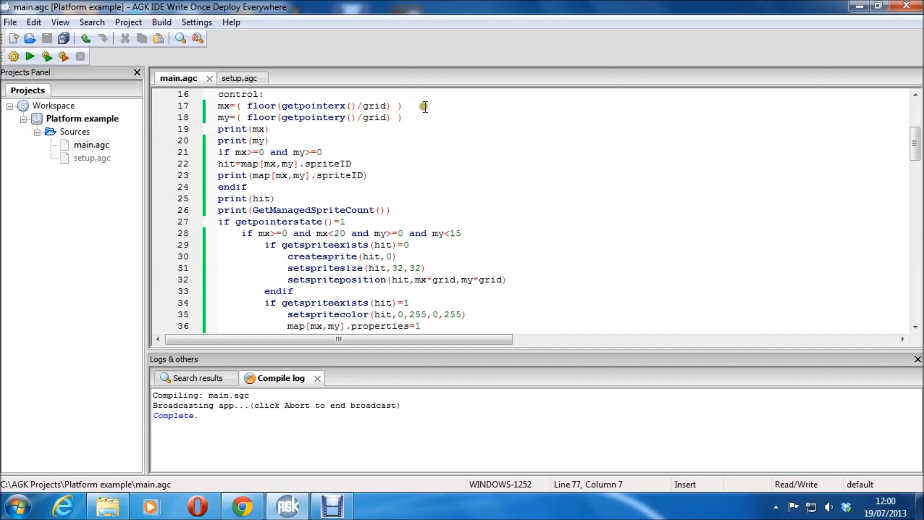
pyautogui.moveTo(246, 117)
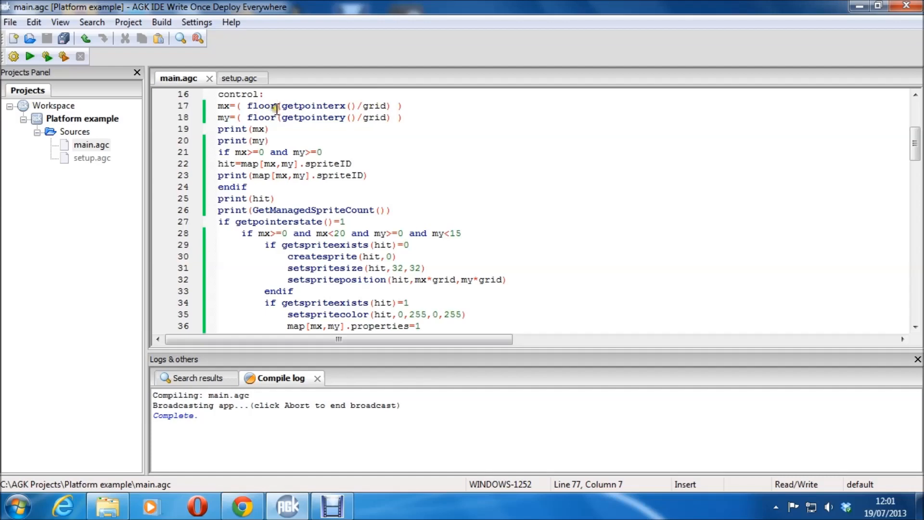
pyautogui.click(392, 117)
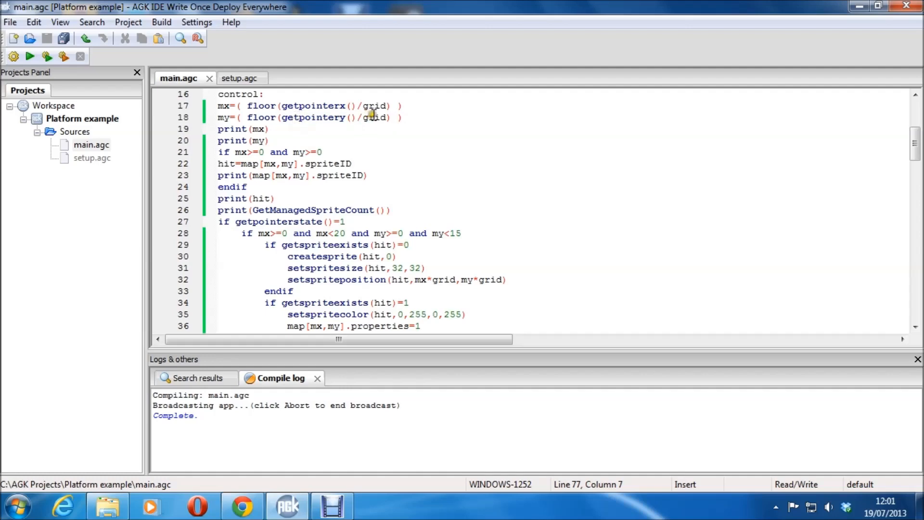
pyautogui.moveTo(511, 234)
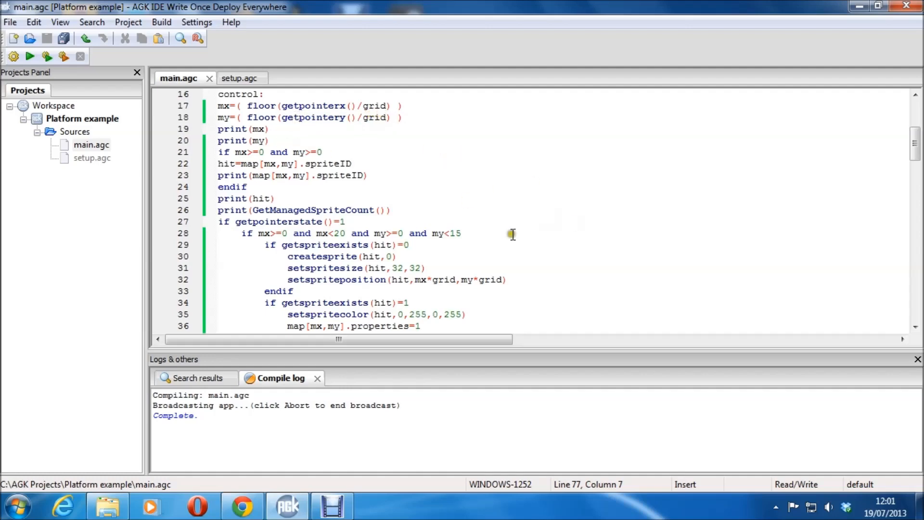
pyautogui.moveTo(550, 205)
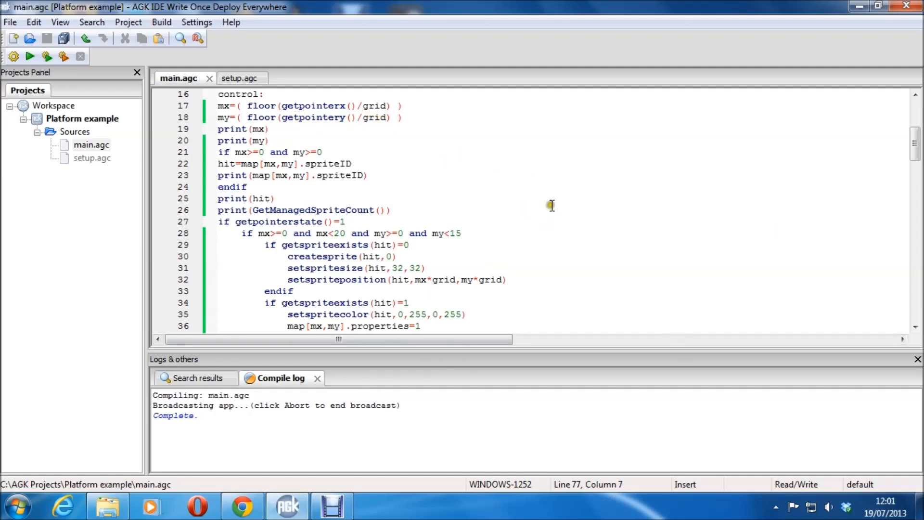
pyautogui.moveTo(436, 154)
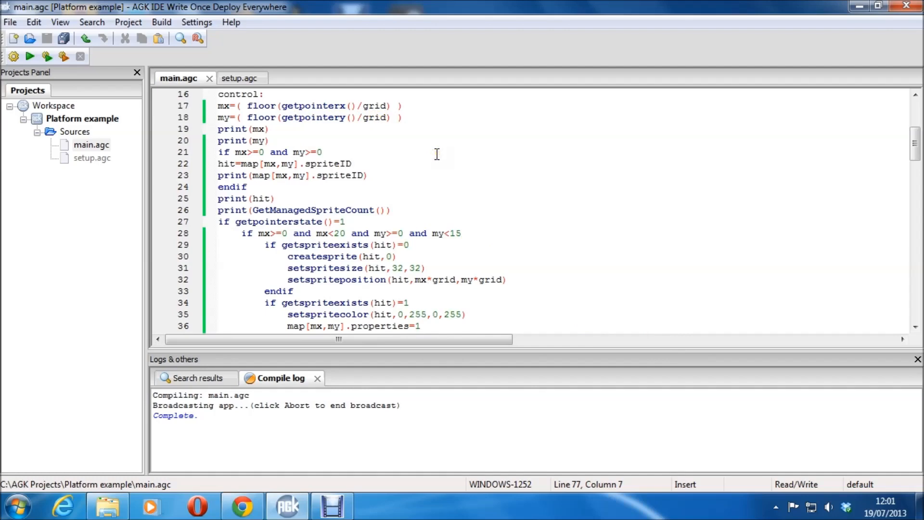
pyautogui.moveTo(475, 165)
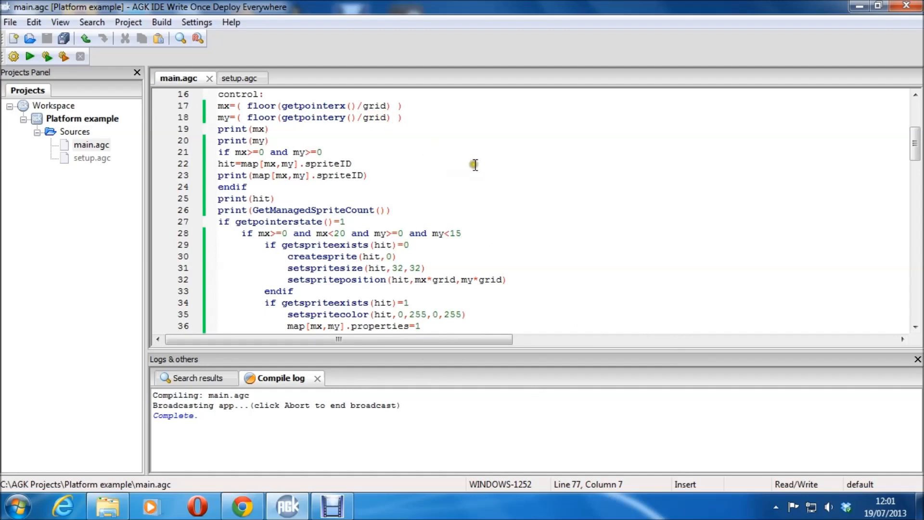
pyautogui.moveTo(570, 245)
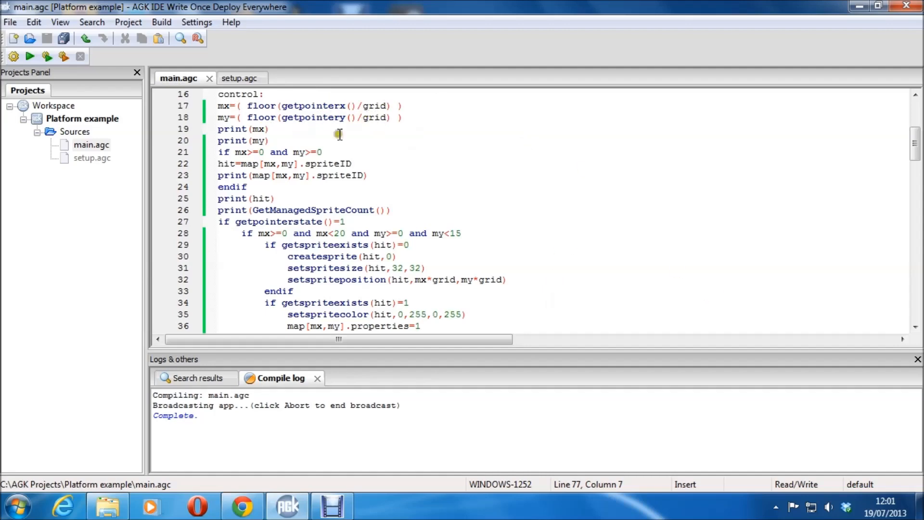
pyautogui.moveTo(266, 141)
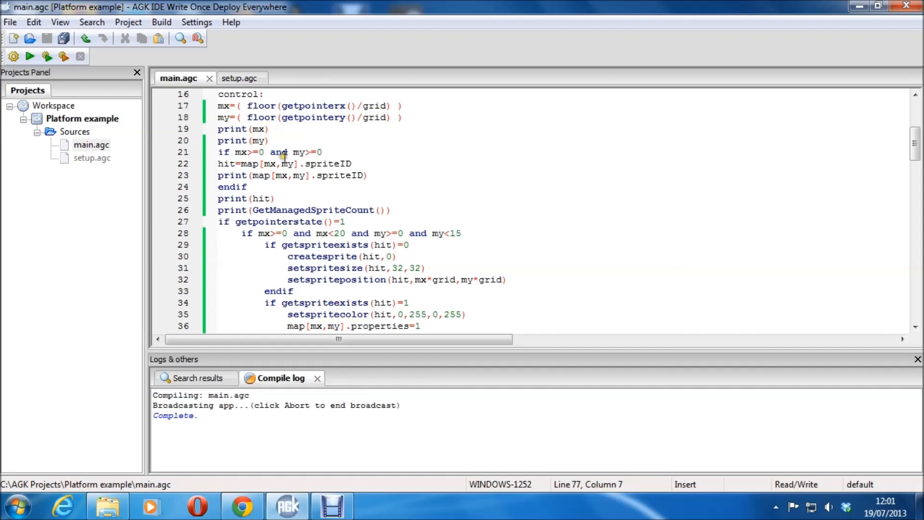
pyautogui.moveTo(280, 175)
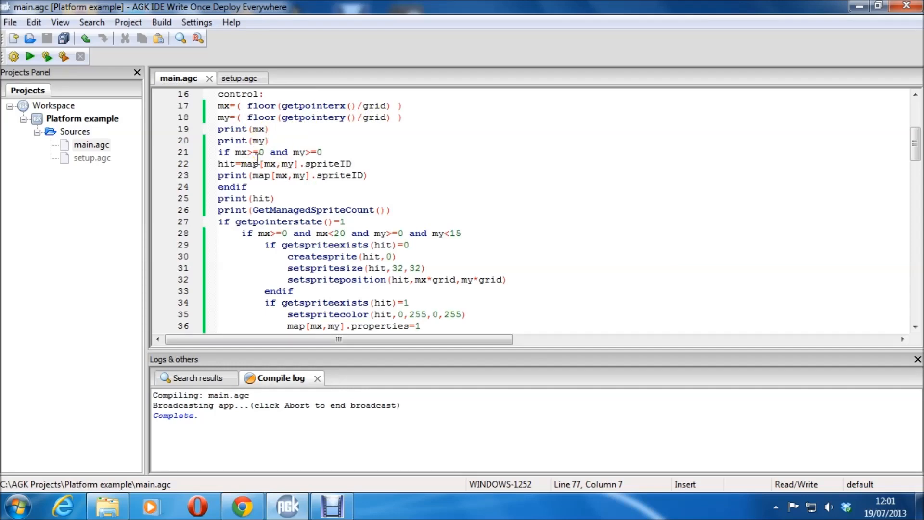
pyautogui.moveTo(649, 44)
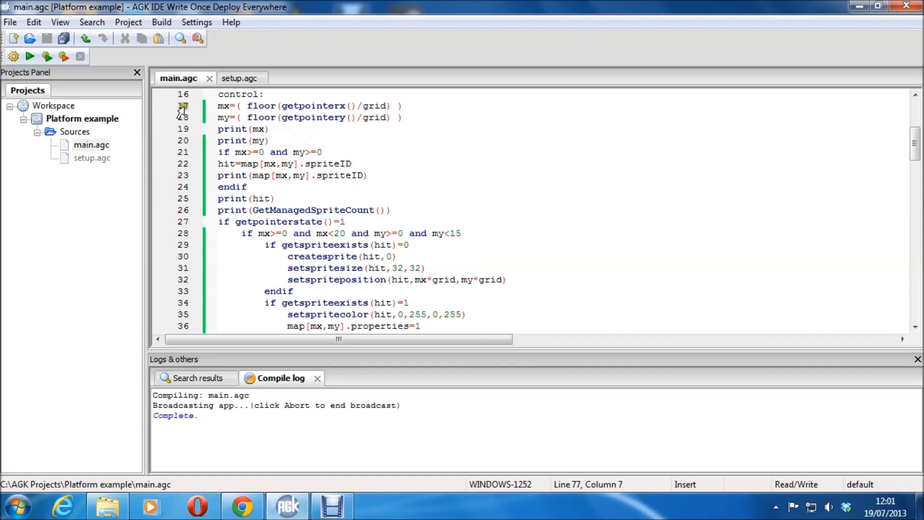
pyautogui.moveTo(271, 171)
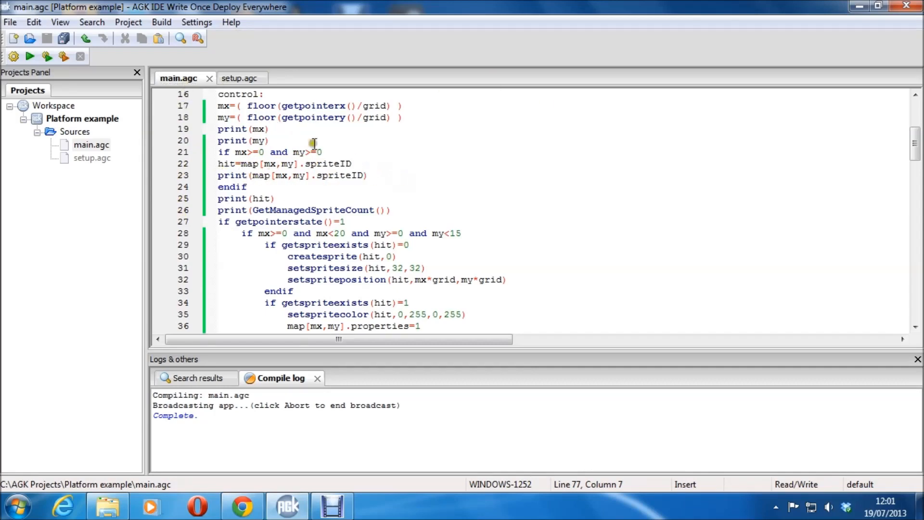
pyautogui.moveTo(355, 181)
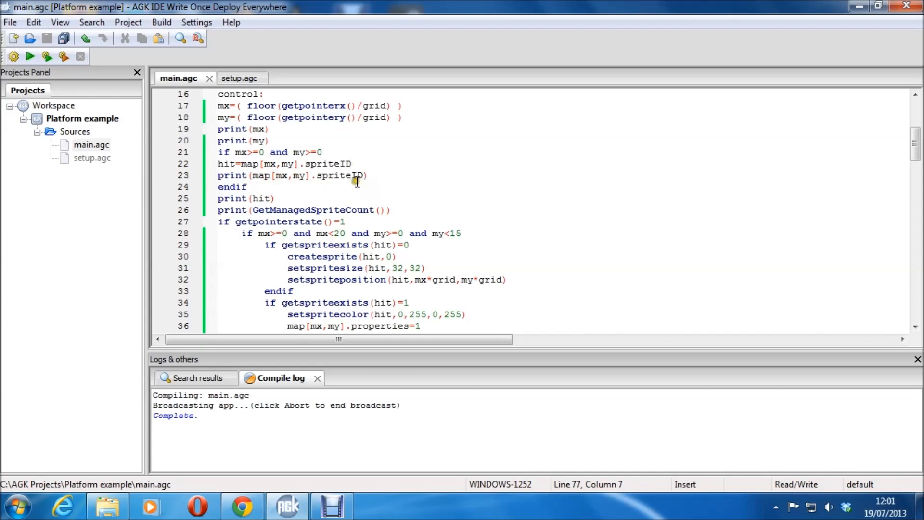
pyautogui.moveTo(340, 194)
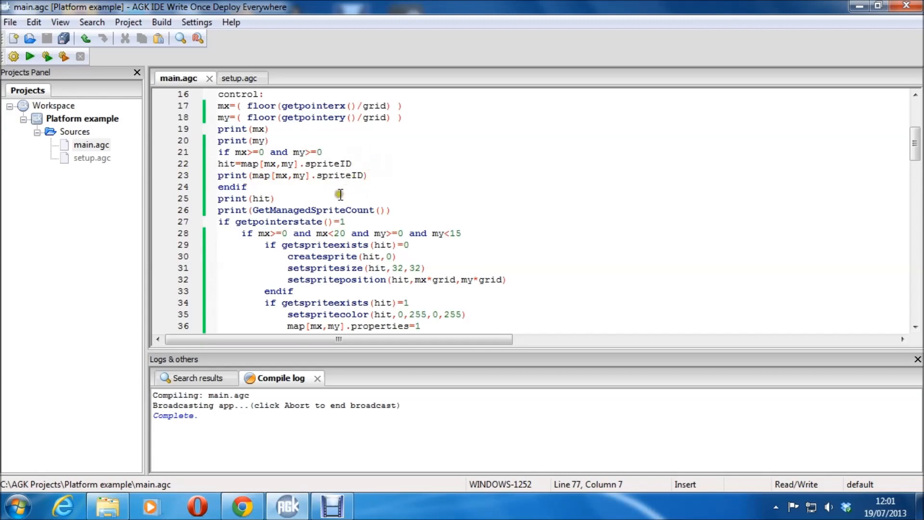
pyautogui.moveTo(483, 175)
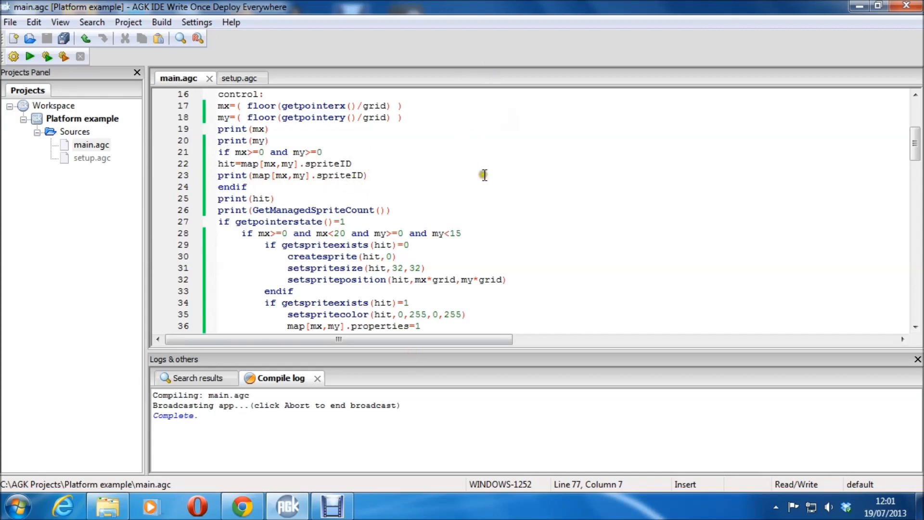
pyautogui.click(370, 175)
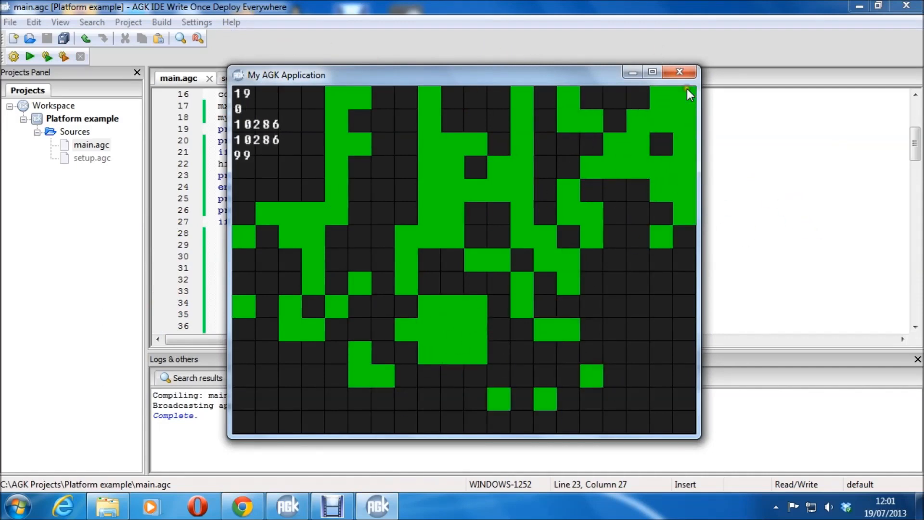
pyautogui.click(679, 72)
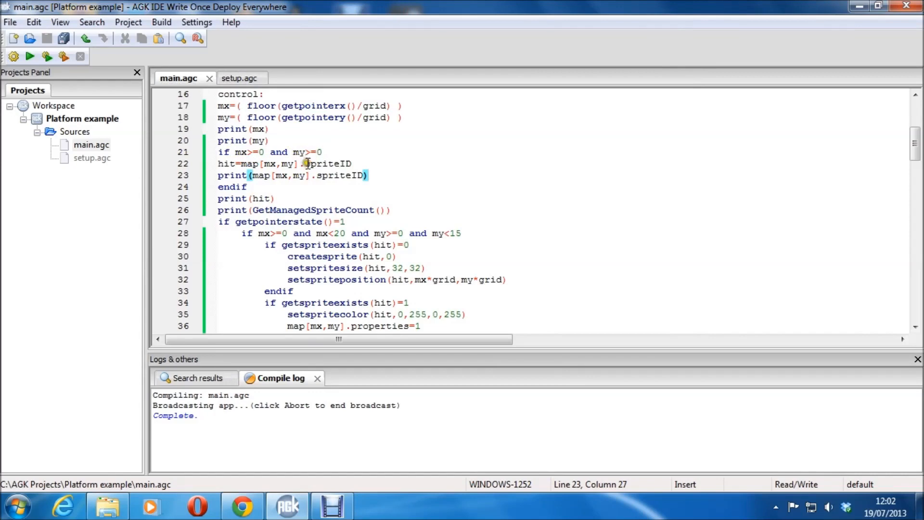
pyautogui.moveTo(324, 163)
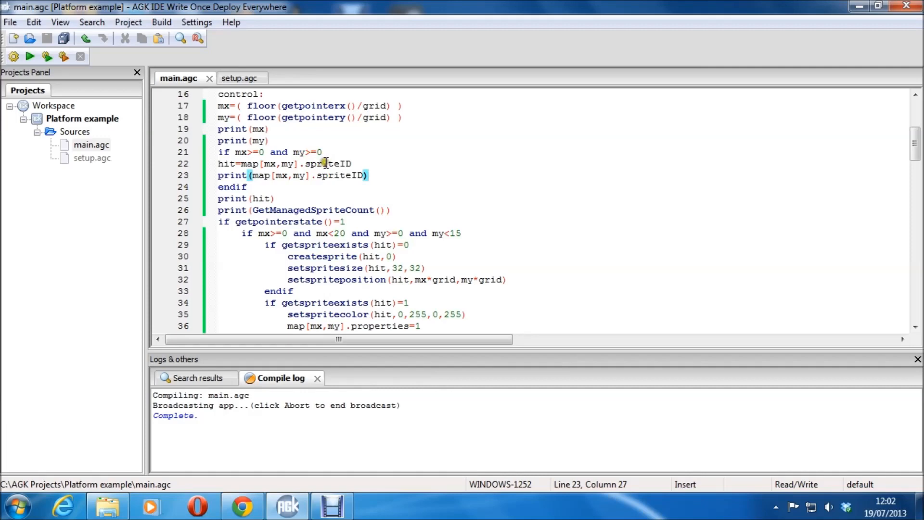
# - Run with the line 21 bounds check commented out and dismiss the subscript-out-of-bounds error at line 22
pyautogui.click(218, 186)
pyautogui.write('`')
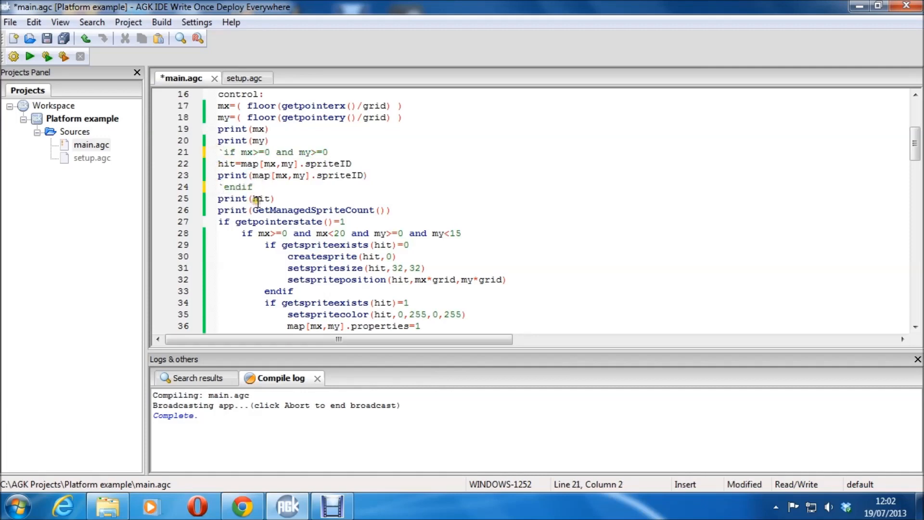
pyautogui.click(30, 56)
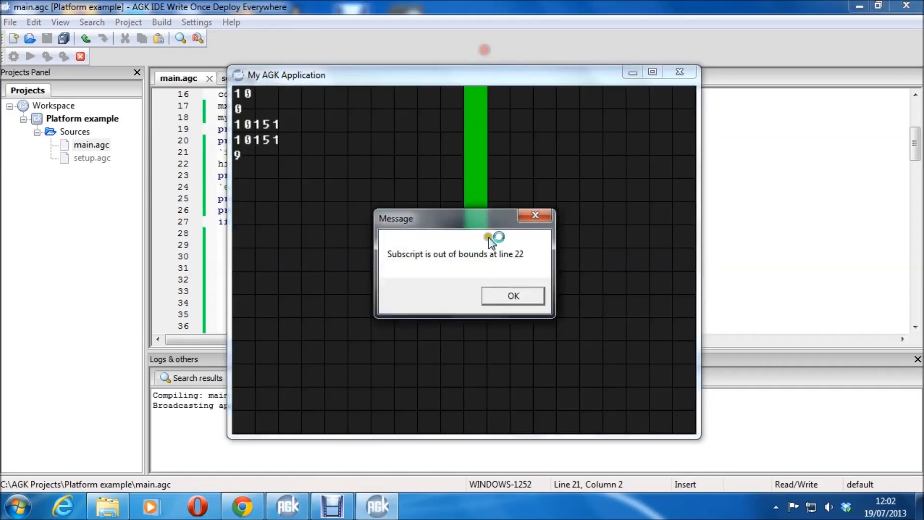
pyautogui.click(512, 295)
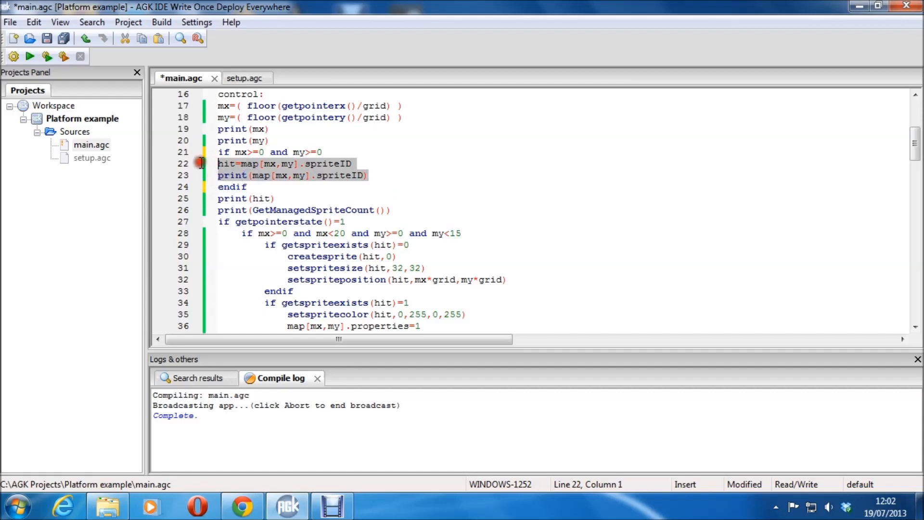
# - Indent lines 22–23 inside the bounds check, run to place tiles without error, and close the app
pyautogui.click(370, 158)
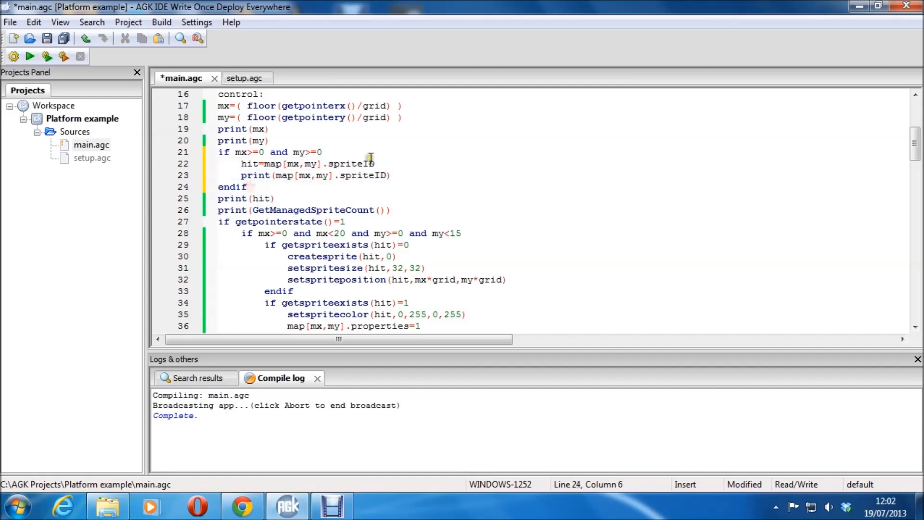
pyautogui.scroll(-3)
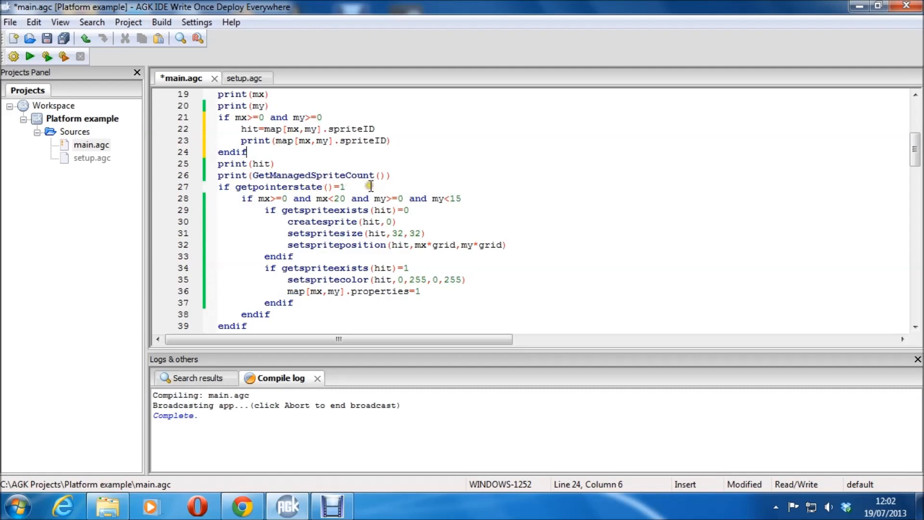
pyautogui.click(30, 56)
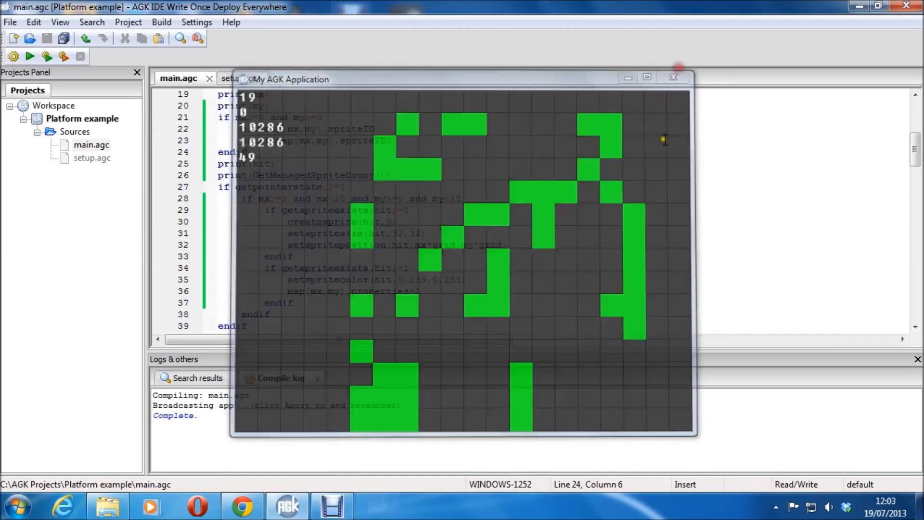
pyautogui.click(674, 77)
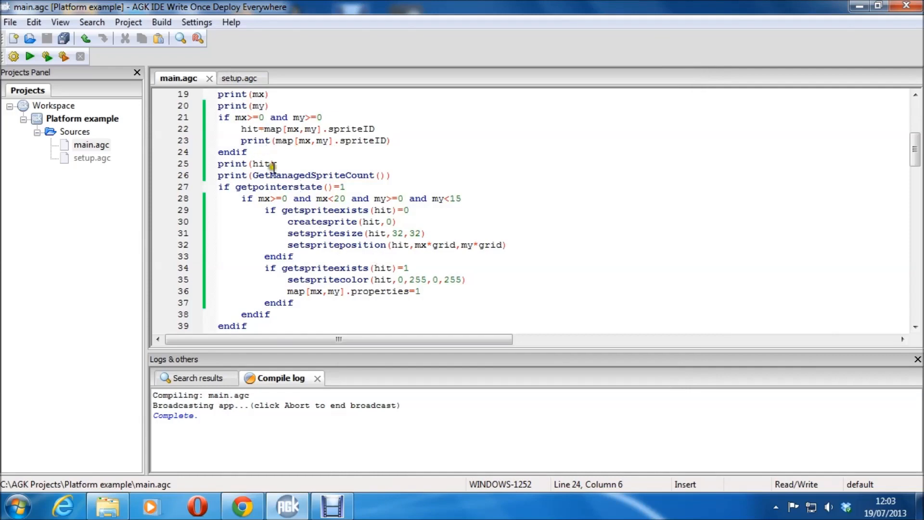
pyautogui.scroll(-3)
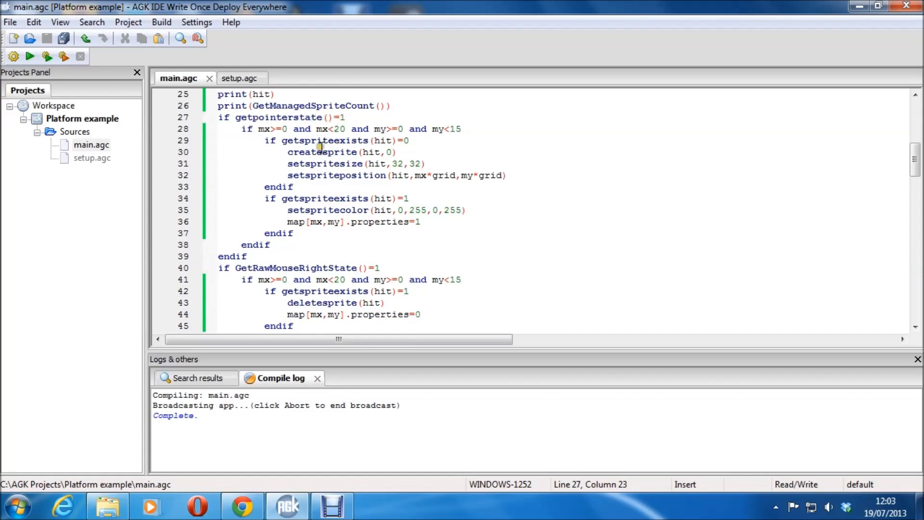
pyautogui.click(346, 117)
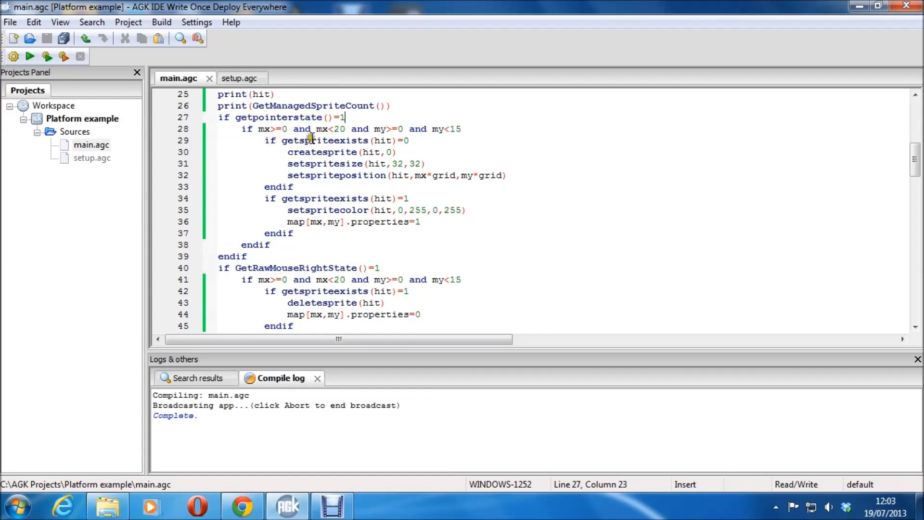
pyautogui.moveTo(829, 149)
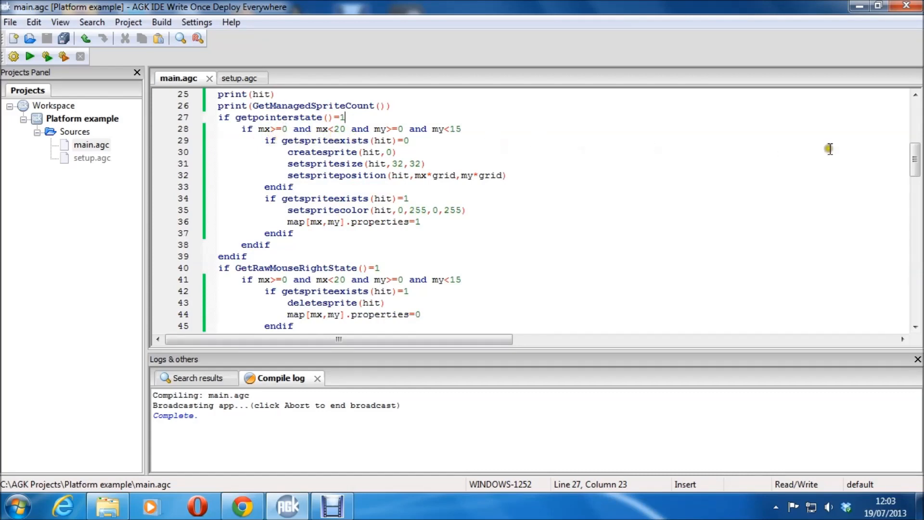
pyautogui.moveTo(390, 130)
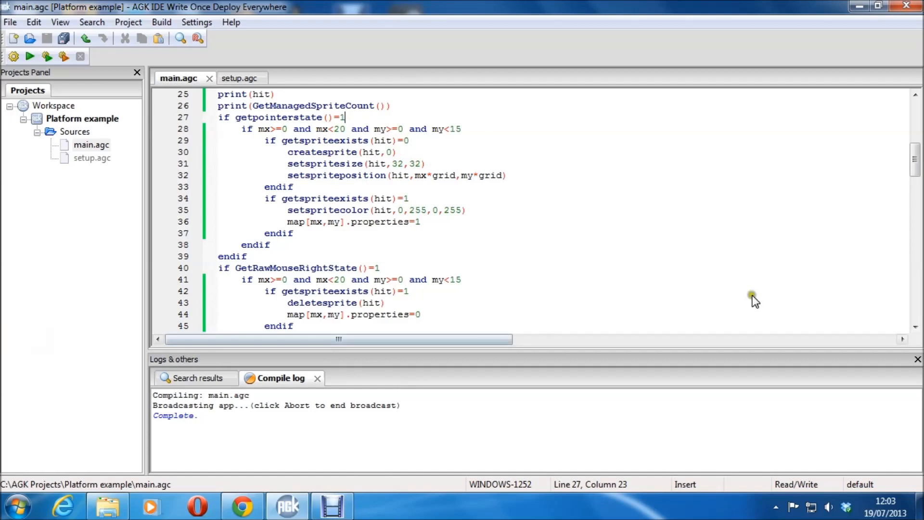
pyautogui.moveTo(318, 152)
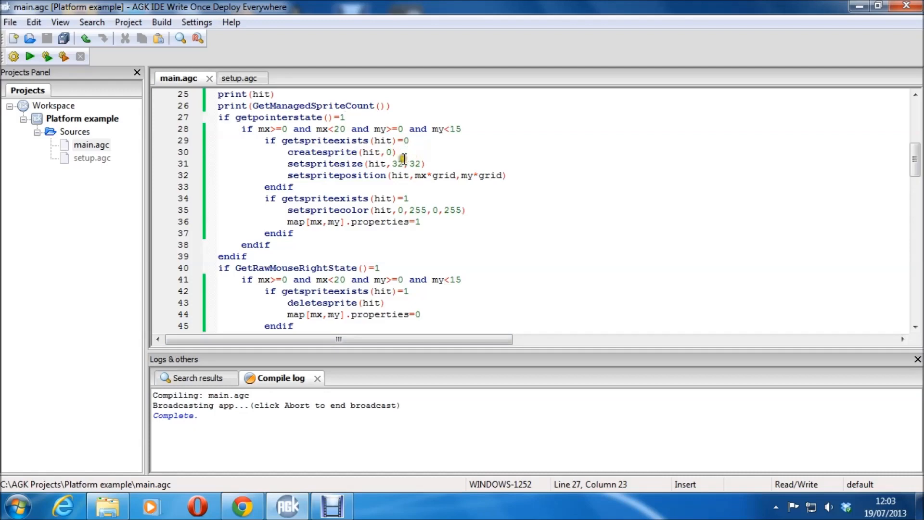
pyautogui.click(405, 140)
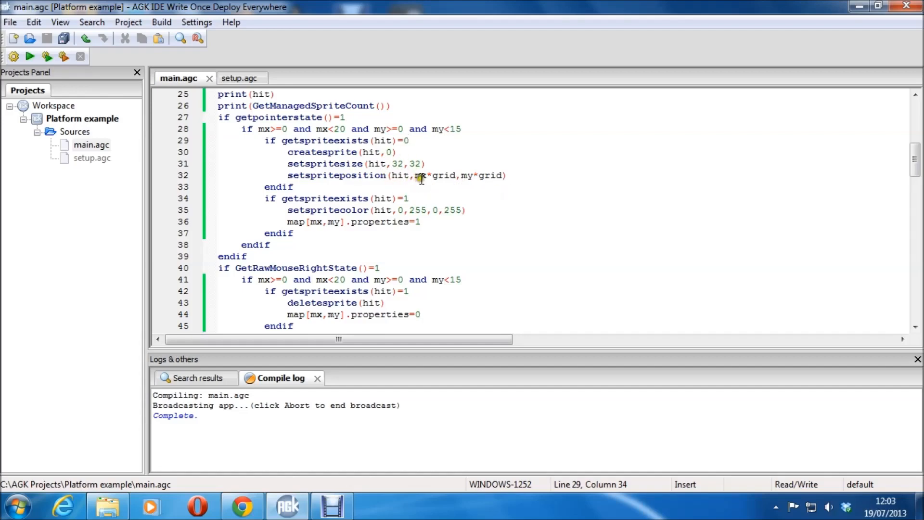
pyautogui.moveTo(285, 140)
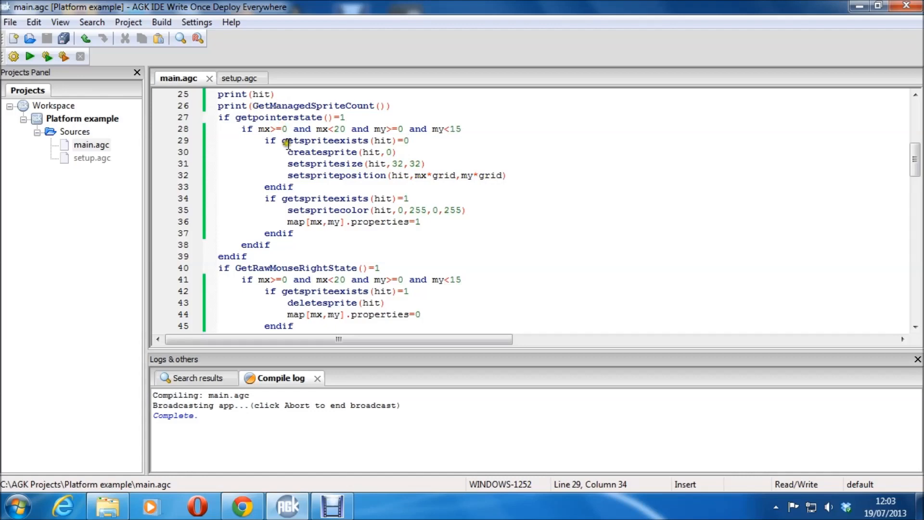
pyautogui.scroll(3)
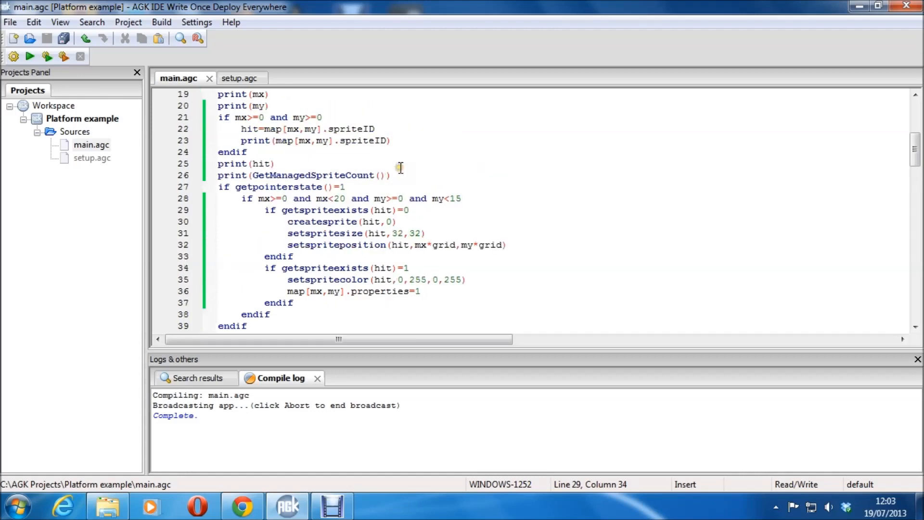
pyautogui.scroll(3)
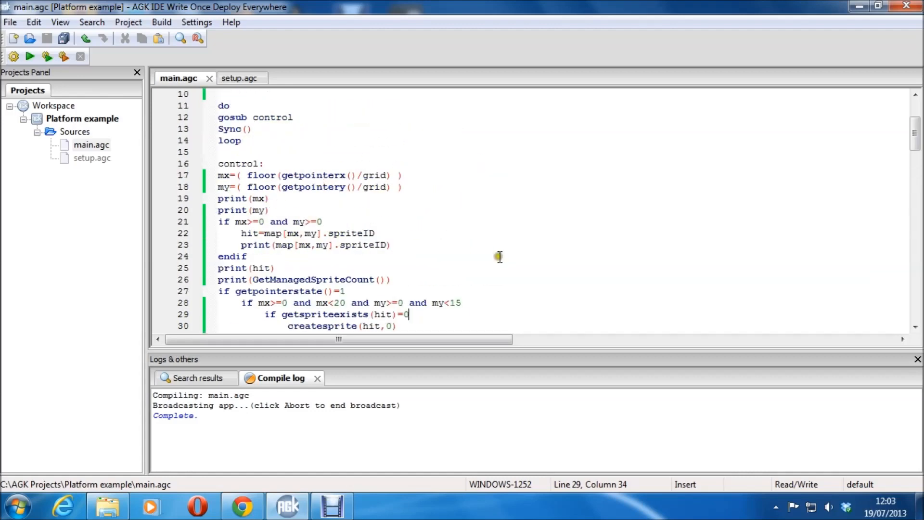
pyautogui.scroll(-3)
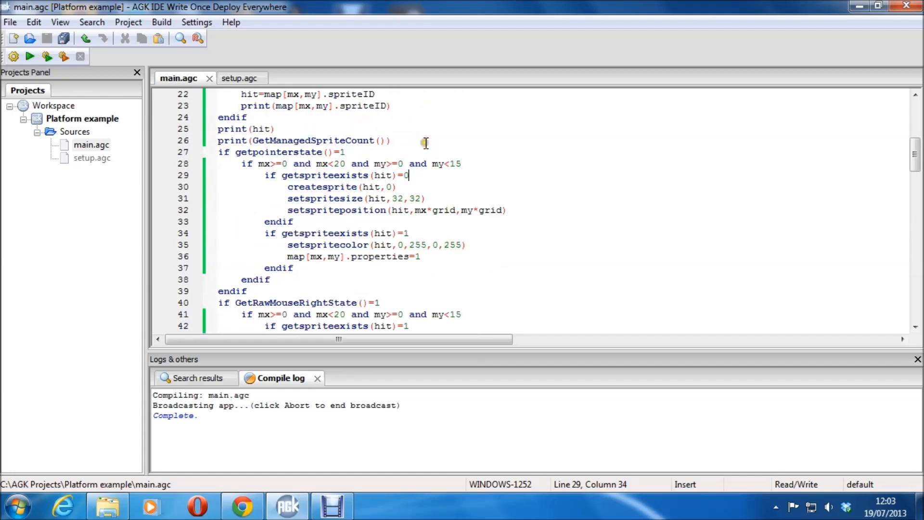
pyautogui.moveTo(306, 225)
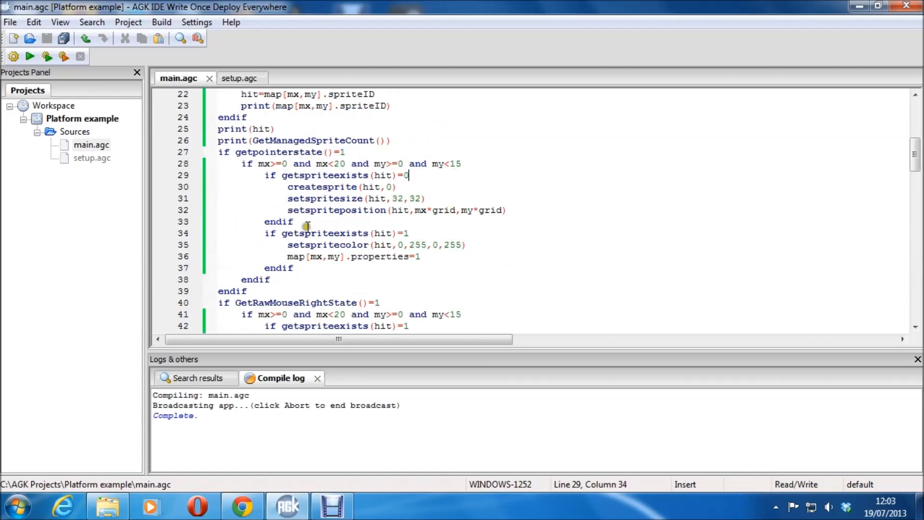
pyautogui.moveTo(362, 240)
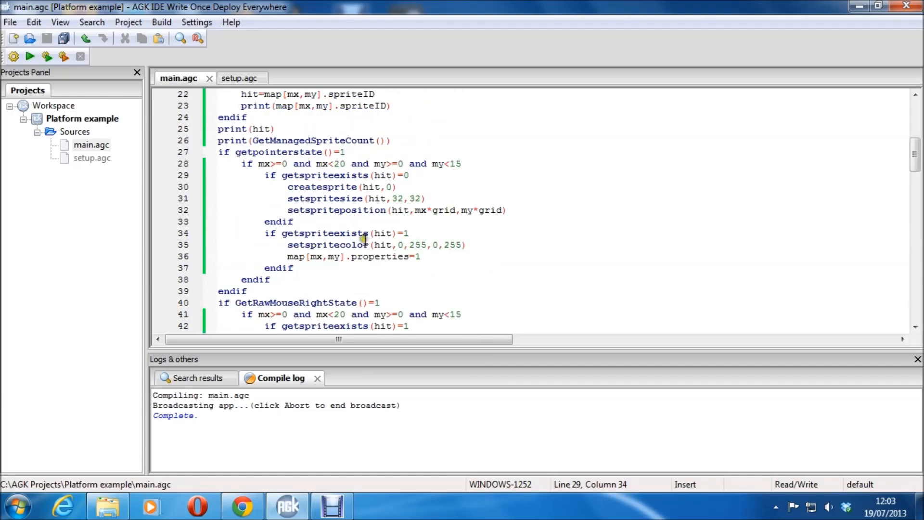
pyautogui.click(408, 233)
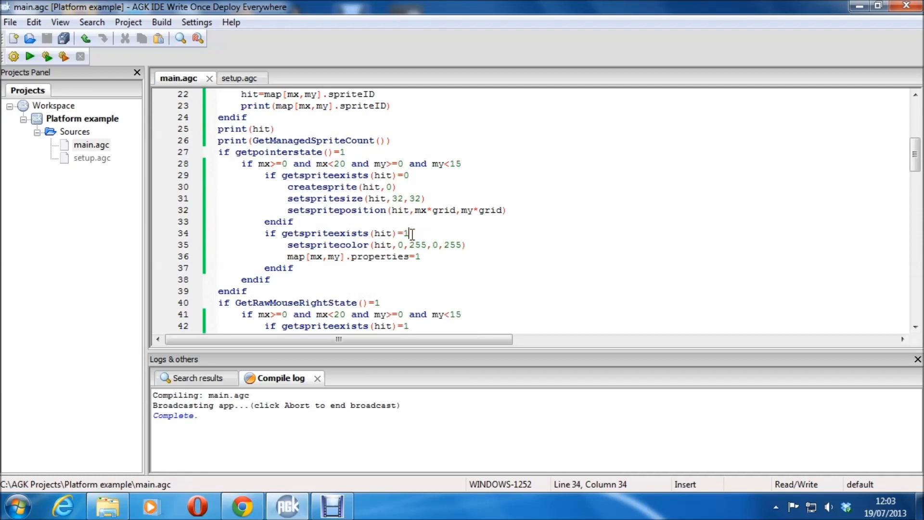
pyautogui.moveTo(706, 327)
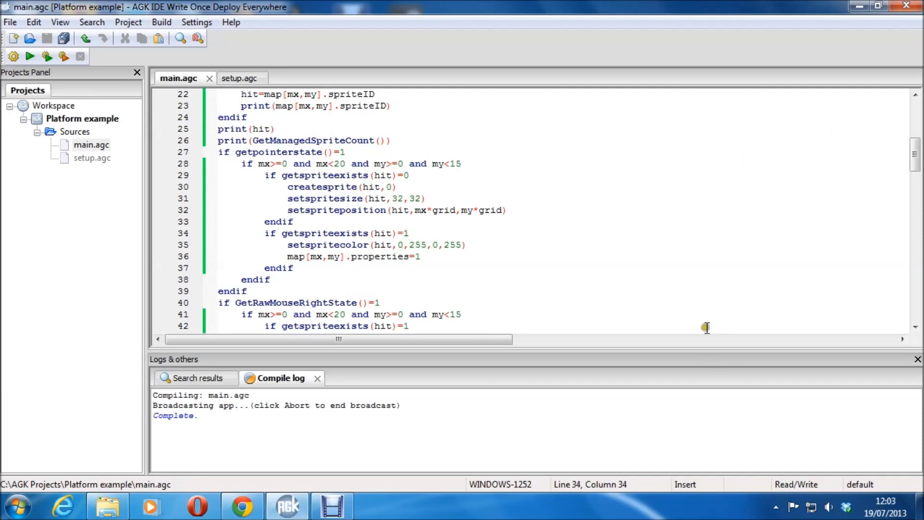
pyautogui.click(408, 233)
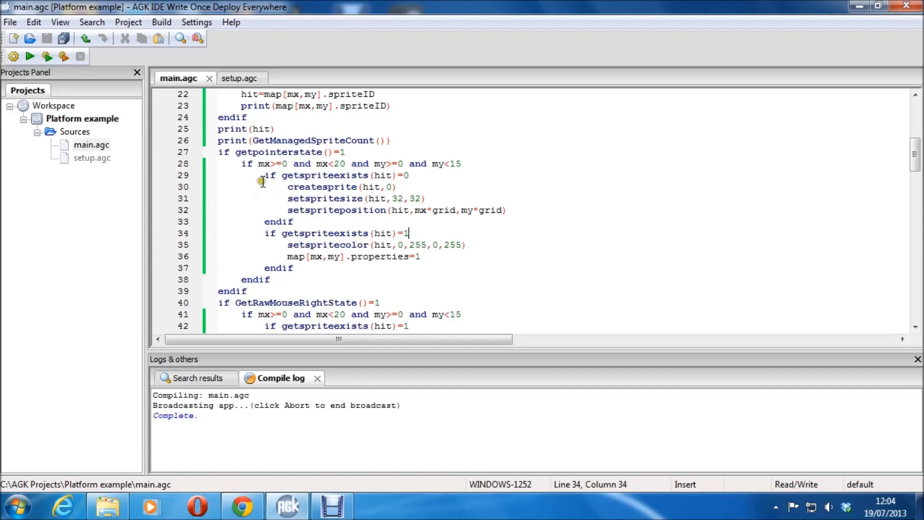
pyautogui.moveTo(321, 211)
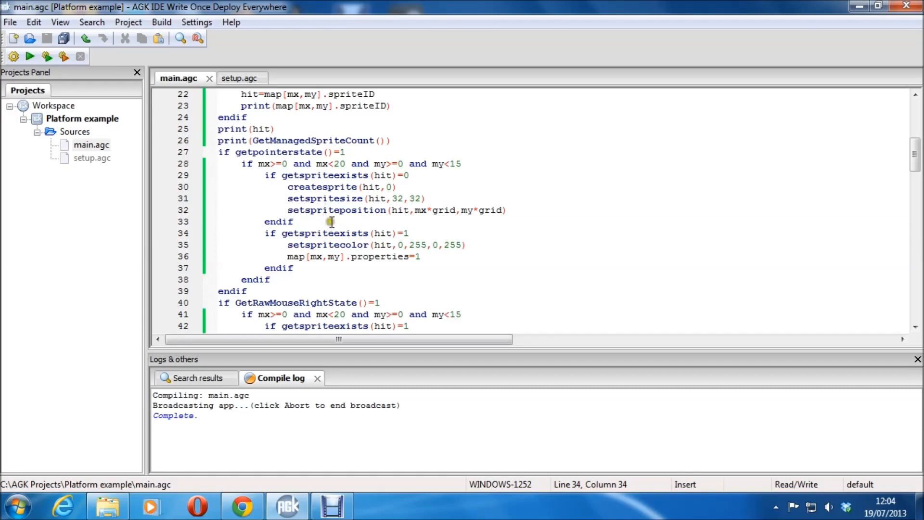
pyautogui.click(30, 56)
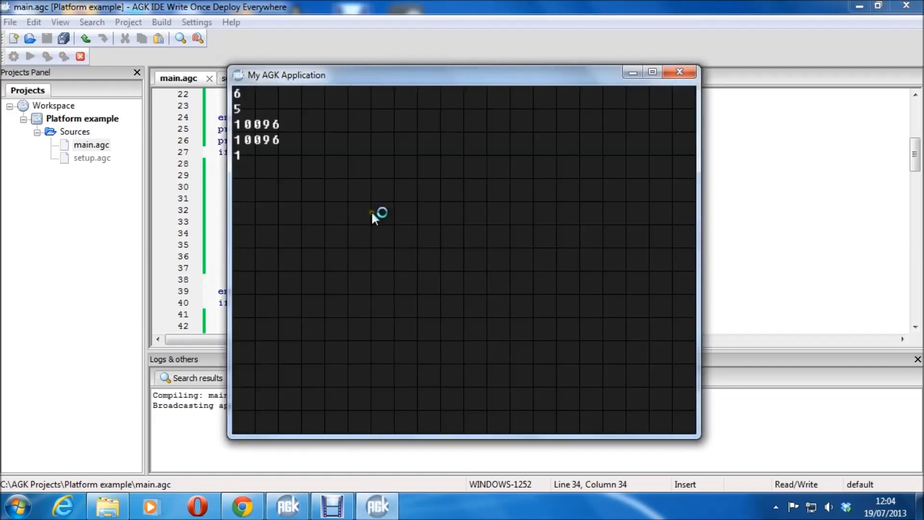
pyautogui.moveTo(454, 198)
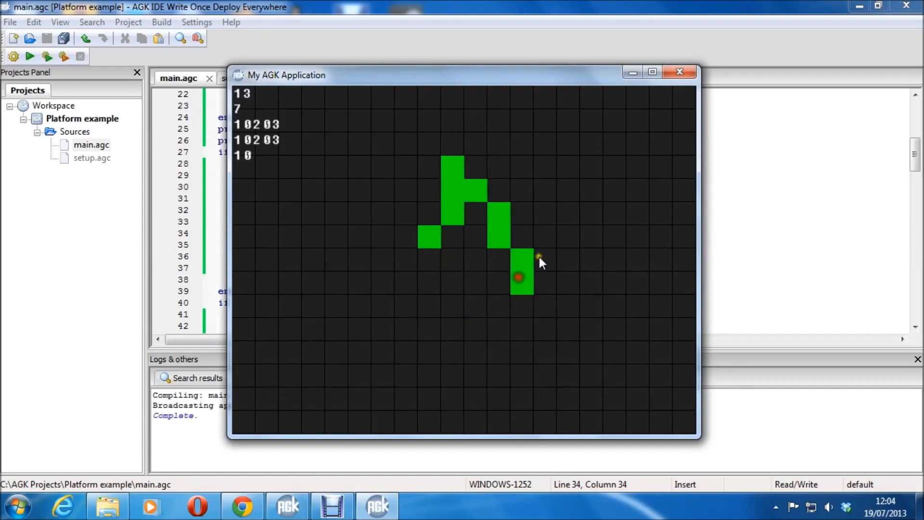
pyautogui.click(679, 72)
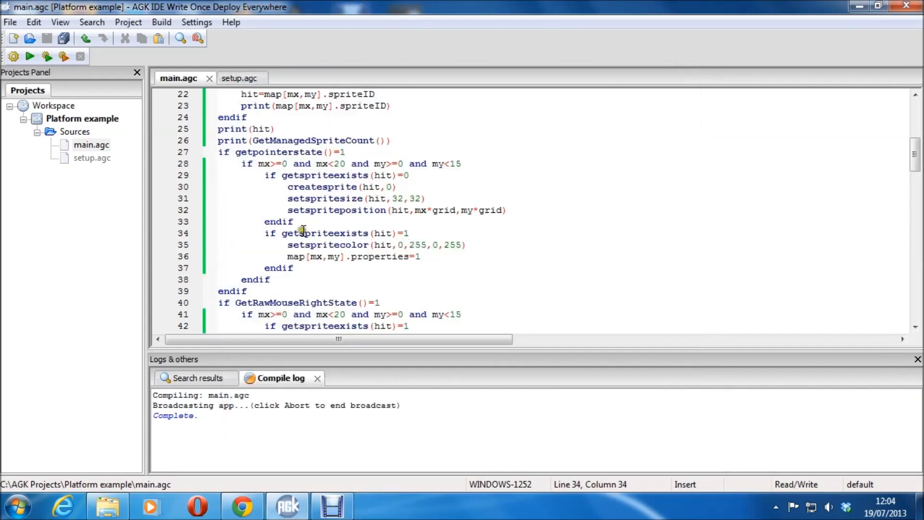
pyautogui.moveTo(347, 189)
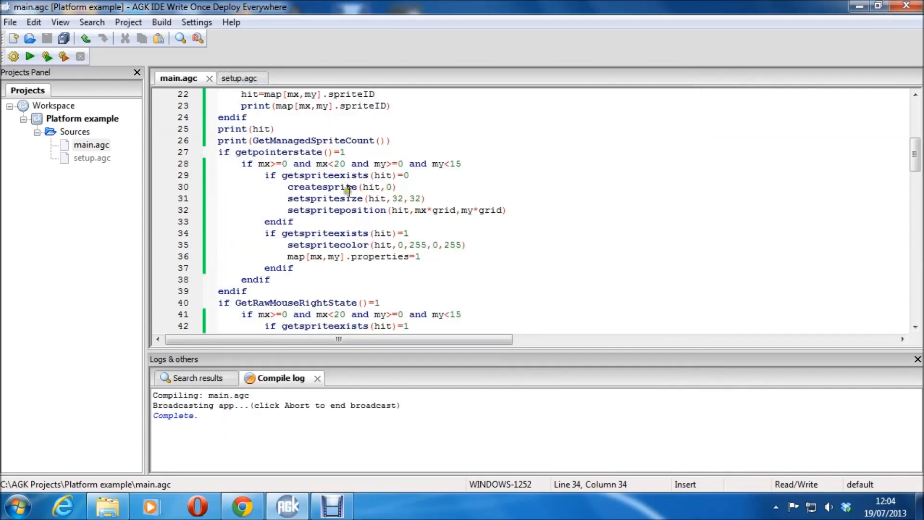
pyautogui.moveTo(411, 245)
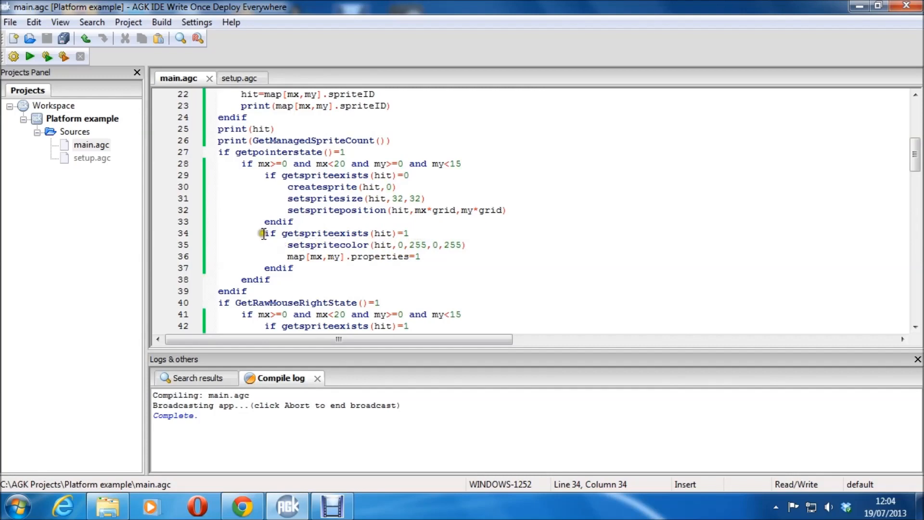
# - Comment out the line 34 sprite-exists check, test-run drawing green tiles, and close the app
pyautogui.click(287, 245)
pyautogui.write('`')
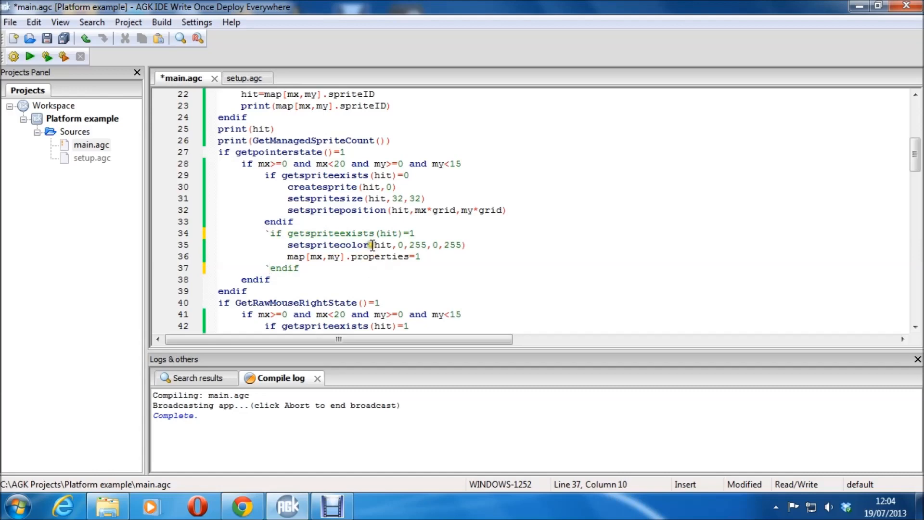
pyautogui.click(401, 187)
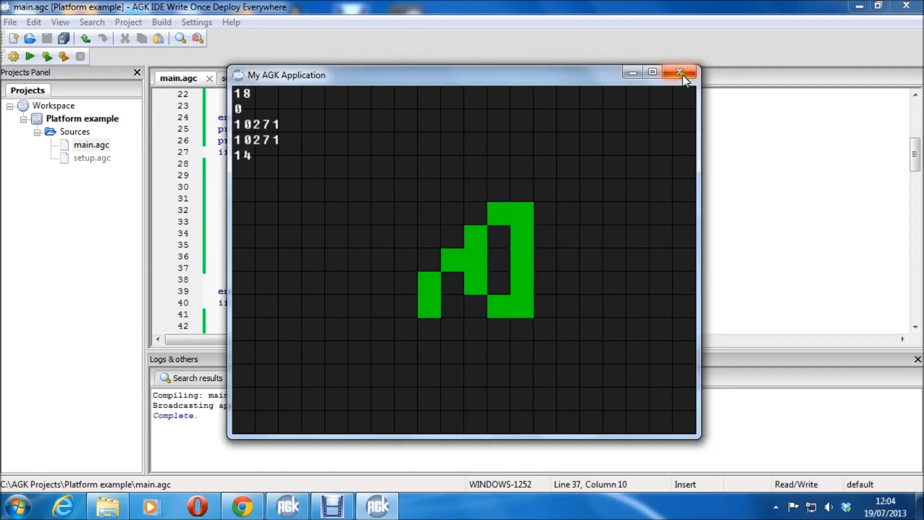
pyautogui.click(680, 72)
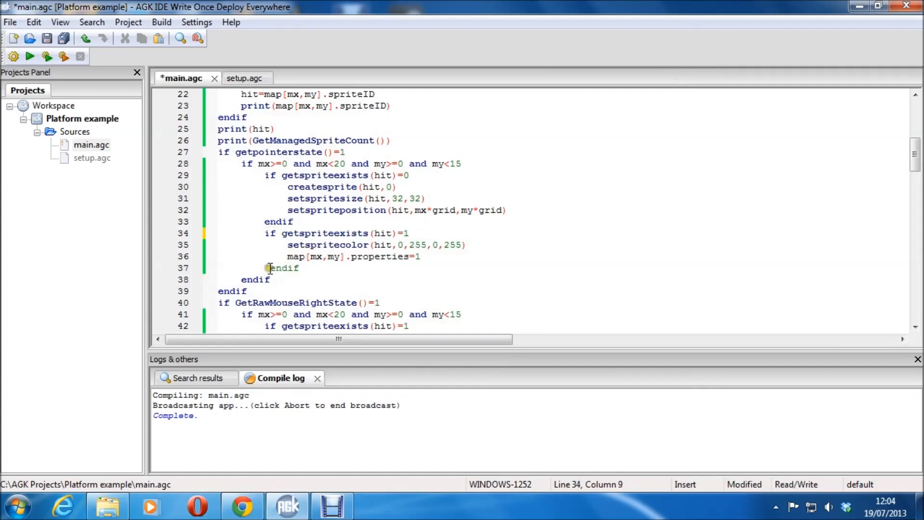
# - Uncomment the endif on line 37 so the sprite-exists check closes properly
pyautogui.click(292, 269)
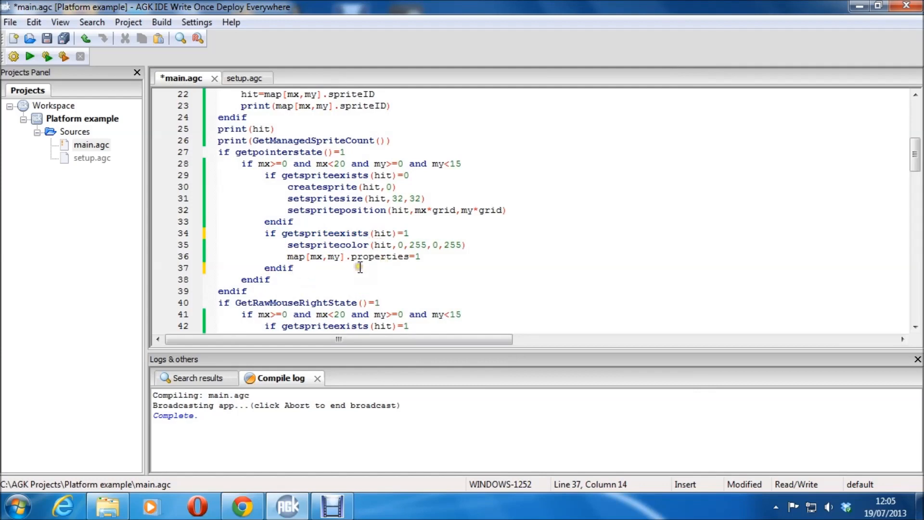
pyautogui.scroll(-3)
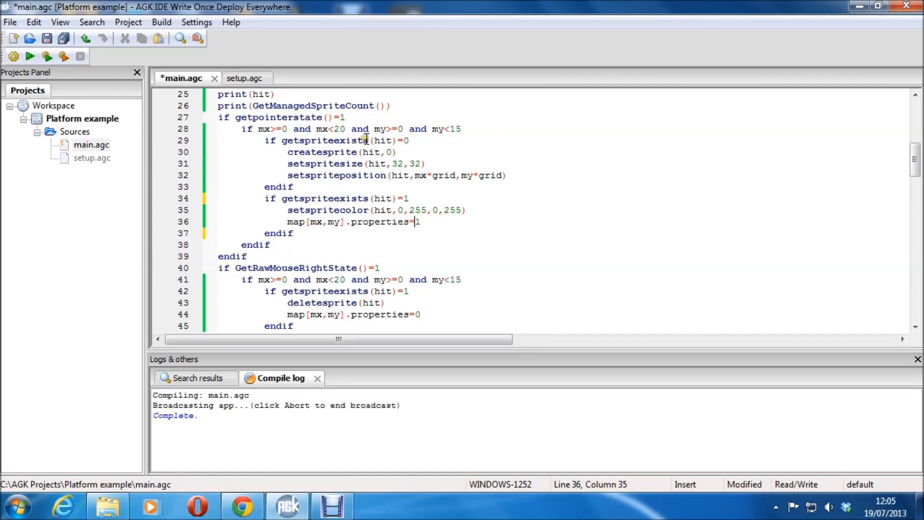
pyautogui.scroll(-3)
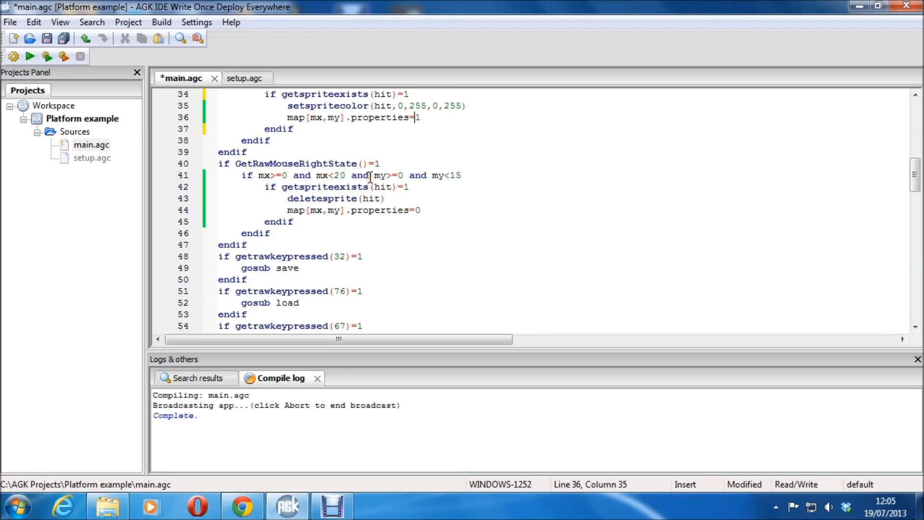
pyautogui.moveTo(341, 189)
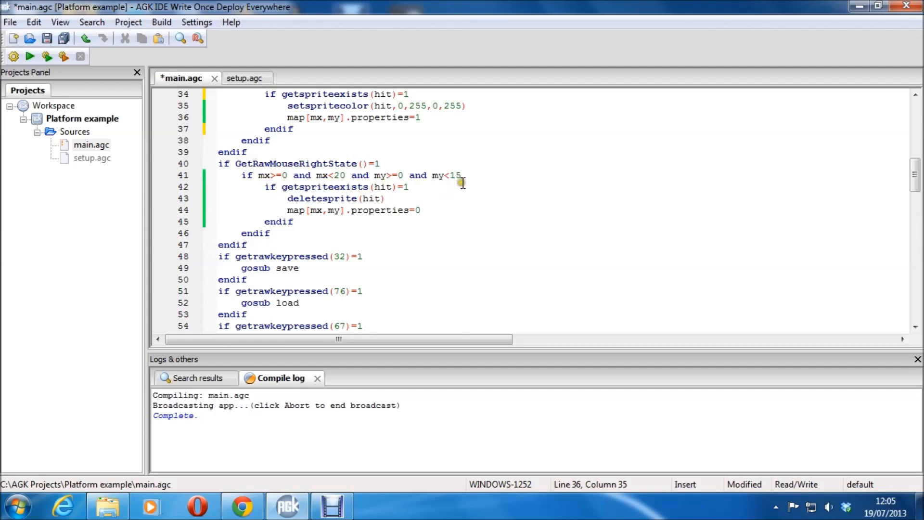
pyautogui.moveTo(383, 203)
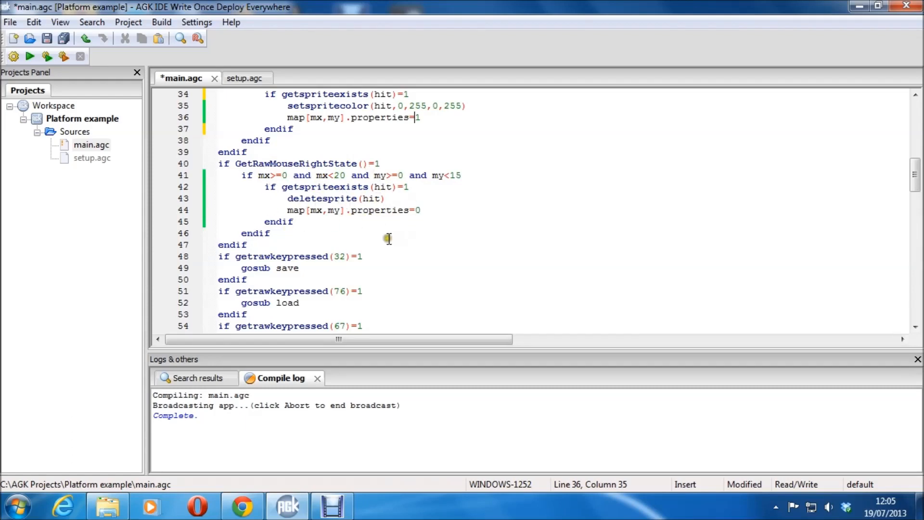
pyautogui.scroll(-3)
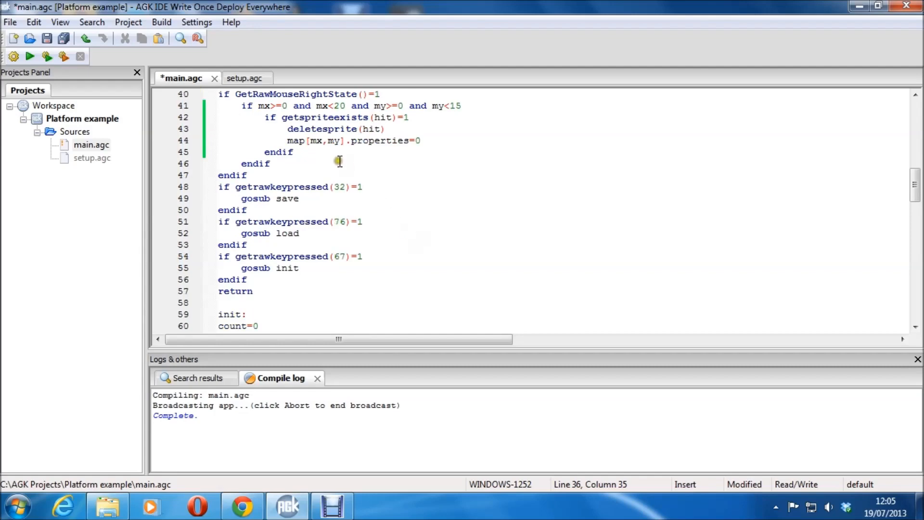
pyautogui.moveTo(286, 198)
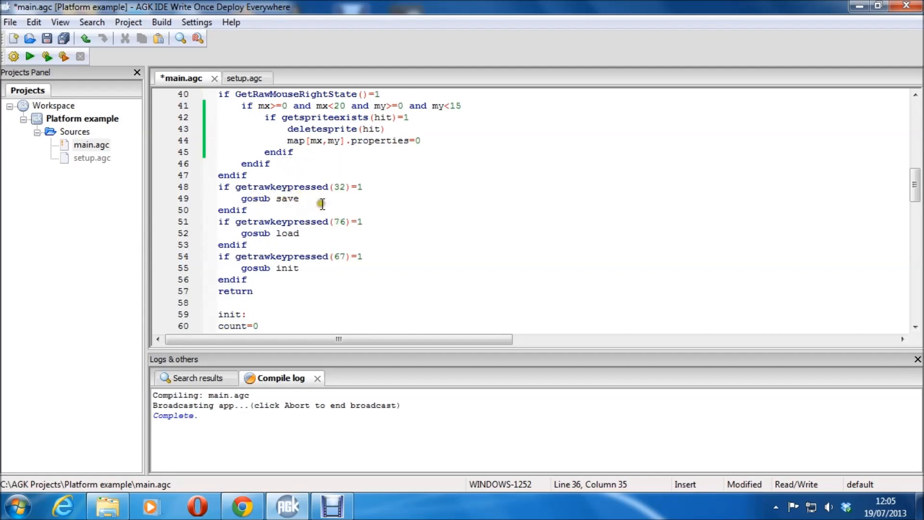
pyautogui.moveTo(302, 198)
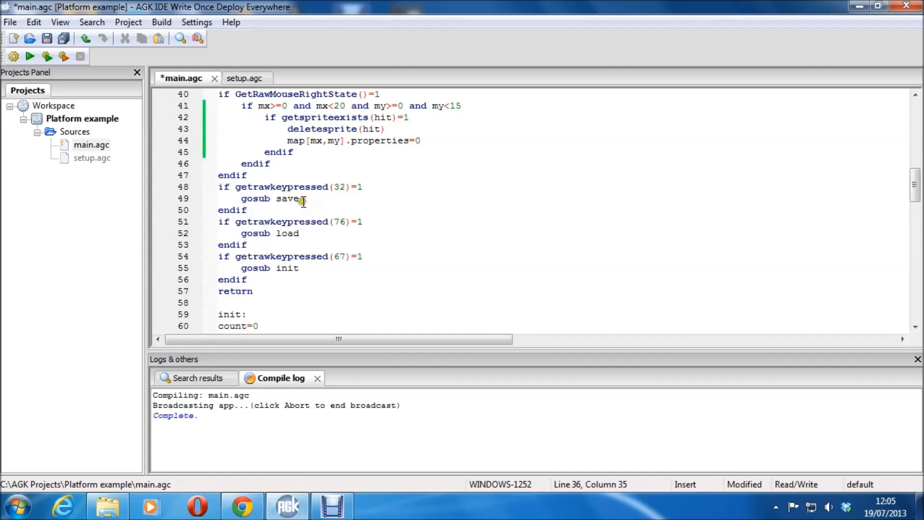
pyautogui.moveTo(319, 236)
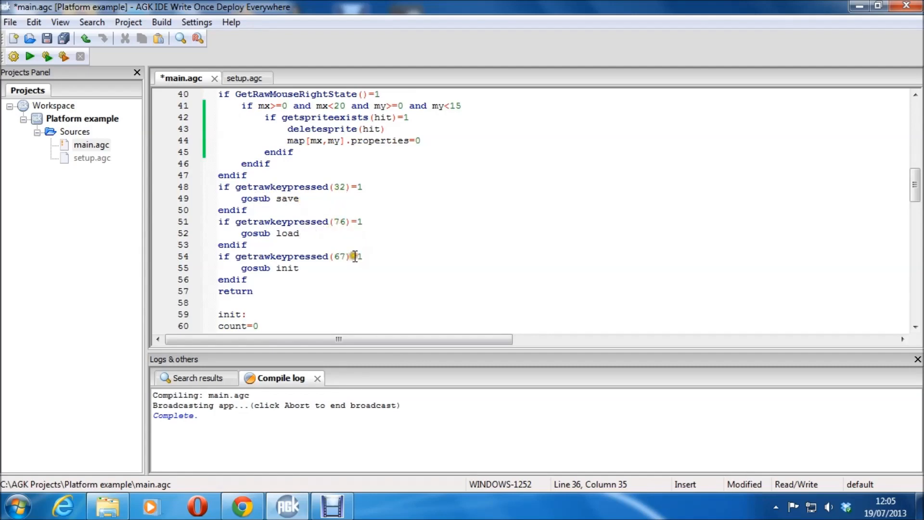
pyautogui.moveTo(337, 268)
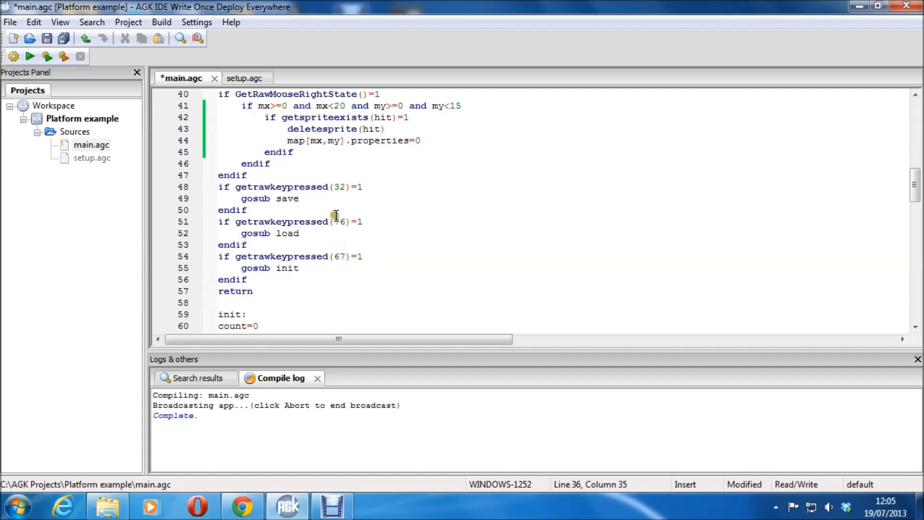
pyautogui.scroll(-3)
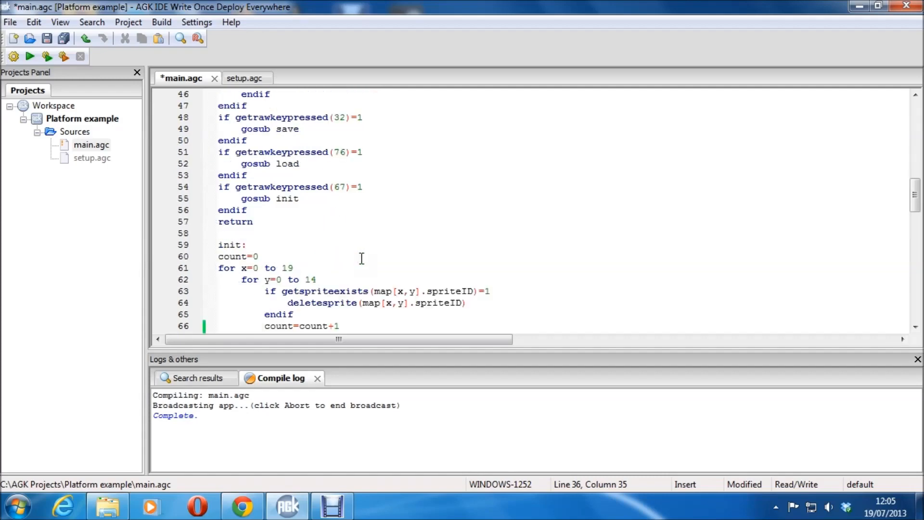
pyautogui.moveTo(374, 232)
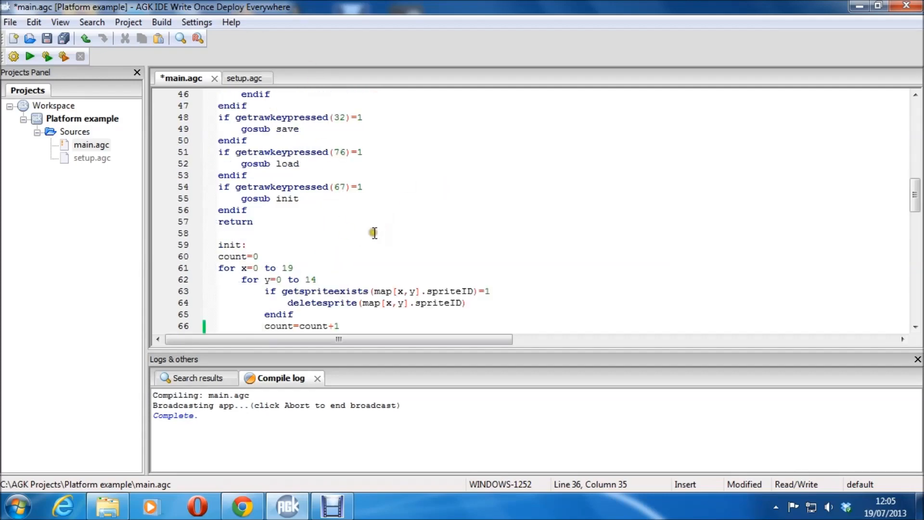
pyautogui.scroll(-3)
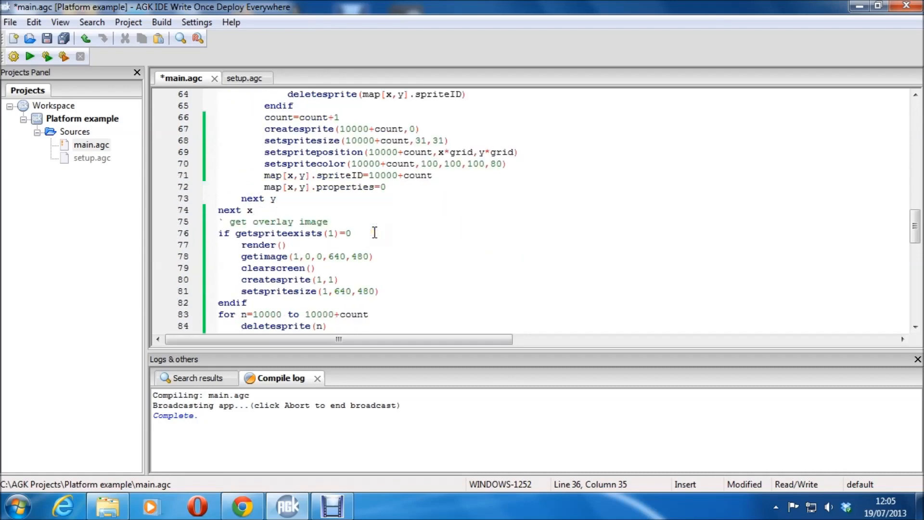
pyautogui.scroll(-3)
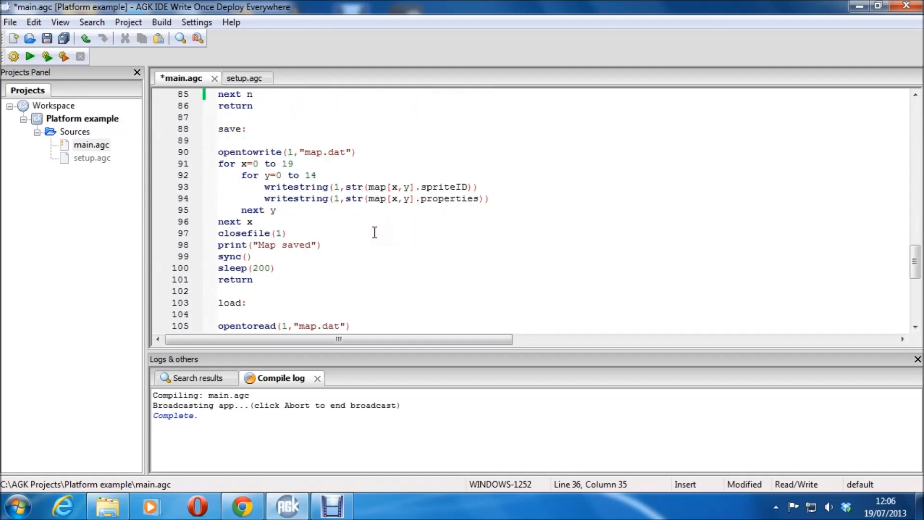
pyautogui.moveTo(303, 164)
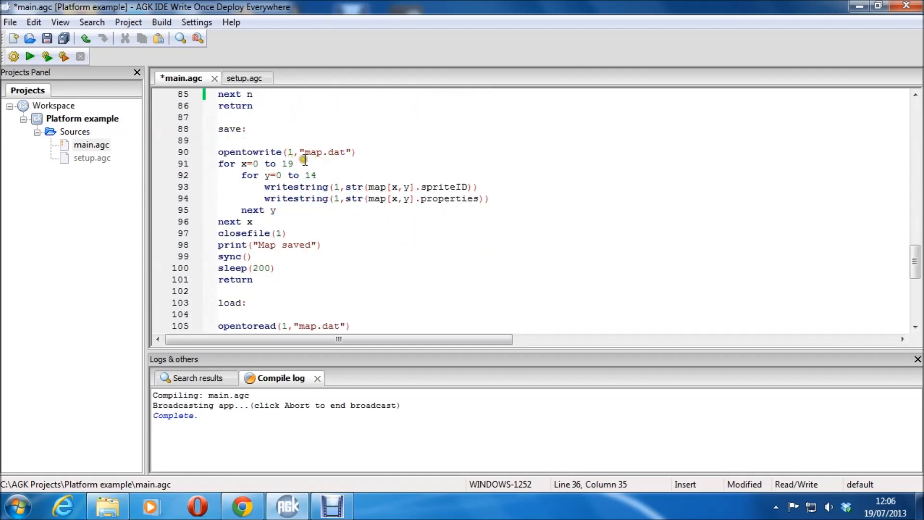
pyautogui.moveTo(388, 159)
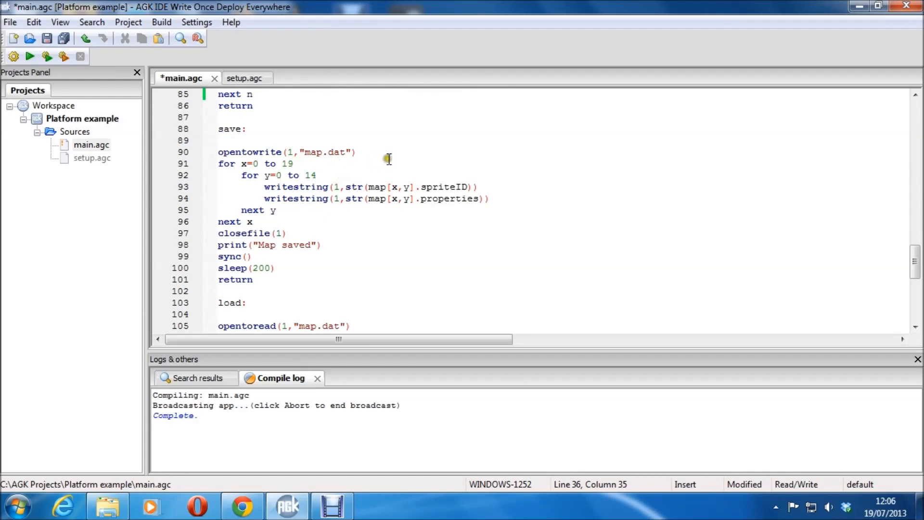
pyautogui.moveTo(367, 161)
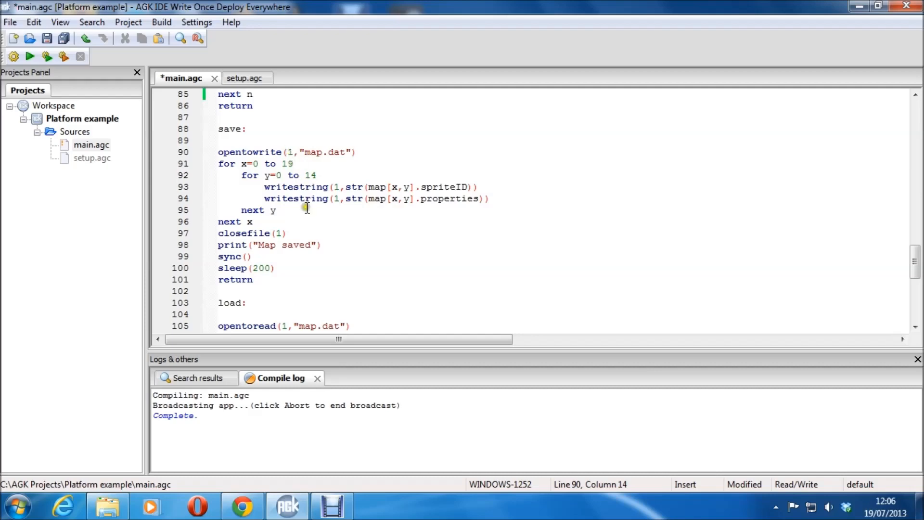
pyautogui.moveTo(311, 163)
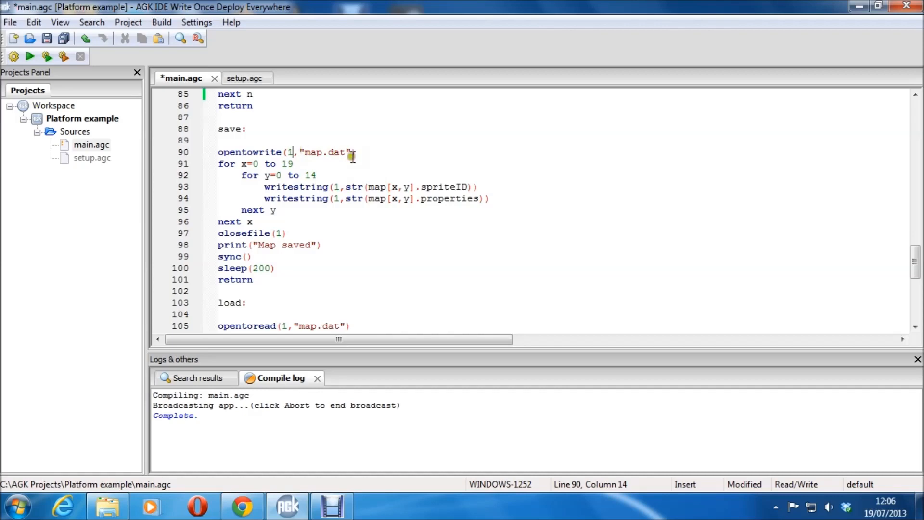
pyautogui.moveTo(306, 224)
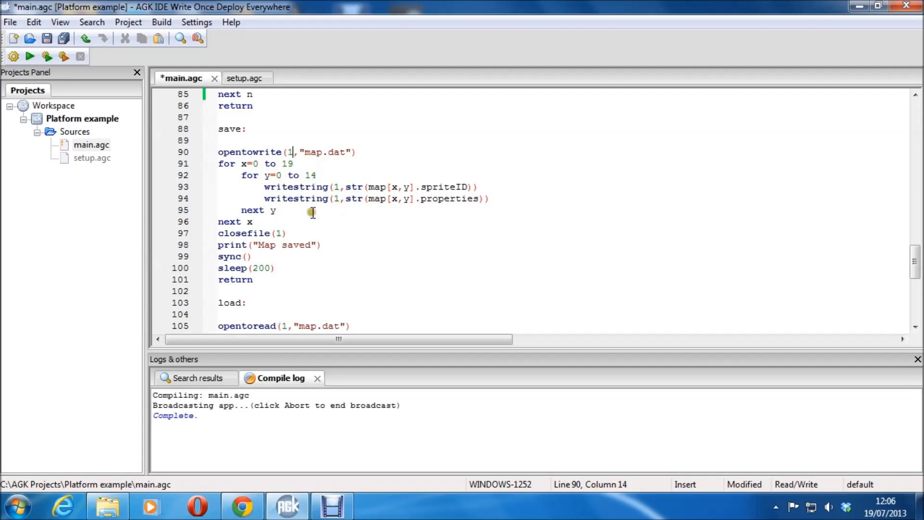
pyautogui.moveTo(293, 194)
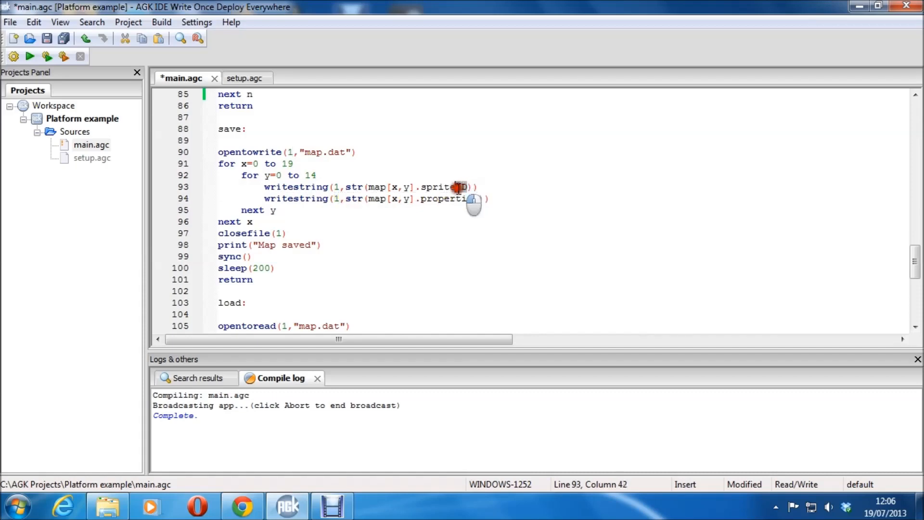
pyautogui.moveTo(463, 187); pyautogui.dragTo(368, 187)
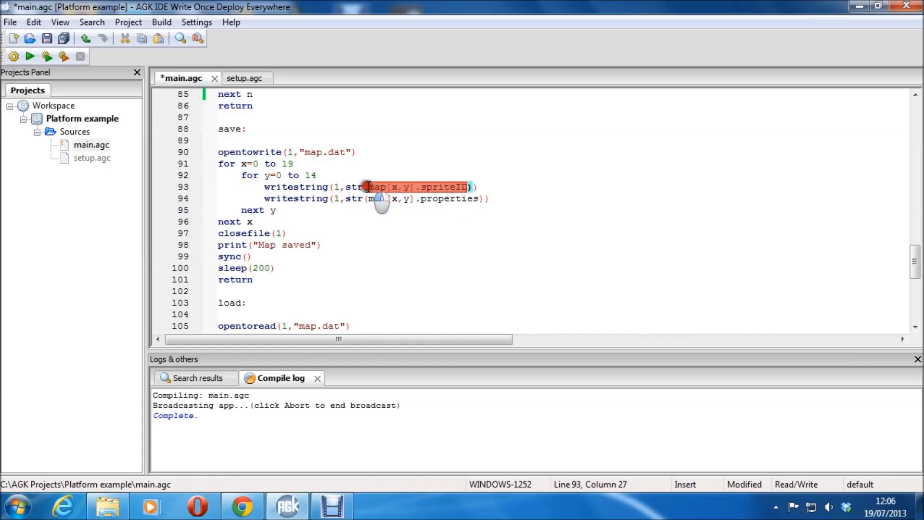
pyautogui.click(435, 198)
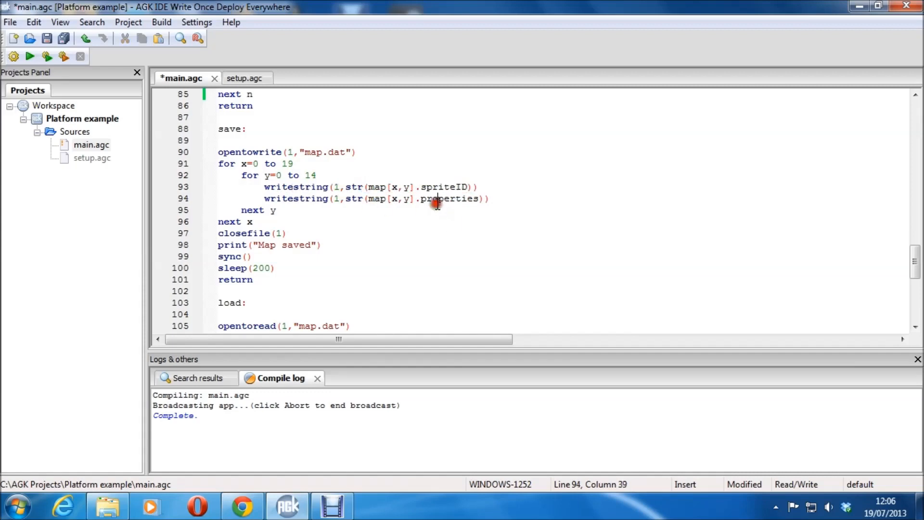
pyautogui.moveTo(405, 186)
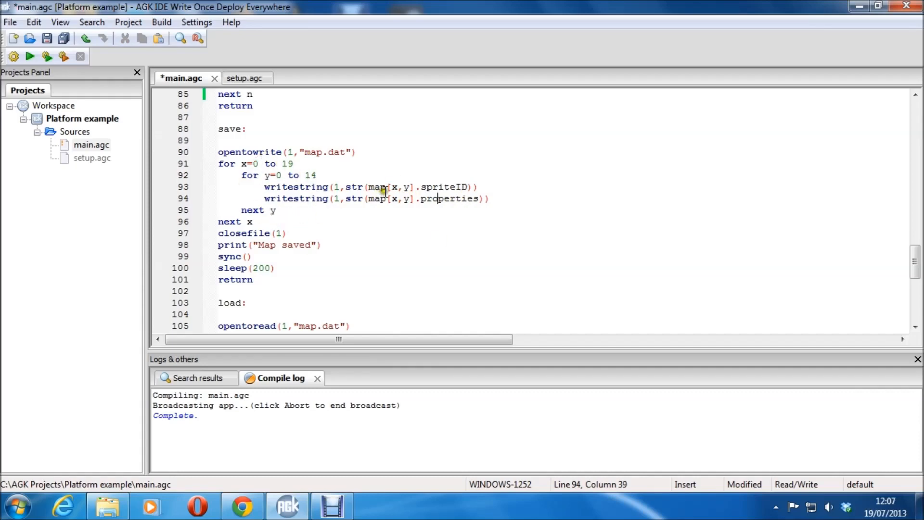
pyautogui.moveTo(328, 243)
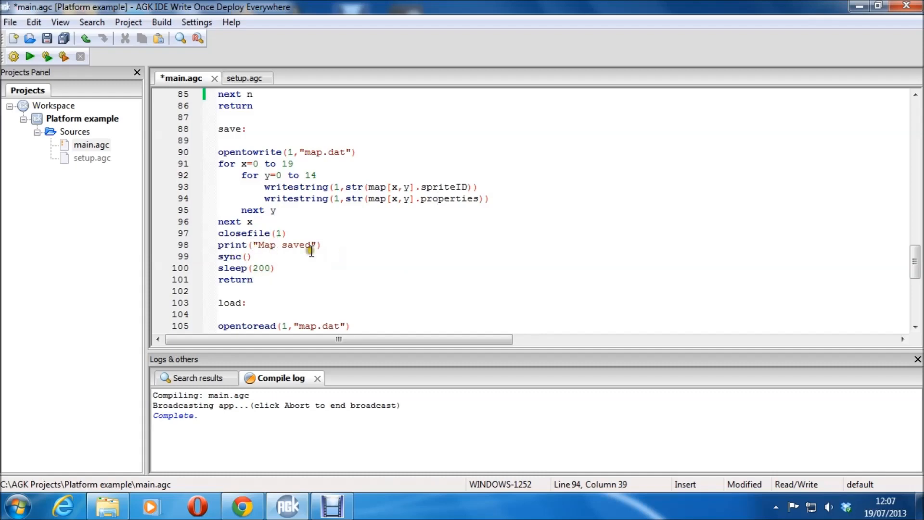
pyautogui.moveTo(302, 256)
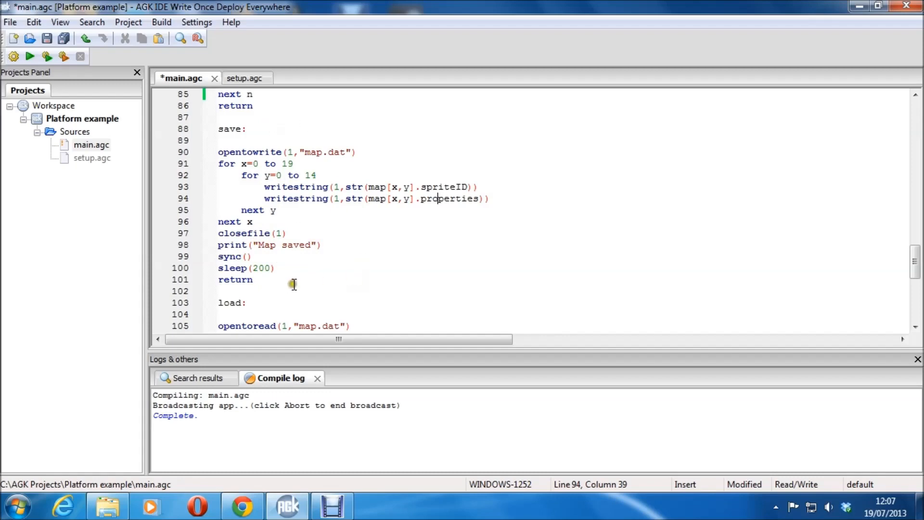
pyautogui.moveTo(308, 257)
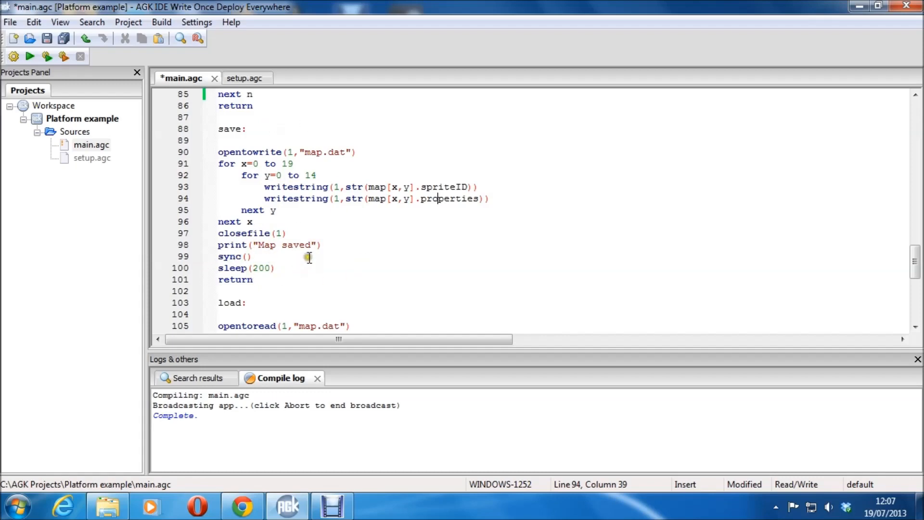
pyautogui.scroll(-3)
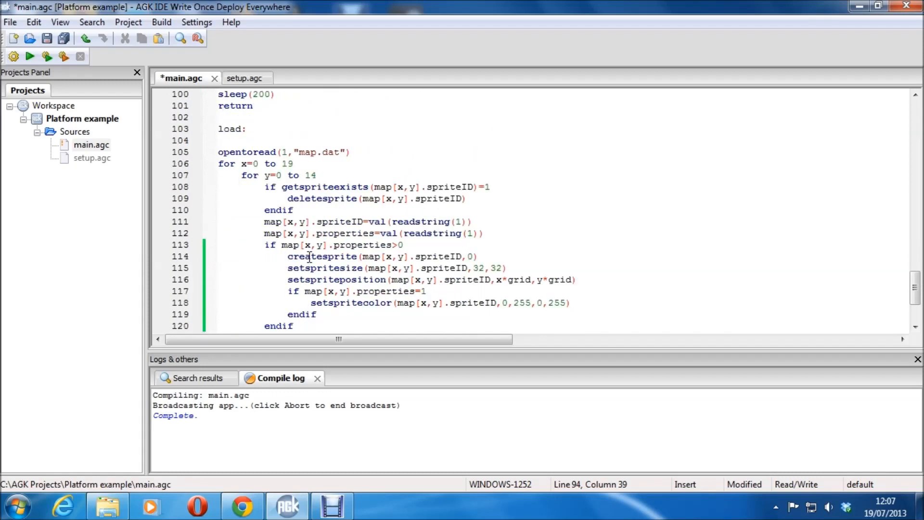
pyautogui.scroll(-3)
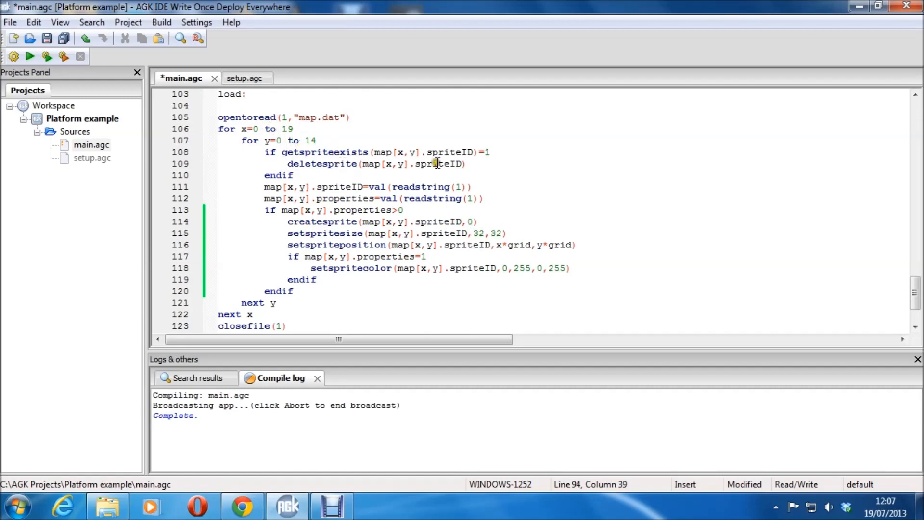
pyautogui.moveTo(348, 181)
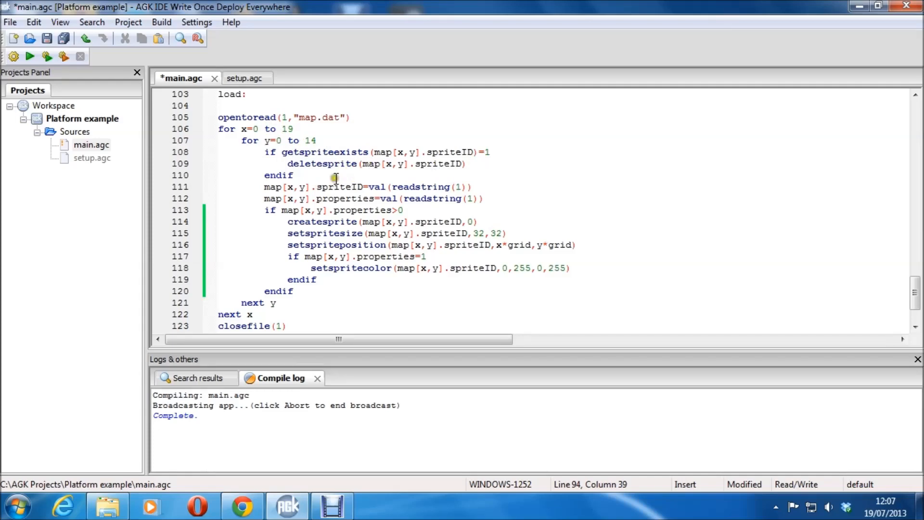
pyautogui.moveTo(341, 181)
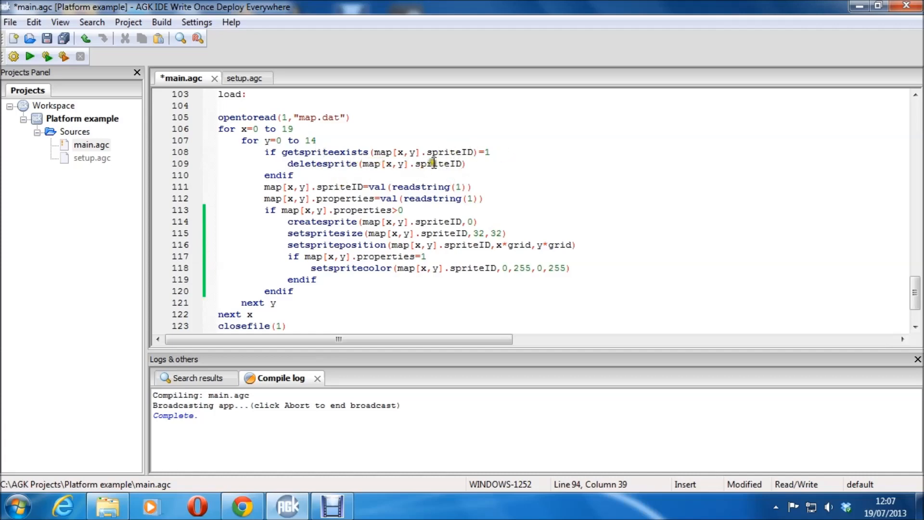
pyautogui.moveTo(431, 171)
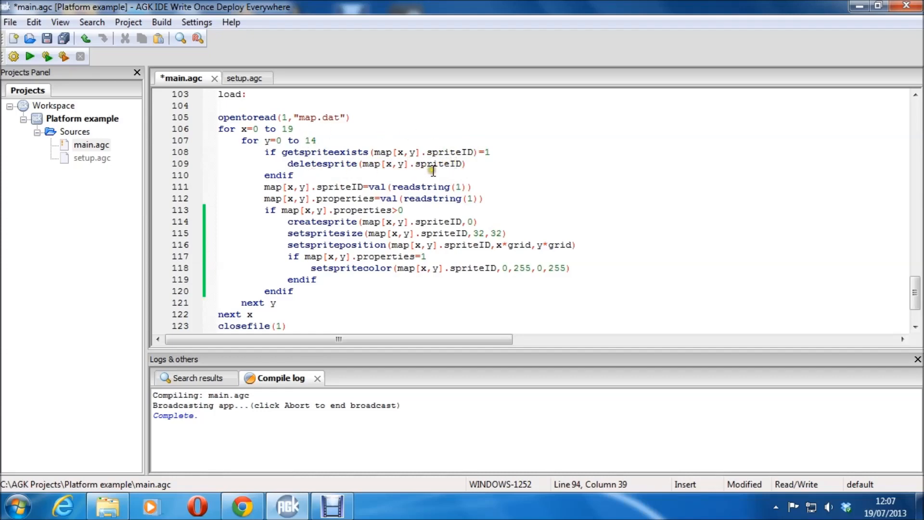
pyautogui.moveTo(319, 162)
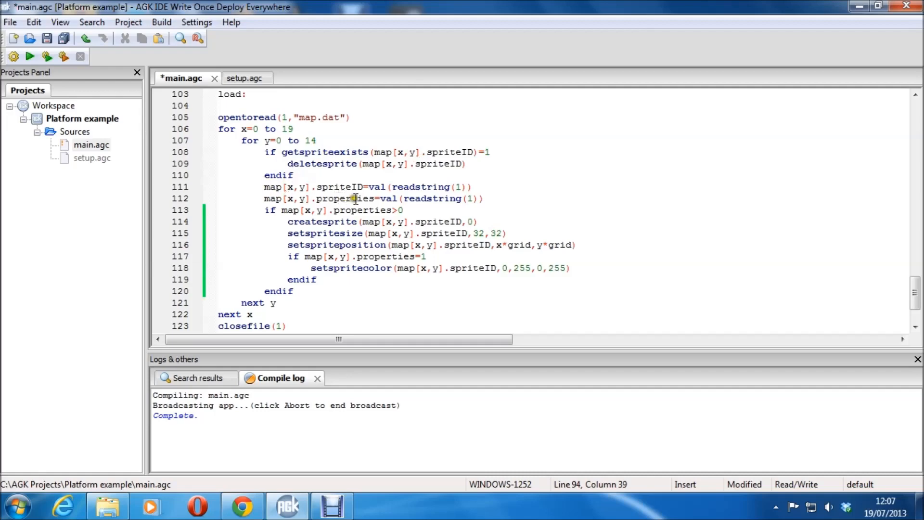
pyautogui.moveTo(435, 187)
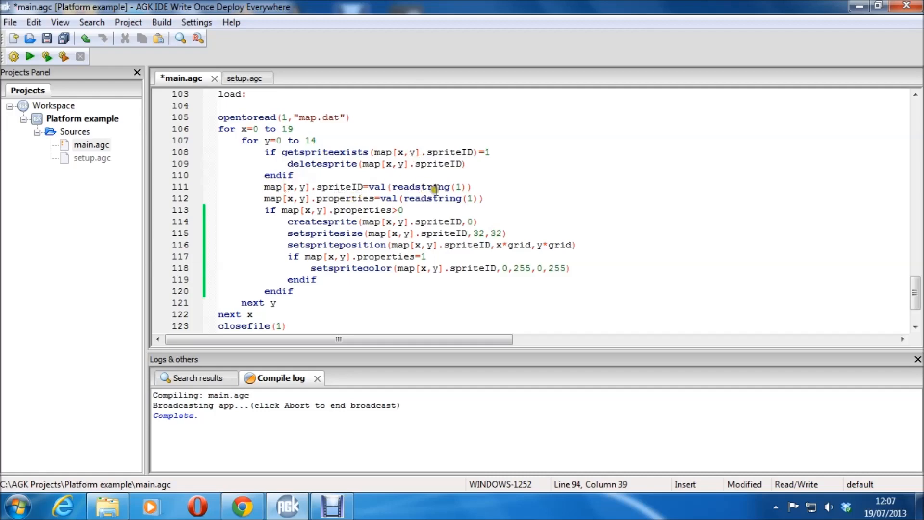
pyautogui.scroll(3)
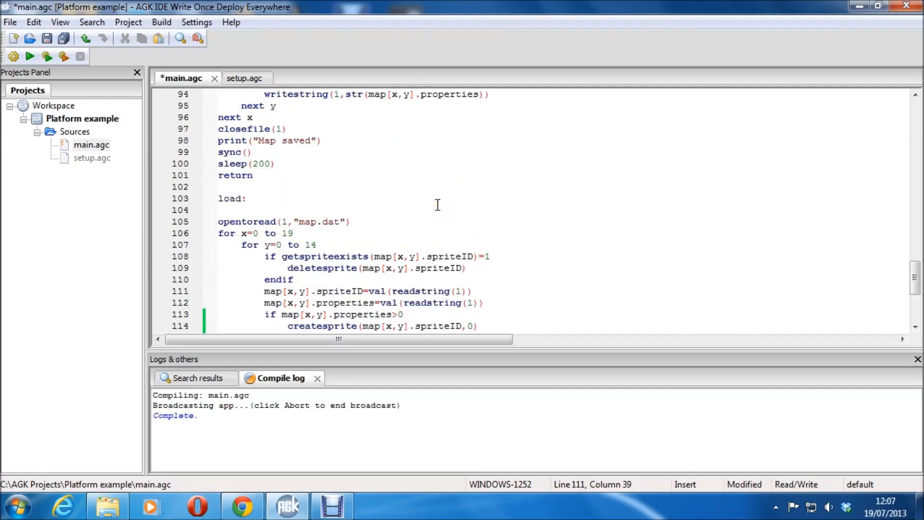
pyautogui.scroll(3)
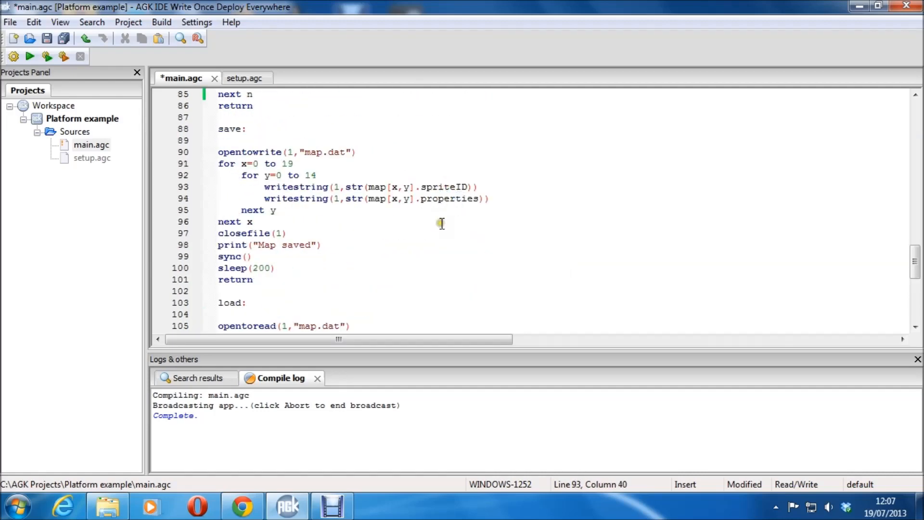
pyautogui.scroll(-3)
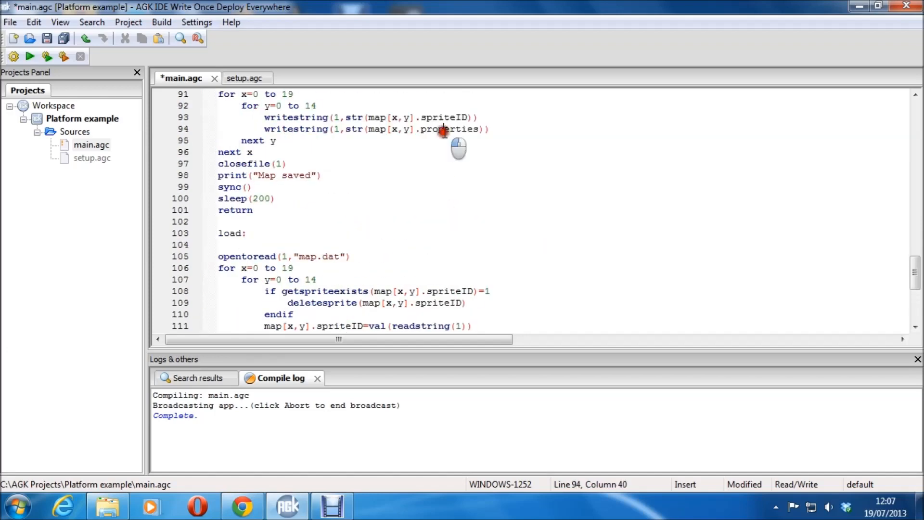
pyautogui.scroll(-3)
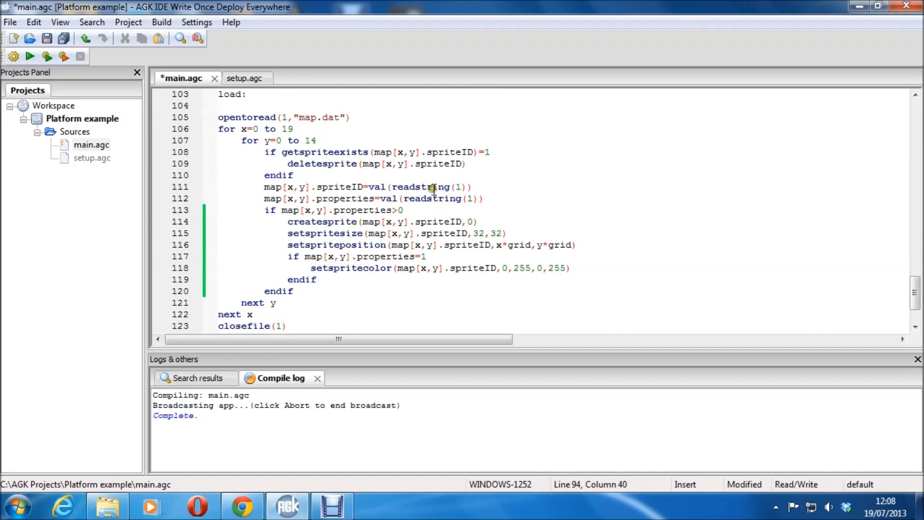
pyautogui.moveTo(447, 195)
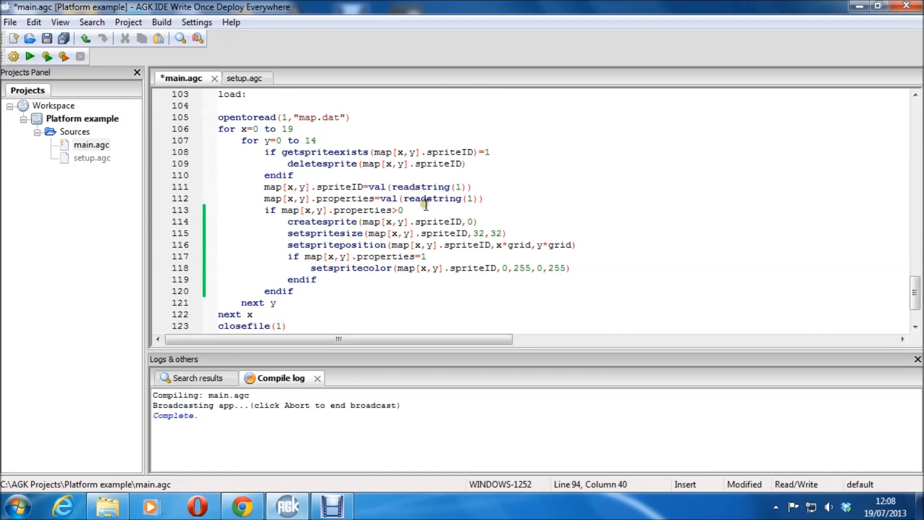
pyautogui.moveTo(280, 210)
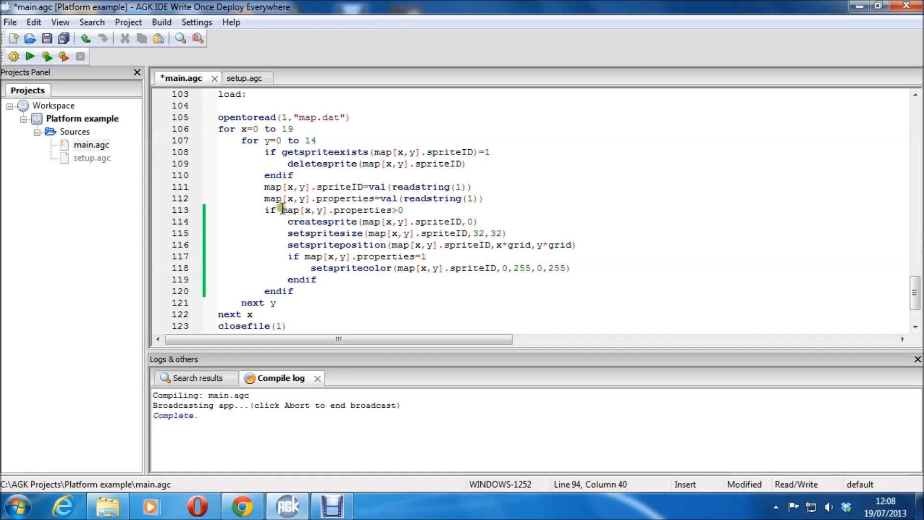
# - Comment out the setspritecolor line (118) that colours loaded tiles green
pyautogui.click(403, 210)
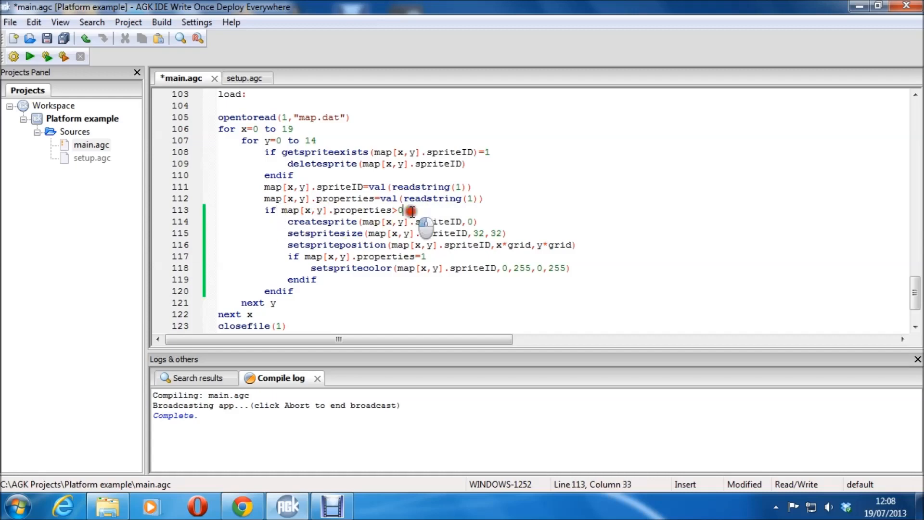
pyautogui.scroll(-3)
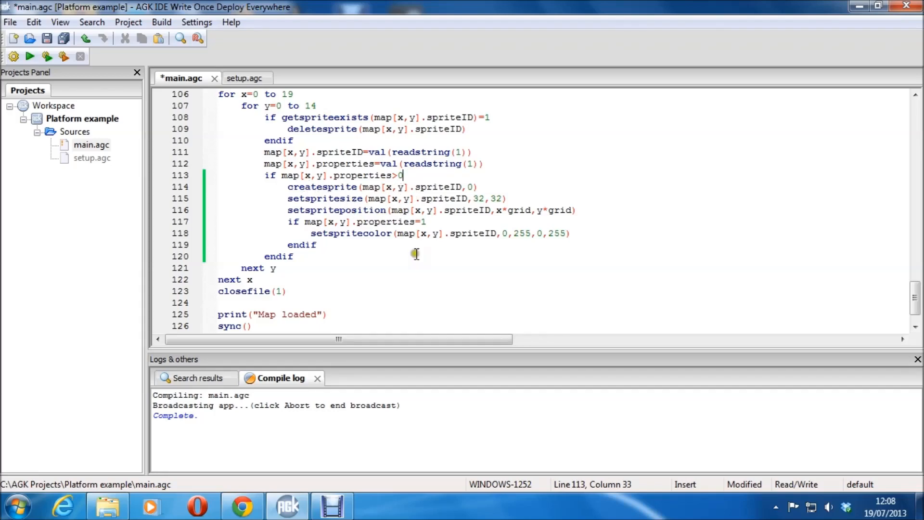
pyautogui.moveTo(451, 198)
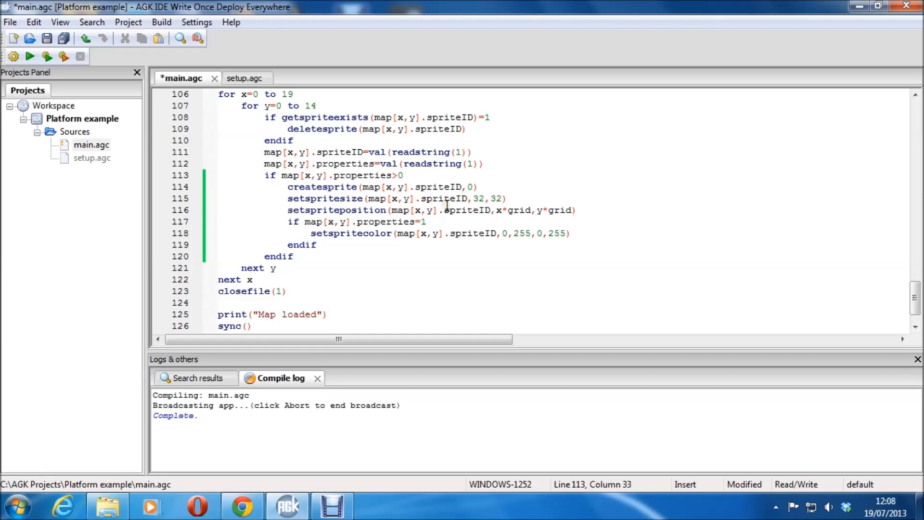
pyautogui.moveTo(469, 207)
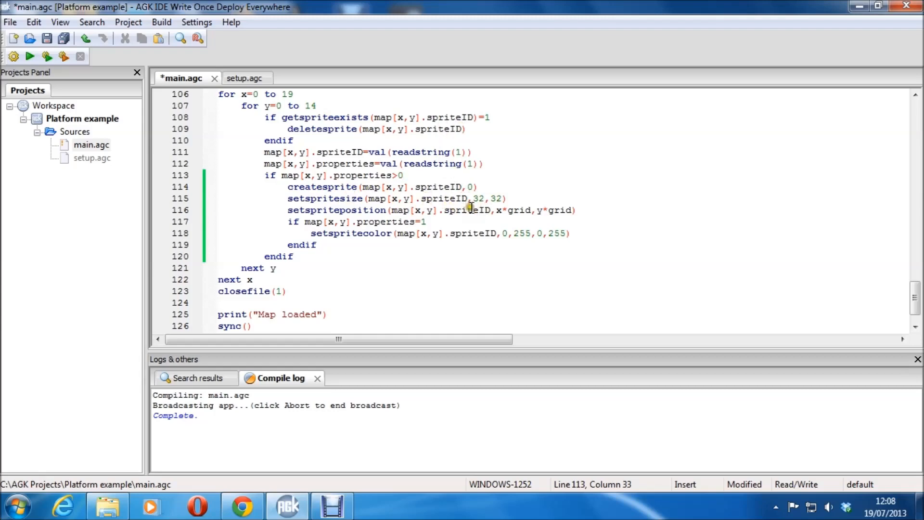
pyautogui.moveTo(539, 218)
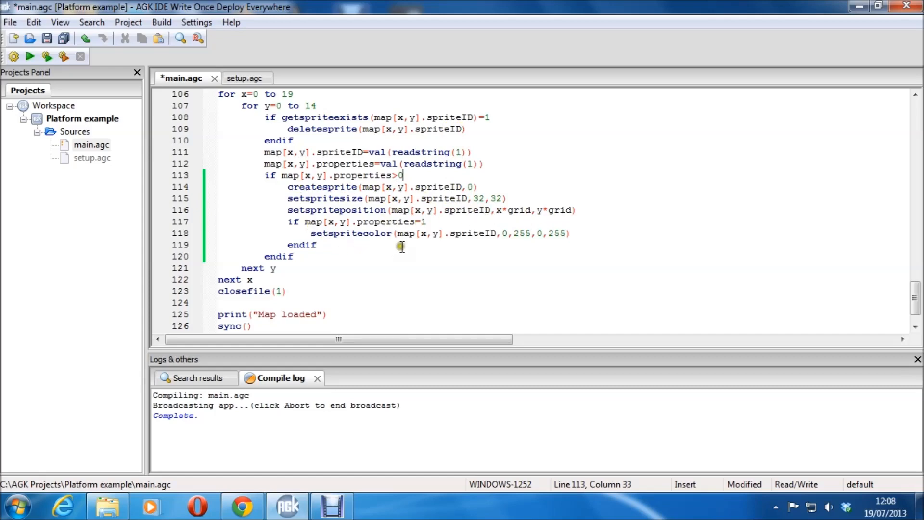
pyautogui.moveTo(424, 230)
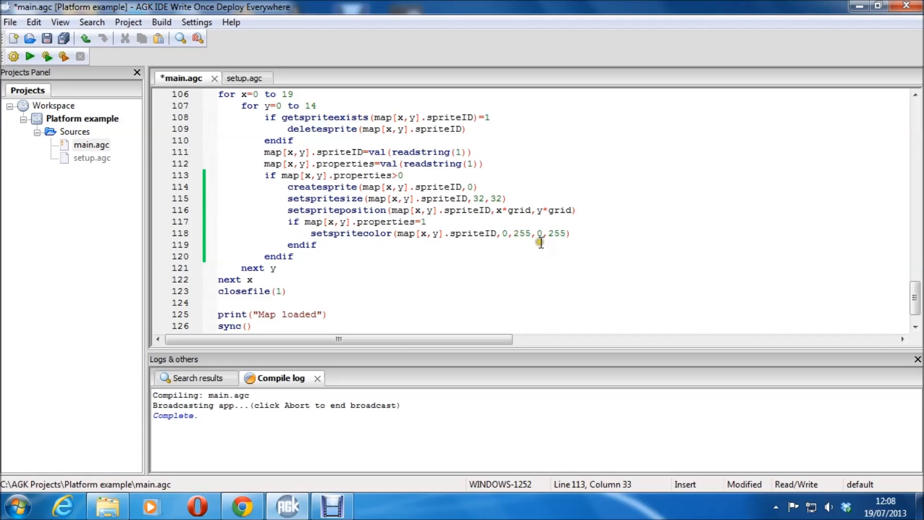
pyautogui.moveTo(450, 230)
pyautogui.write('`')
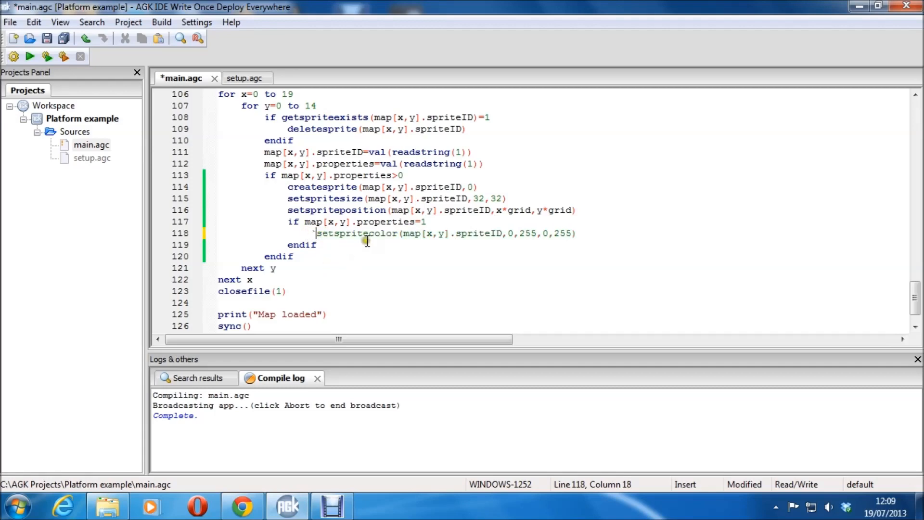
# - Compile and run to see the loaded map drawn in white tiles, then close the app
pyautogui.click(30, 56)
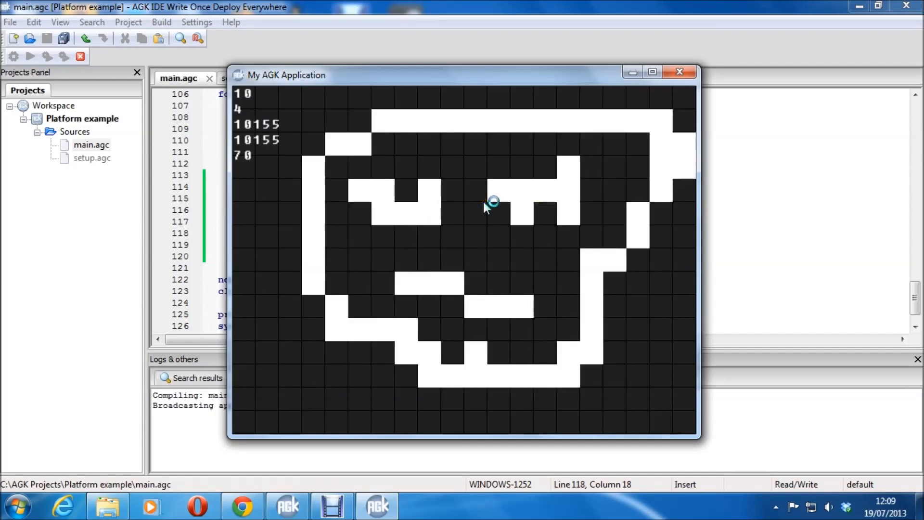
pyautogui.click(679, 73)
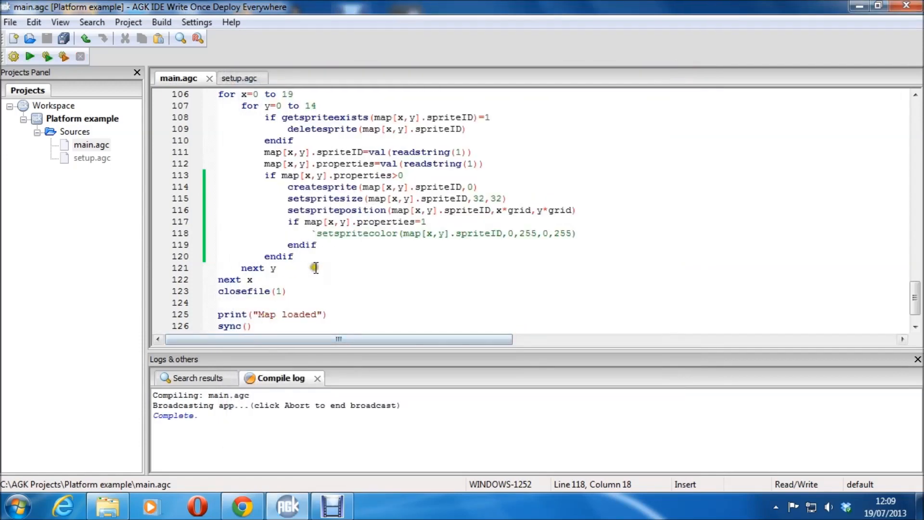
# - Remove the comment apostrophe so line 118 colours loaded tiles green again
pyautogui.press('Backspace')
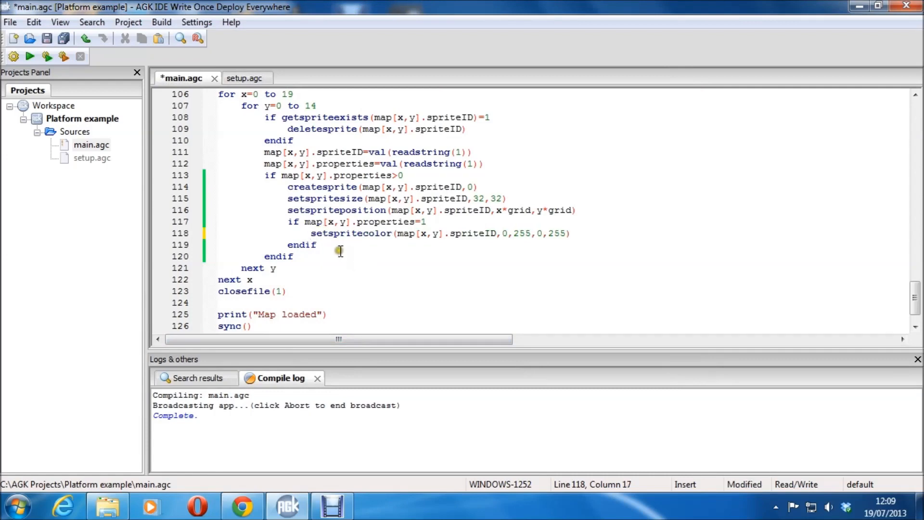
pyautogui.scroll(-3)
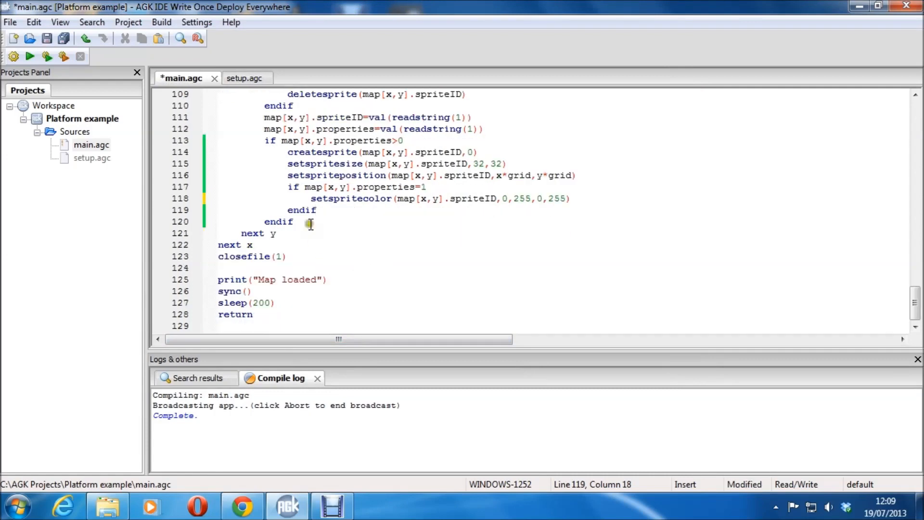
pyautogui.scroll(3)
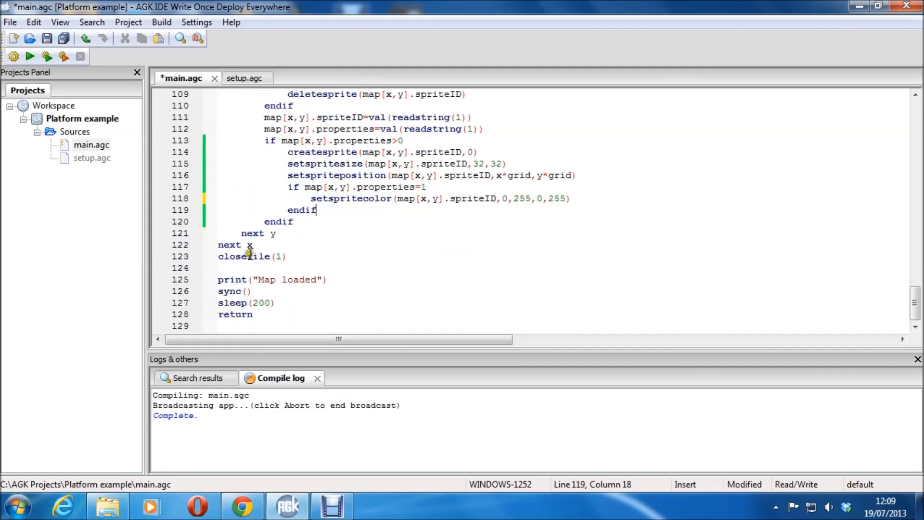
pyautogui.scroll(3)
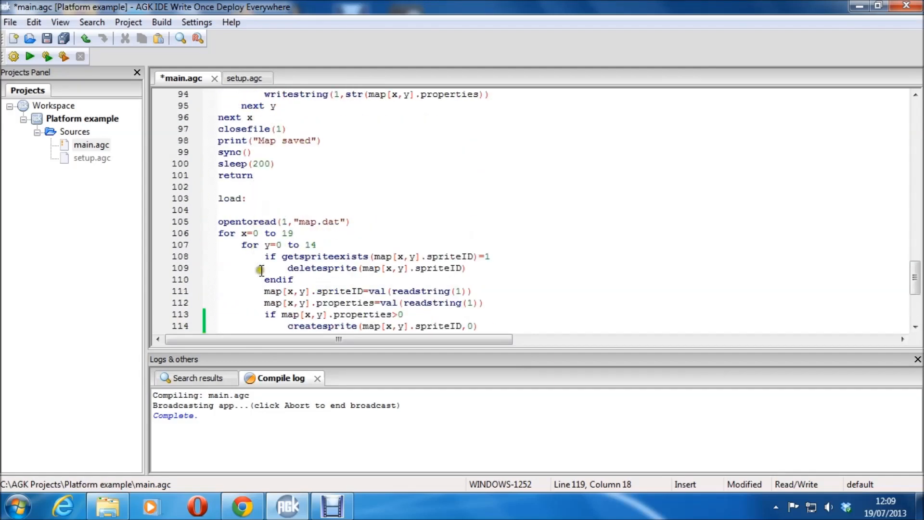
pyautogui.scroll(-3)
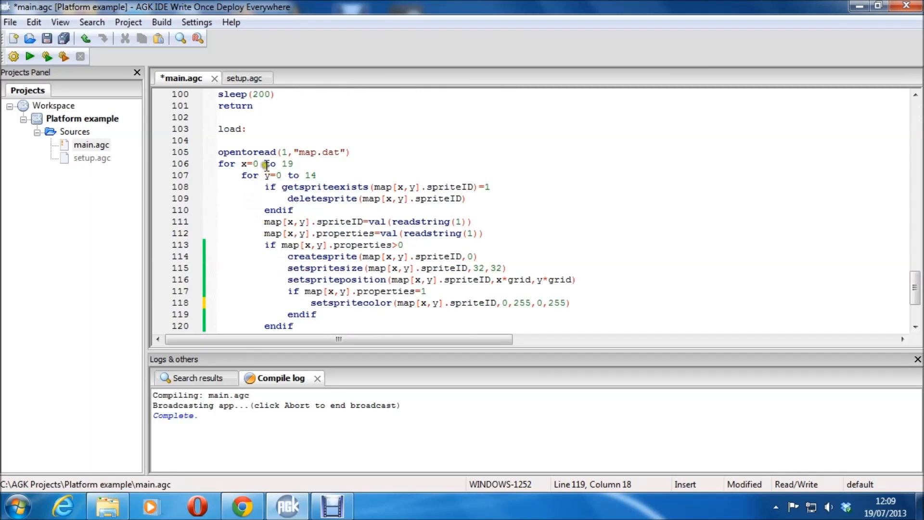
pyautogui.scroll(-3)
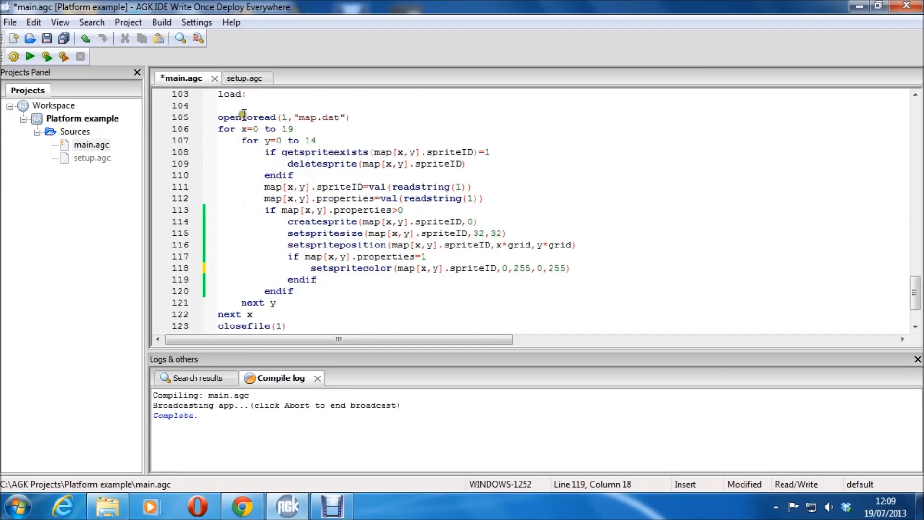
pyautogui.click(236, 326)
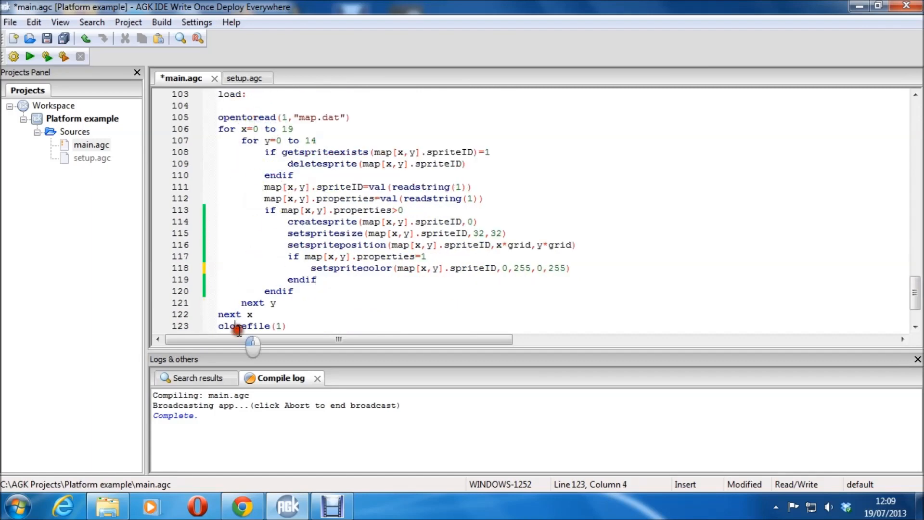
pyautogui.moveTo(332, 380)
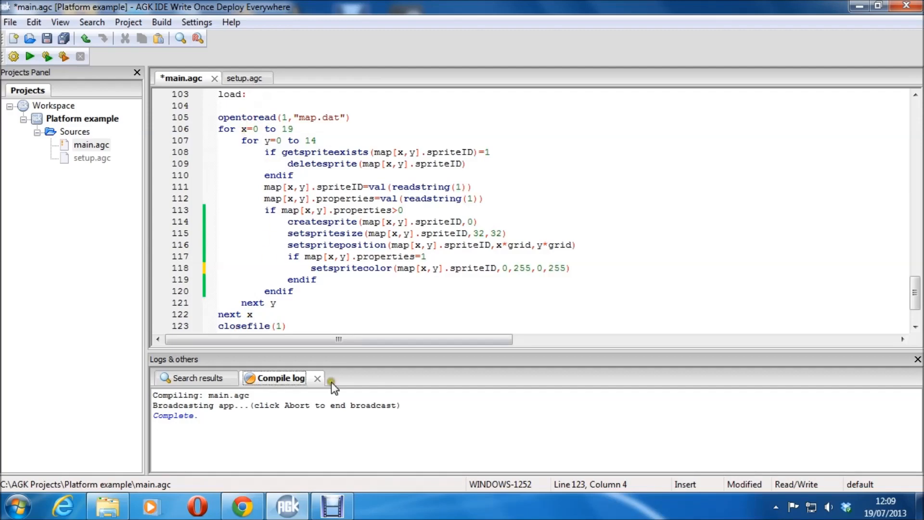
pyautogui.scroll(-3)
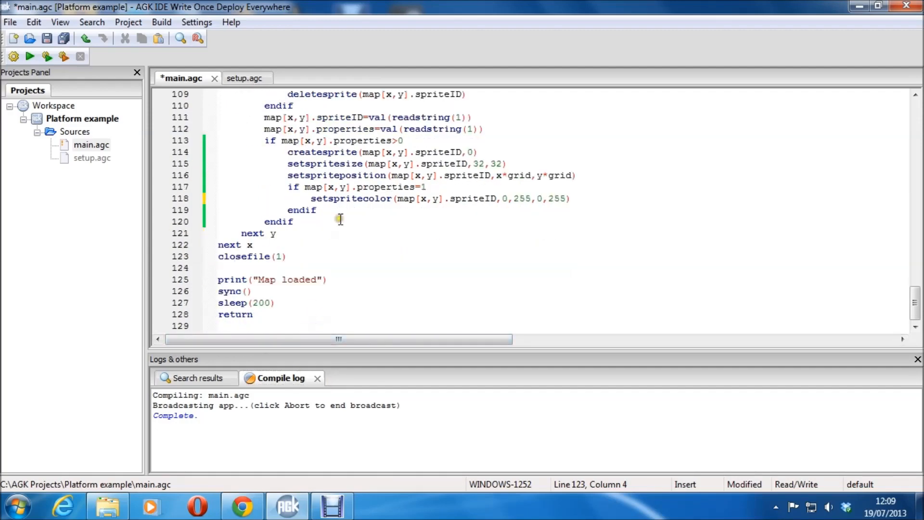
pyautogui.moveTo(316, 291)
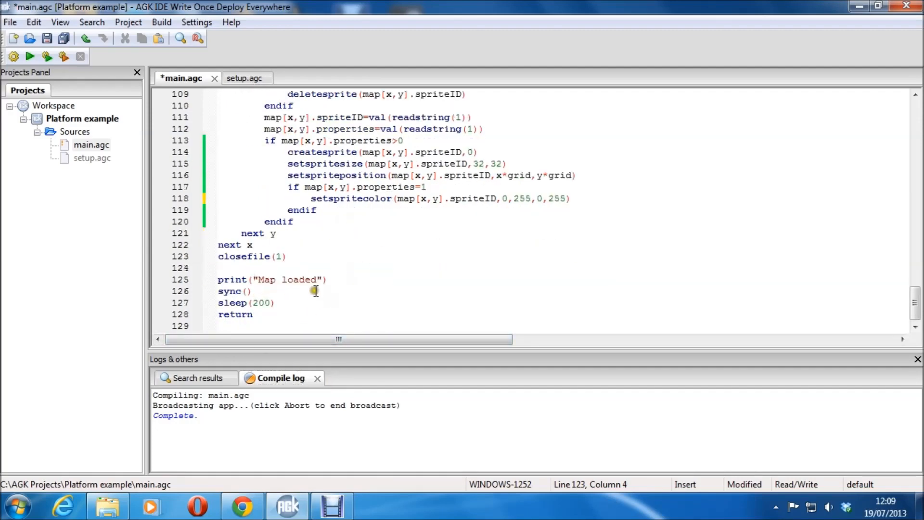
pyautogui.moveTo(295, 300)
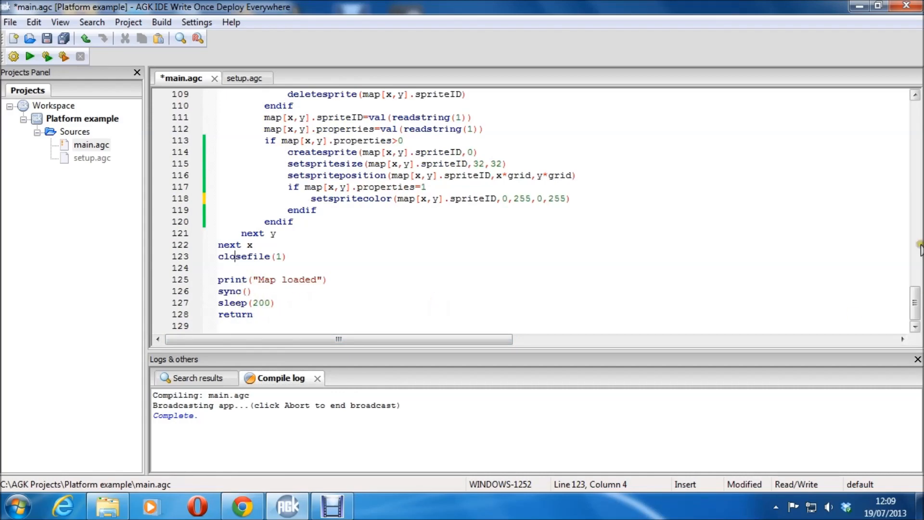
pyautogui.scroll(3)
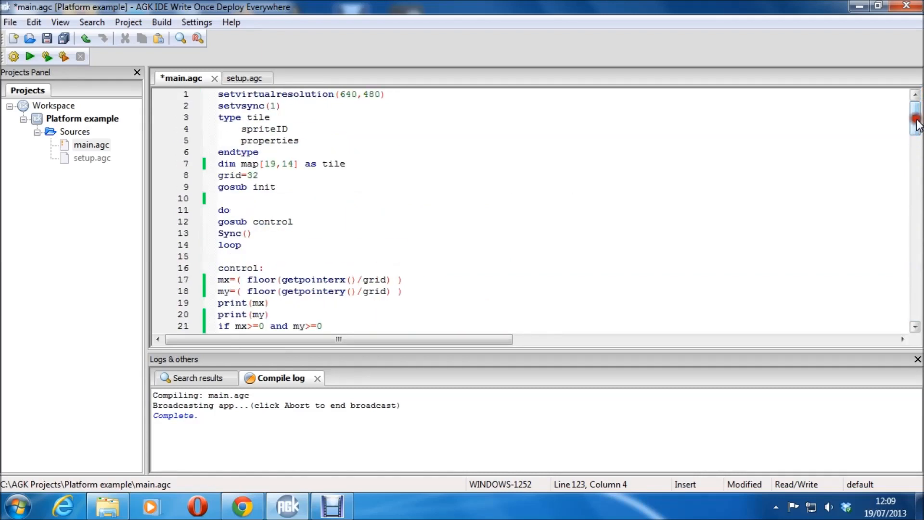
pyautogui.scroll(-3)
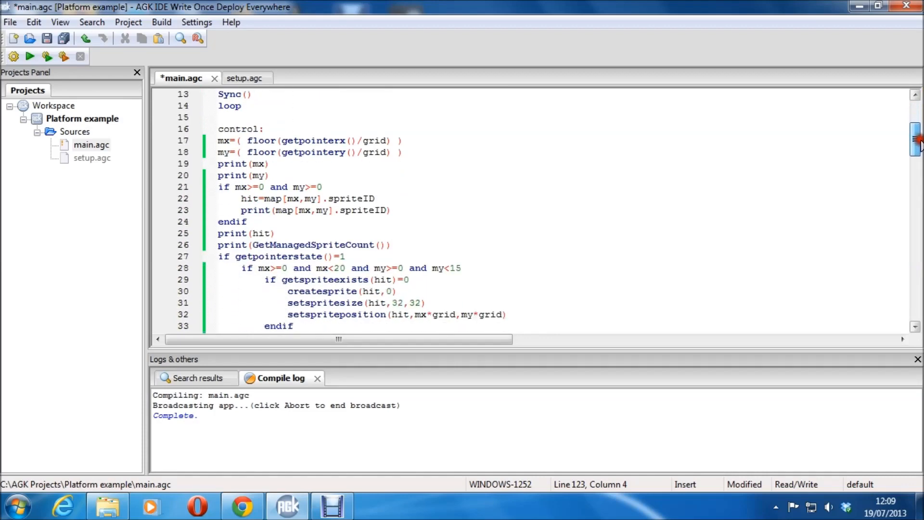
pyautogui.scroll(-3)
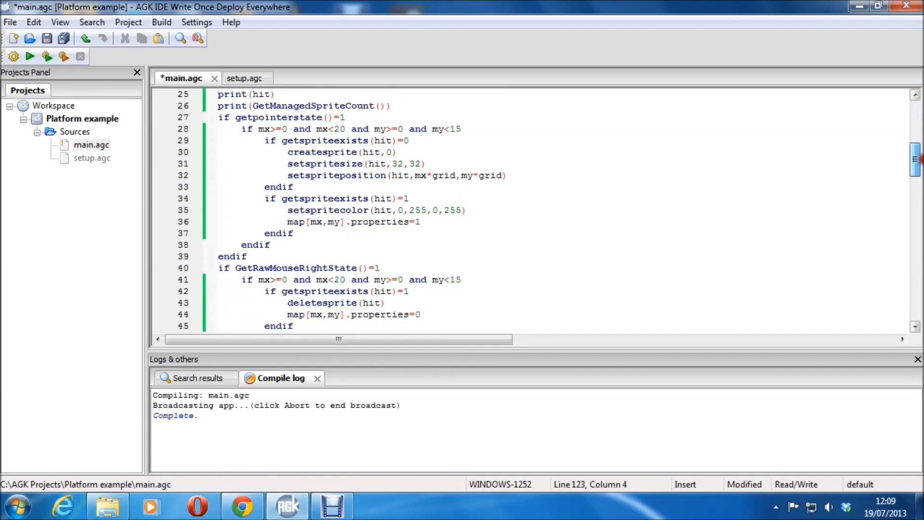
pyautogui.scroll(-3)
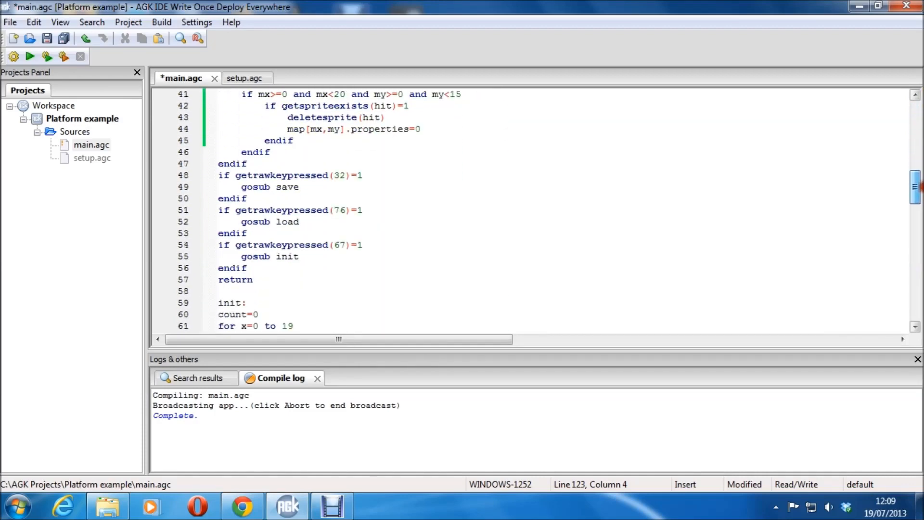
pyautogui.scroll(-3)
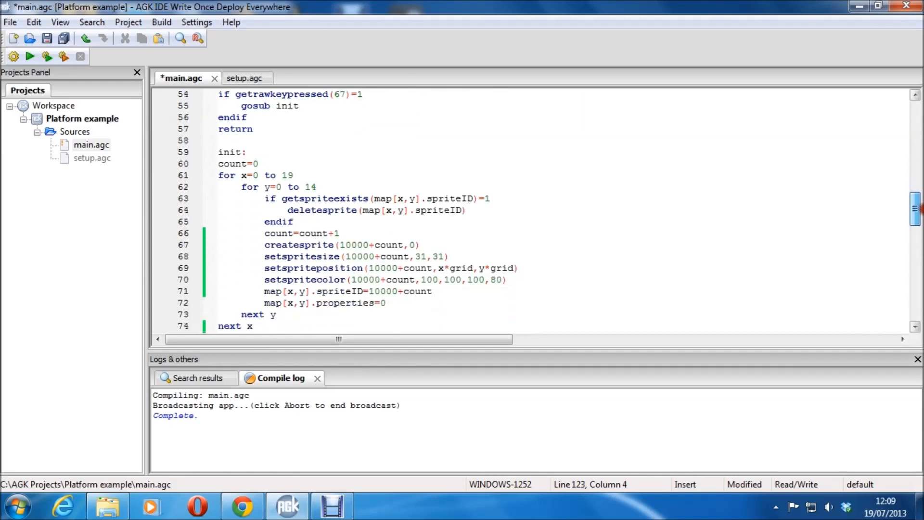
pyautogui.scroll(-3)
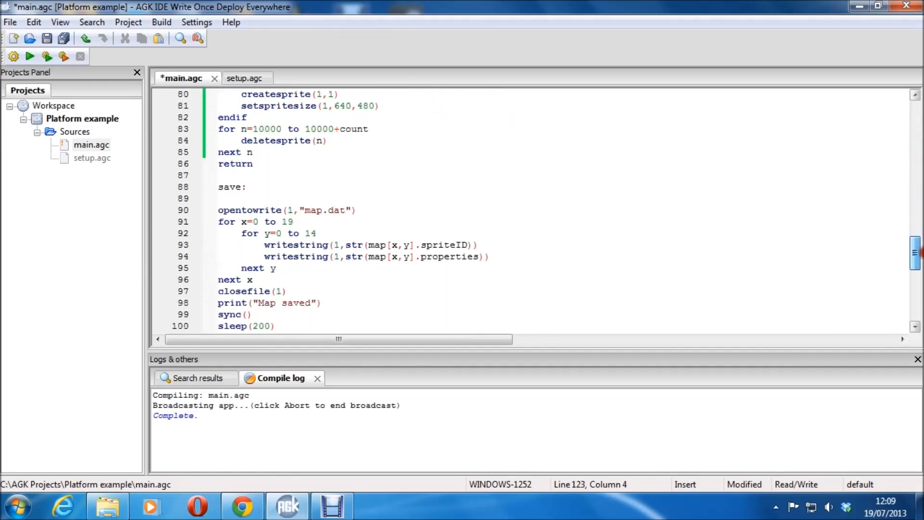
pyautogui.scroll(-3)
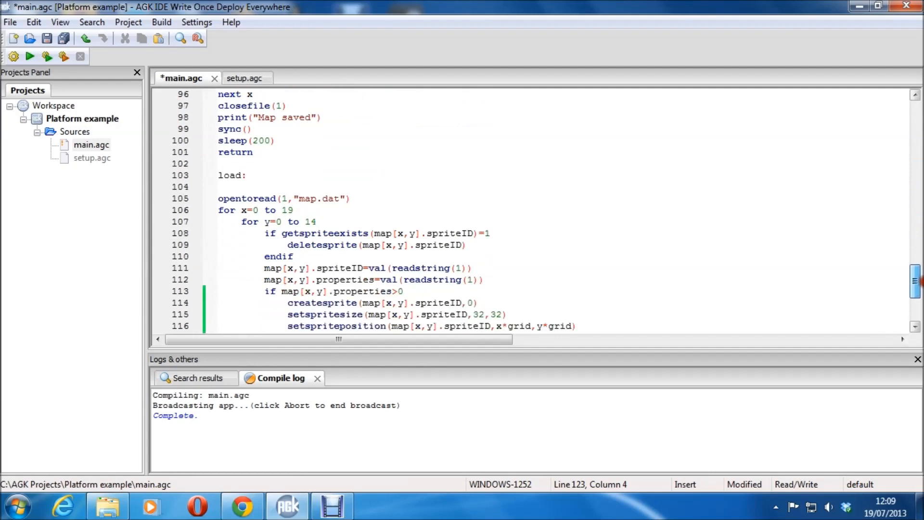
pyautogui.scroll(-3)
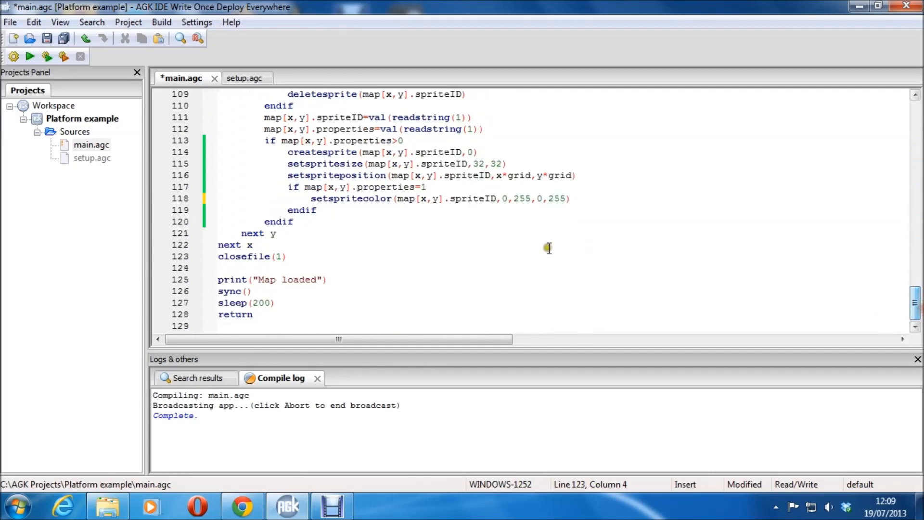
pyautogui.click(286, 256)
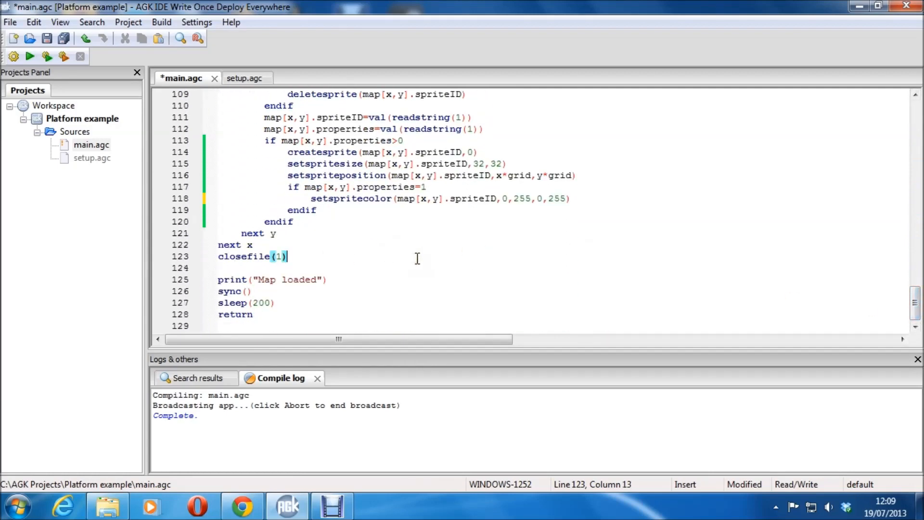
# - Compile and run the editor, paint a green landscape, then close the app window
pyautogui.click(30, 56)
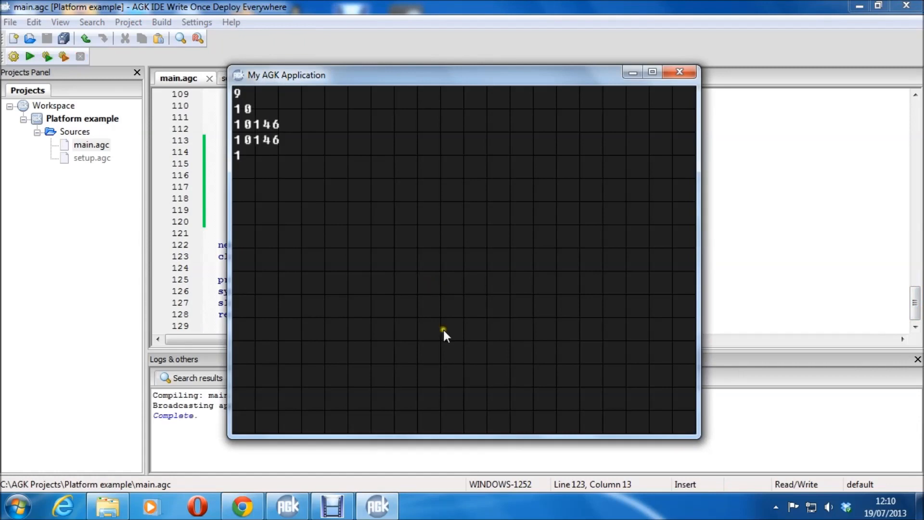
pyautogui.moveTo(574, 248)
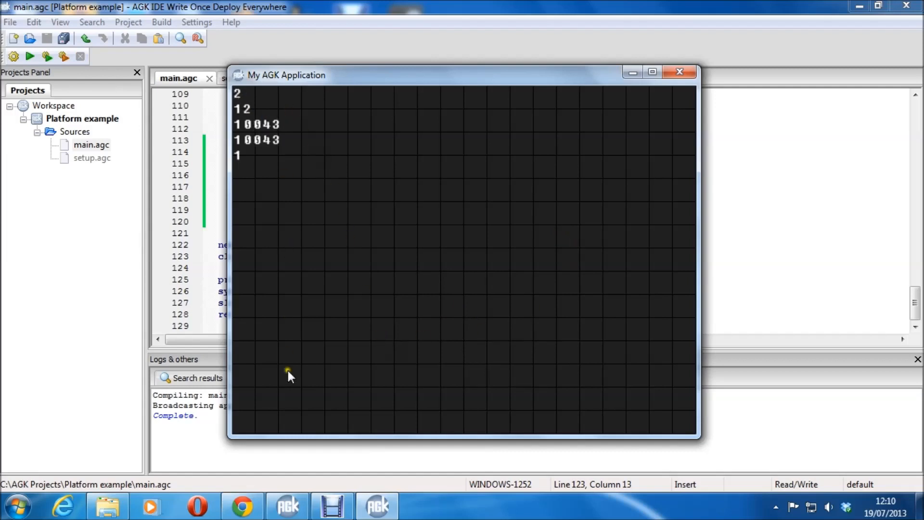
pyautogui.moveTo(660, 413)
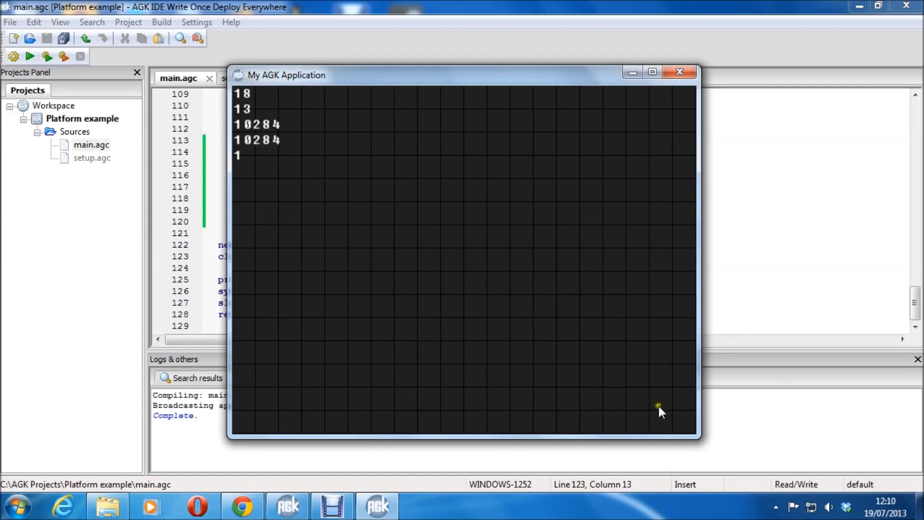
pyautogui.moveTo(540, 236)
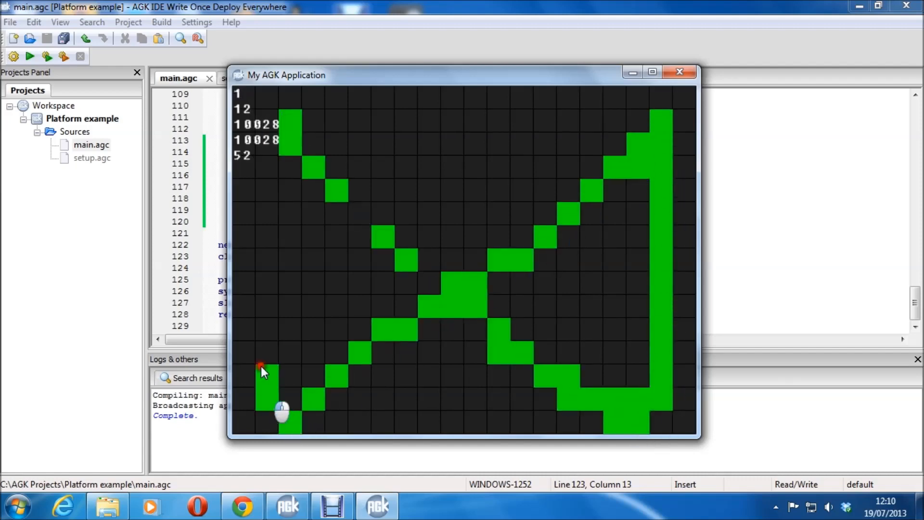
pyautogui.moveTo(666, 130)
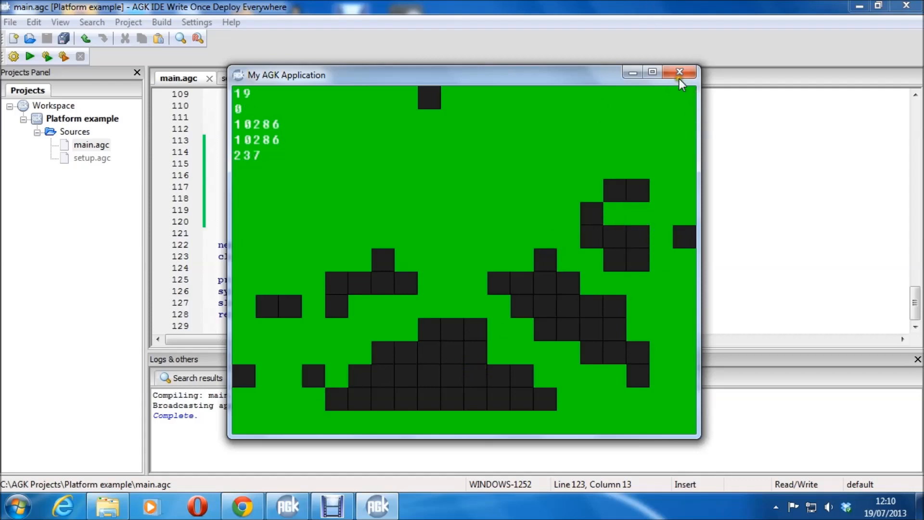
pyautogui.click(681, 72)
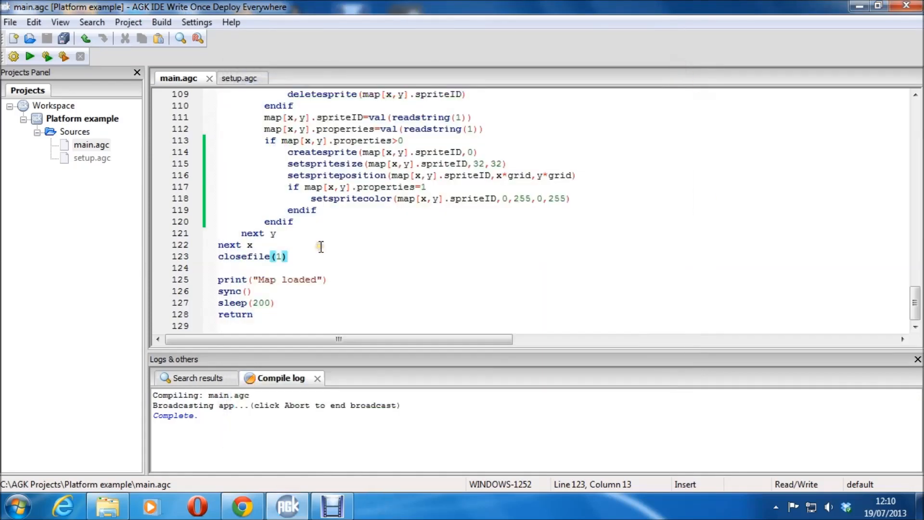
pyautogui.click(393, 198)
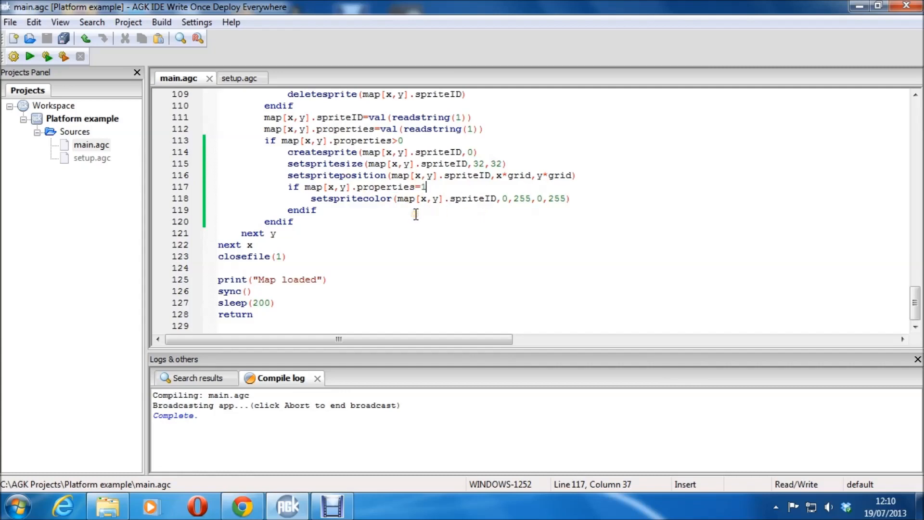
pyautogui.moveTo(581, 206)
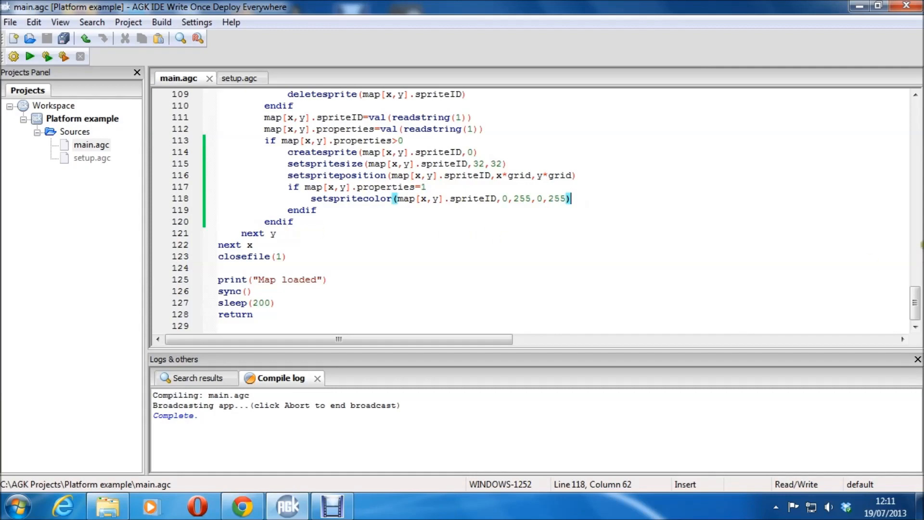
pyautogui.scroll(3)
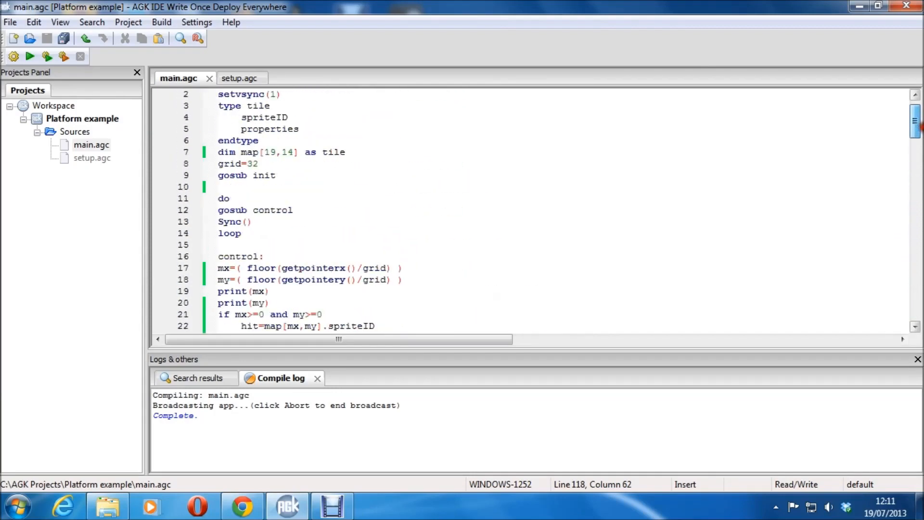
pyautogui.scroll(-3)
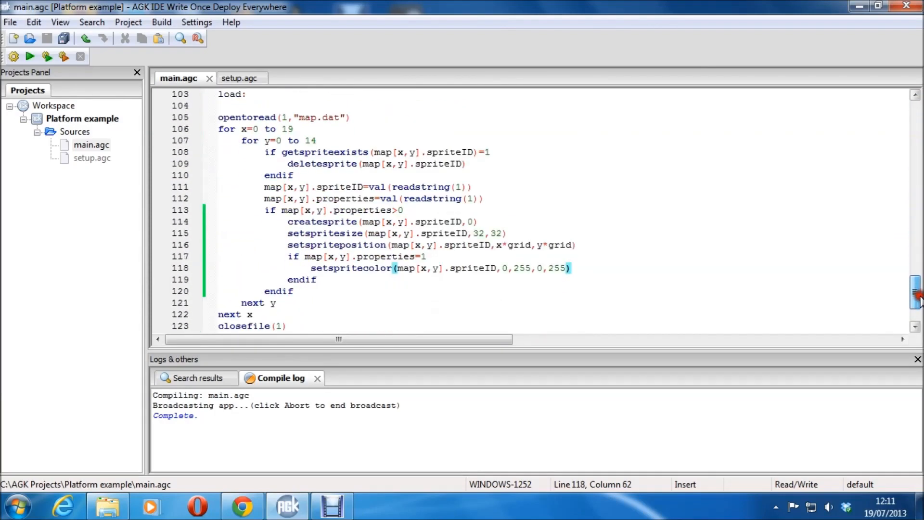
pyautogui.scroll(3)
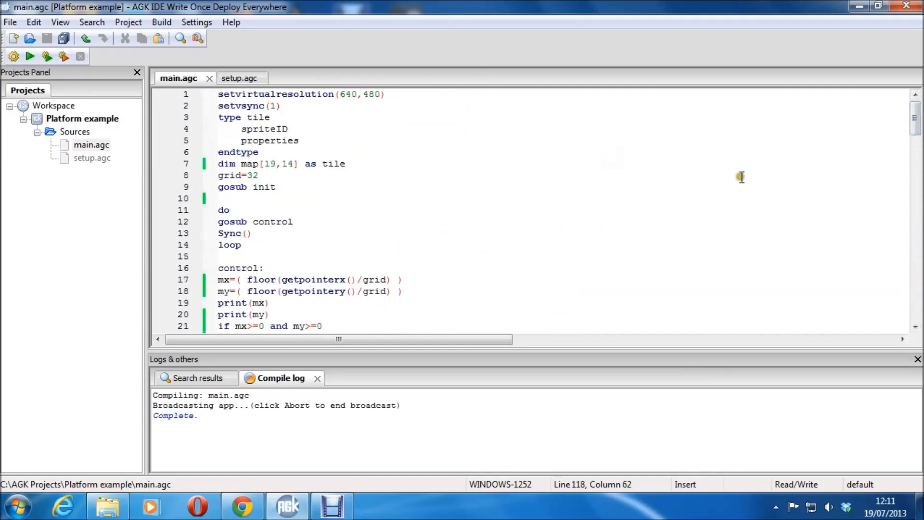
pyautogui.moveTo(741, 177)
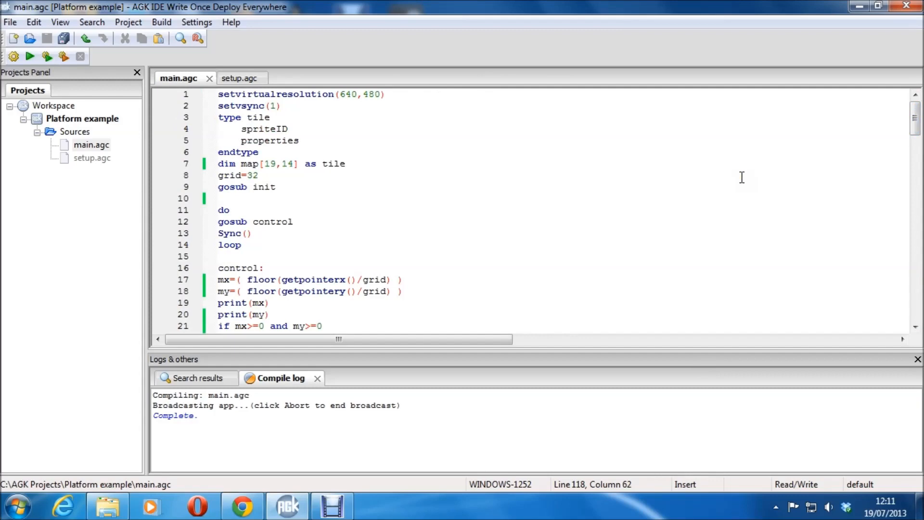
pyautogui.moveTo(659, 230)
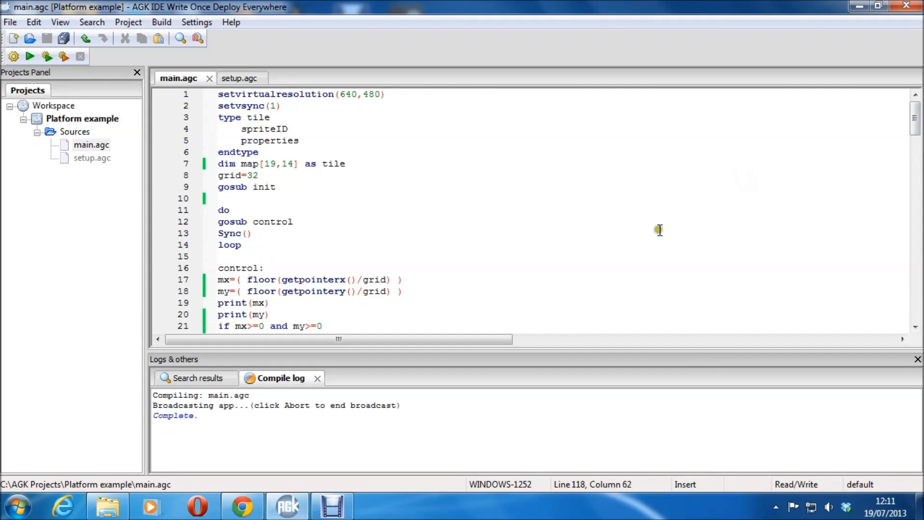
pyautogui.moveTo(729, 276)
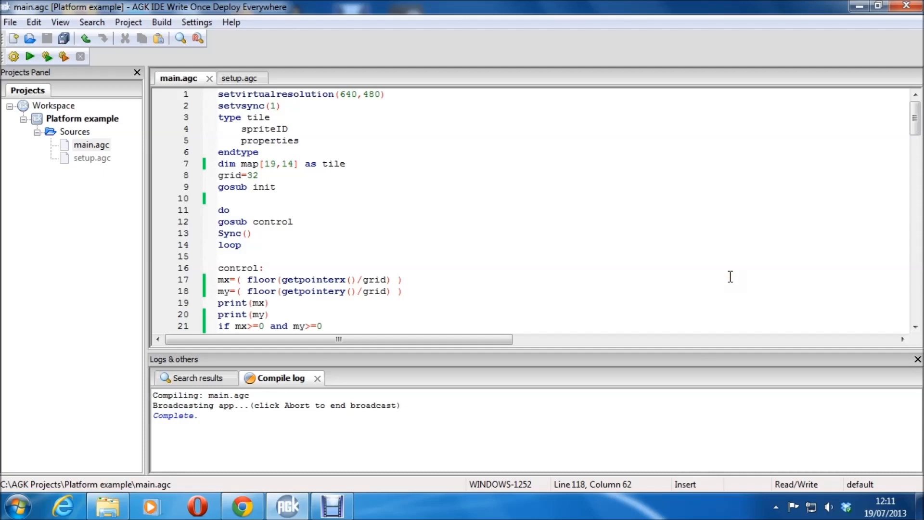
pyautogui.scroll(-3)
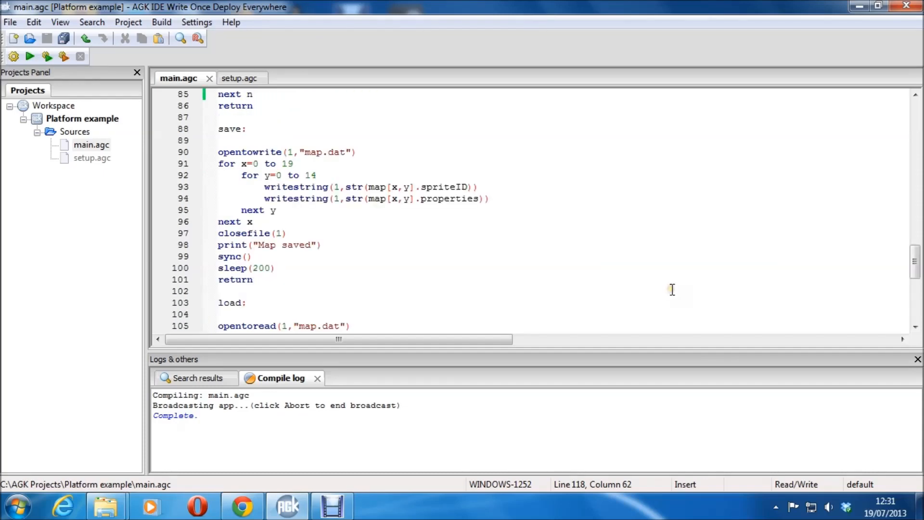
pyautogui.moveTo(316, 188)
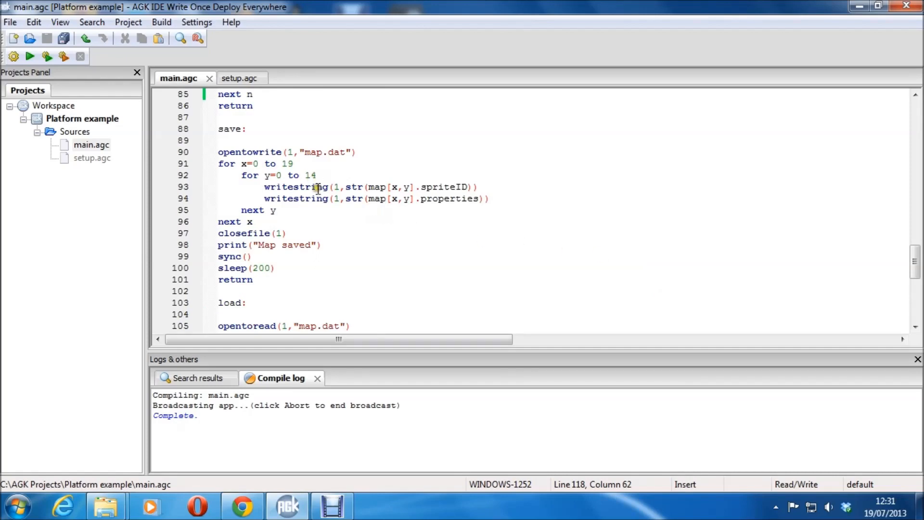
pyautogui.click(312, 186)
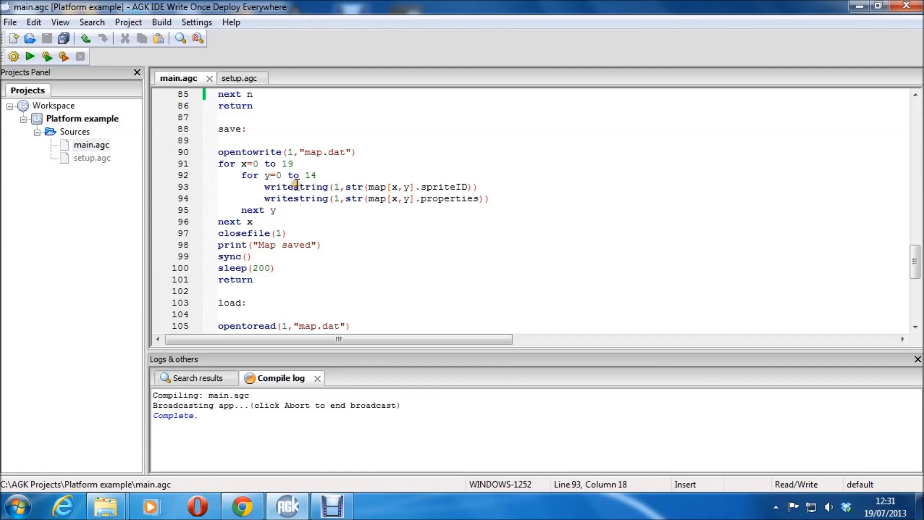
pyautogui.moveTo(327, 200)
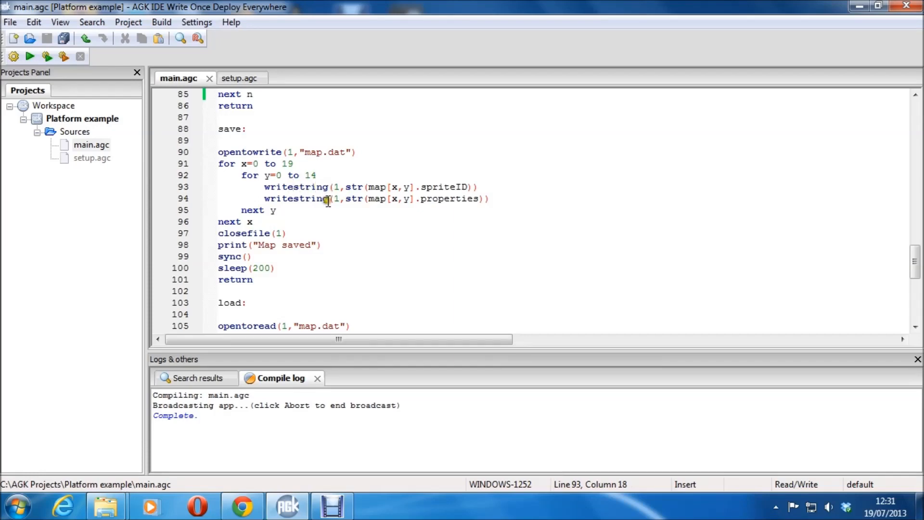
pyautogui.click(314, 186)
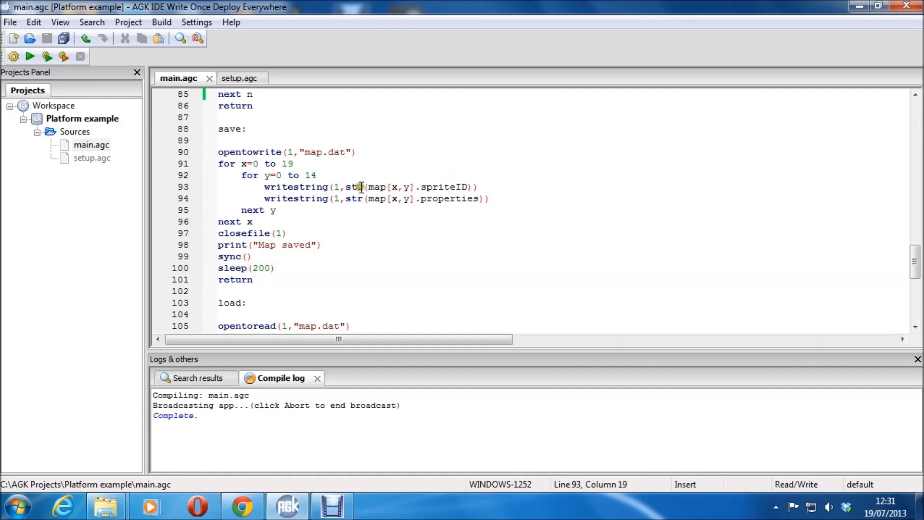
pyautogui.doubleClick(353, 186)
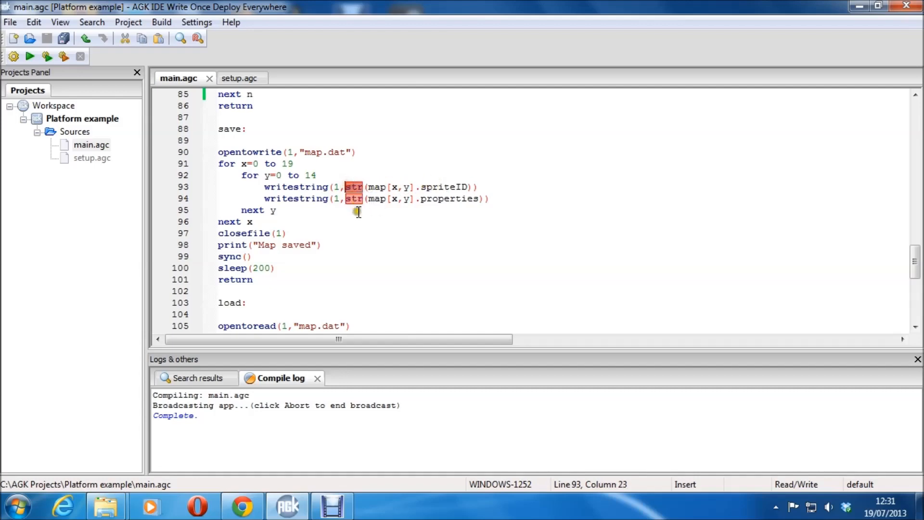
pyautogui.click(373, 198)
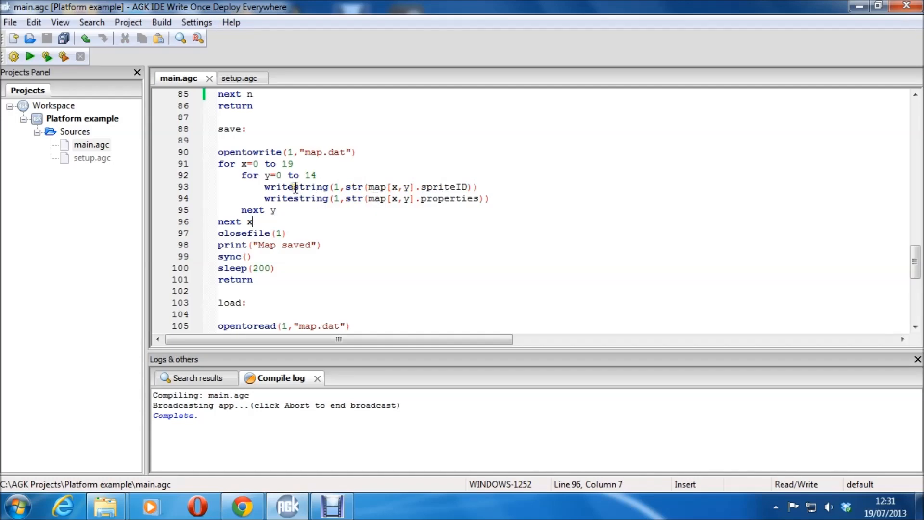
pyautogui.moveTo(329, 214)
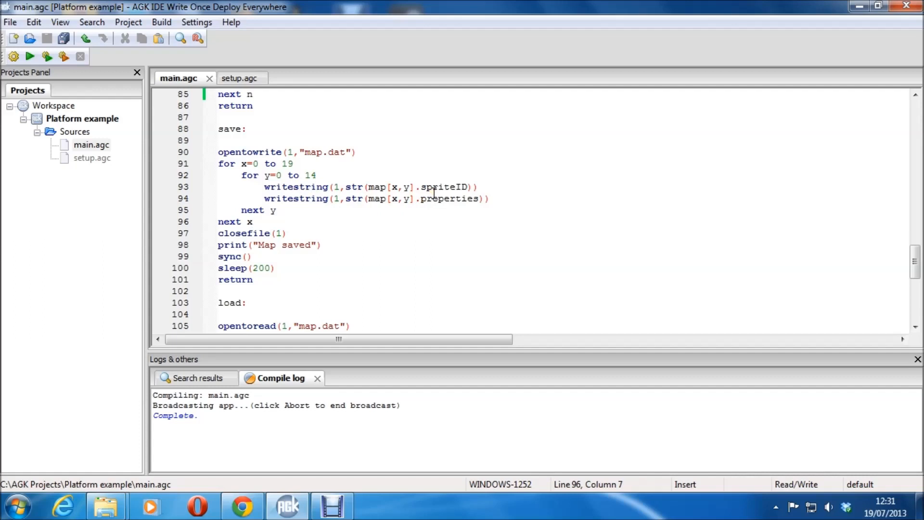
pyautogui.moveTo(436, 195)
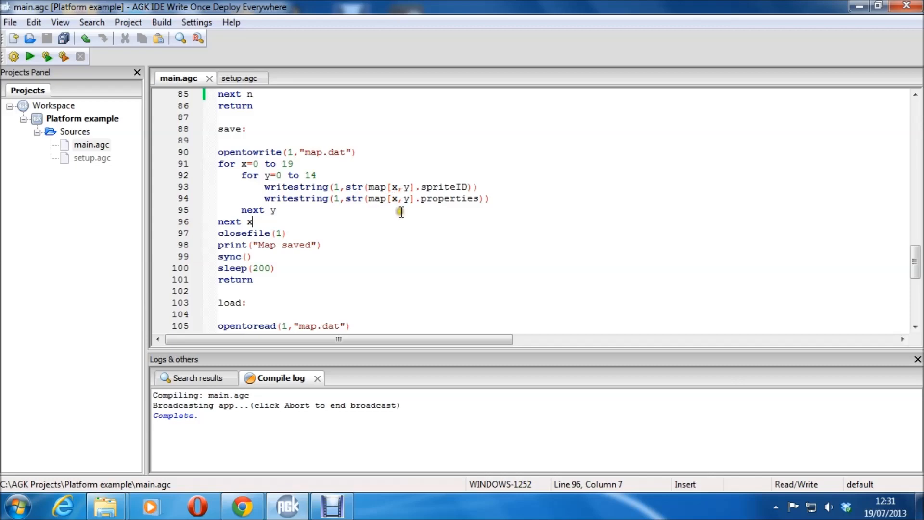
pyautogui.click(329, 210)
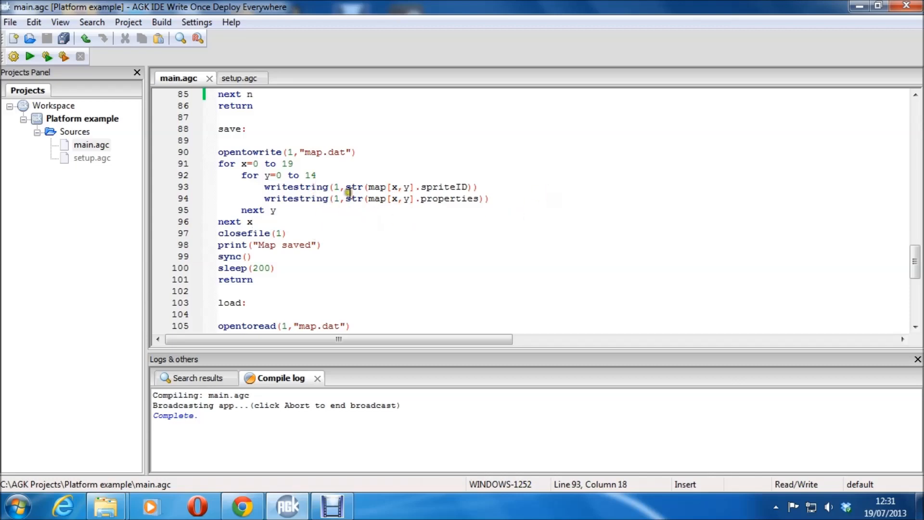
pyautogui.moveTo(441, 245)
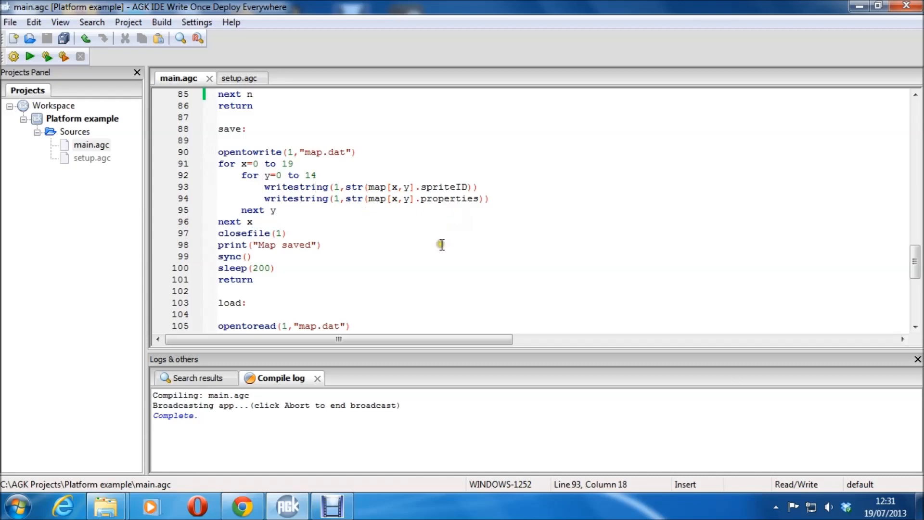
pyautogui.moveTo(318, 225)
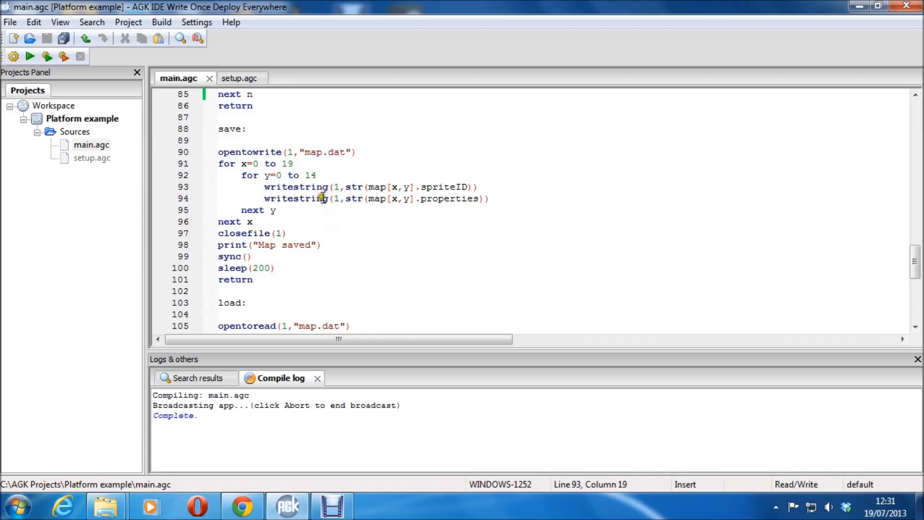
pyautogui.click(358, 210)
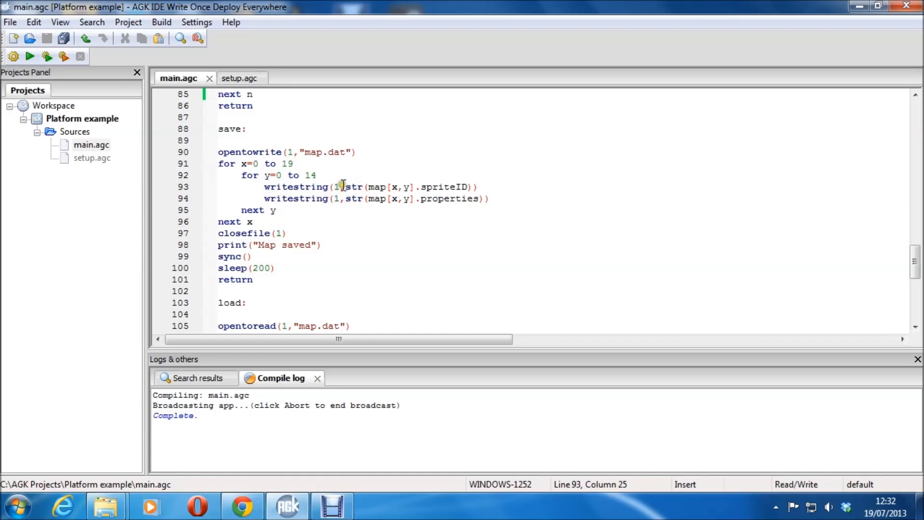
pyautogui.doubleClick(354, 187)
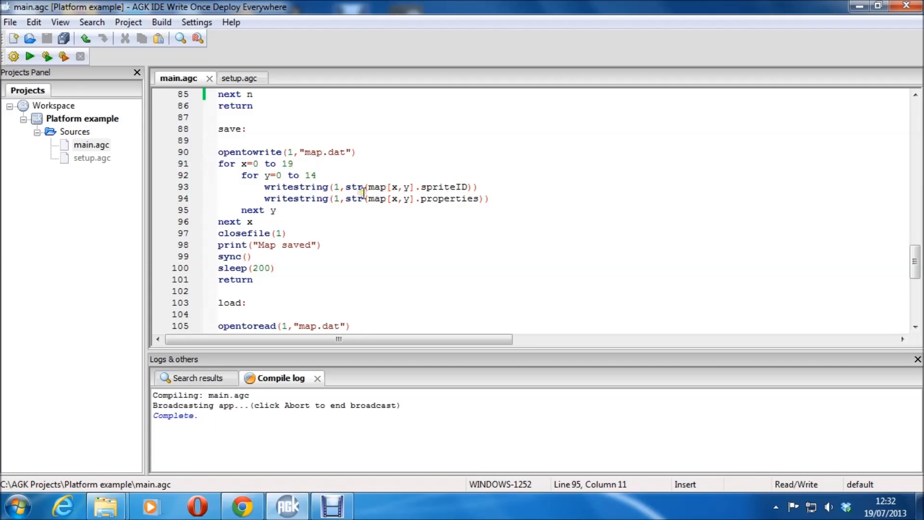
pyautogui.moveTo(413, 201)
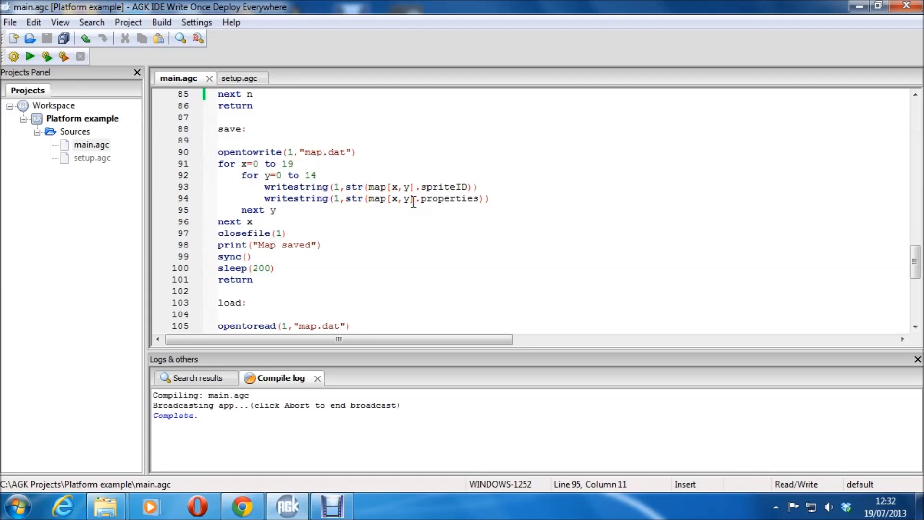